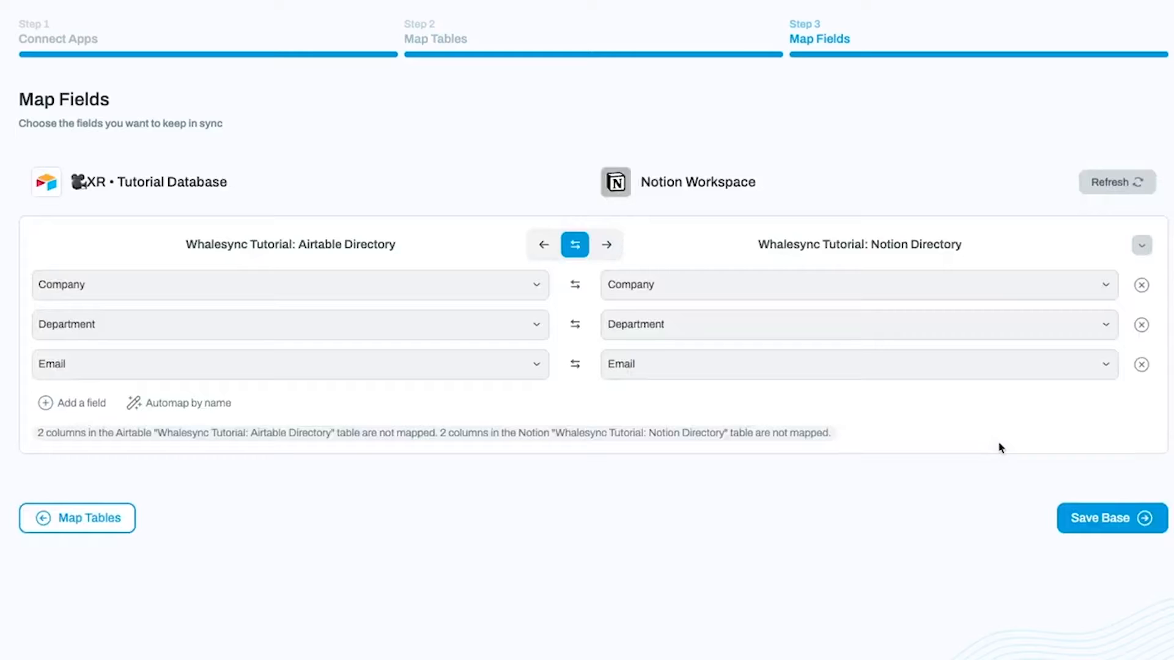
mouse_move(112, 419)
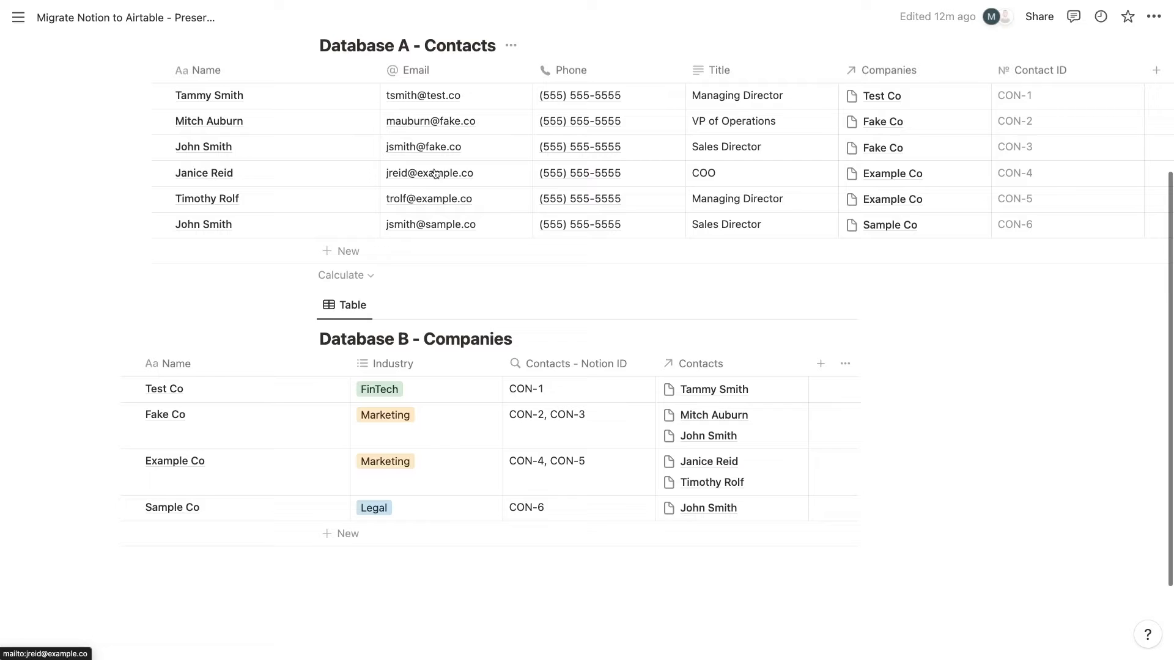
Open Database A - Contacts as a full page and choose Export from its ••• menu.
click(1038, 69)
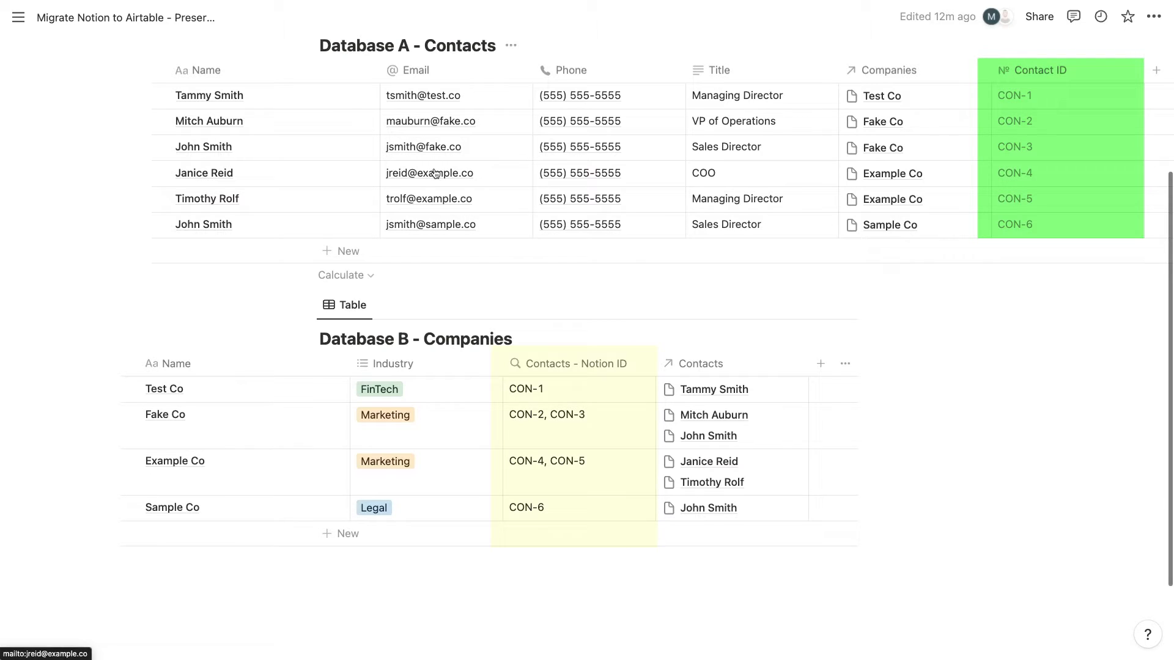
click(572, 363)
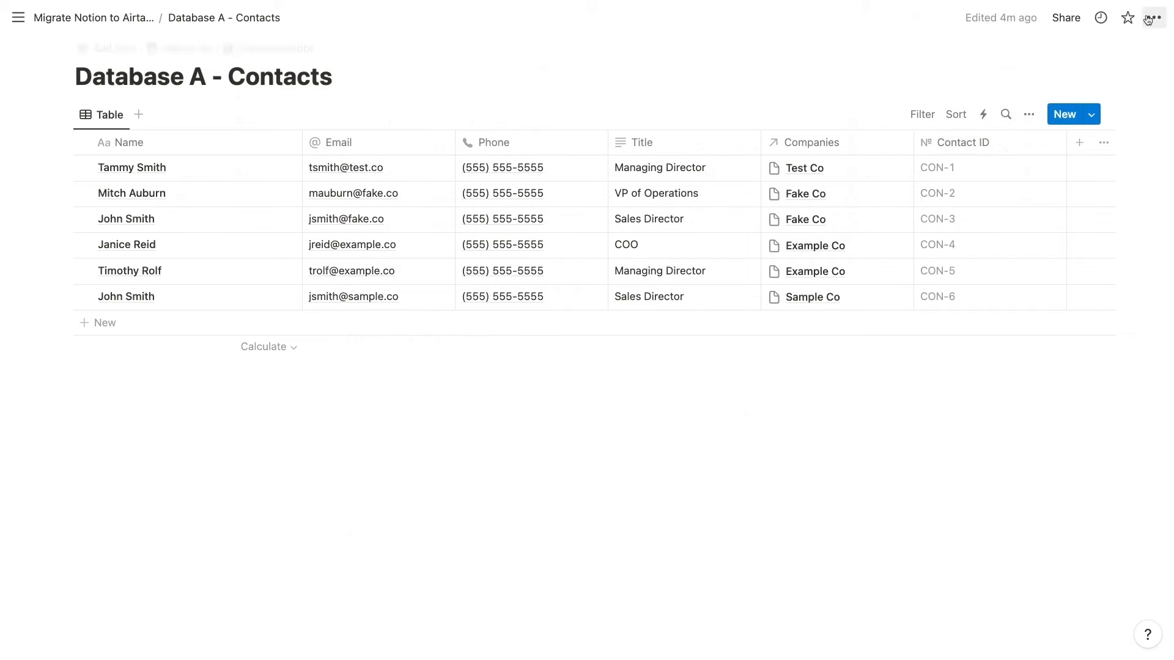
click(1153, 17)
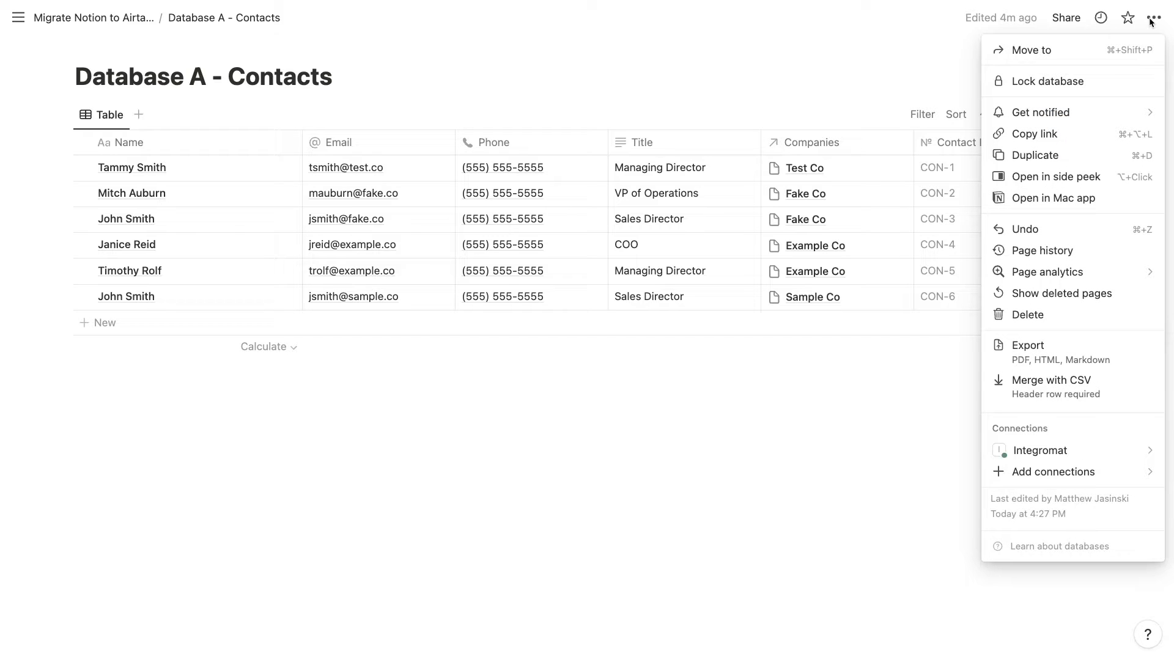
mouse_move(1043, 352)
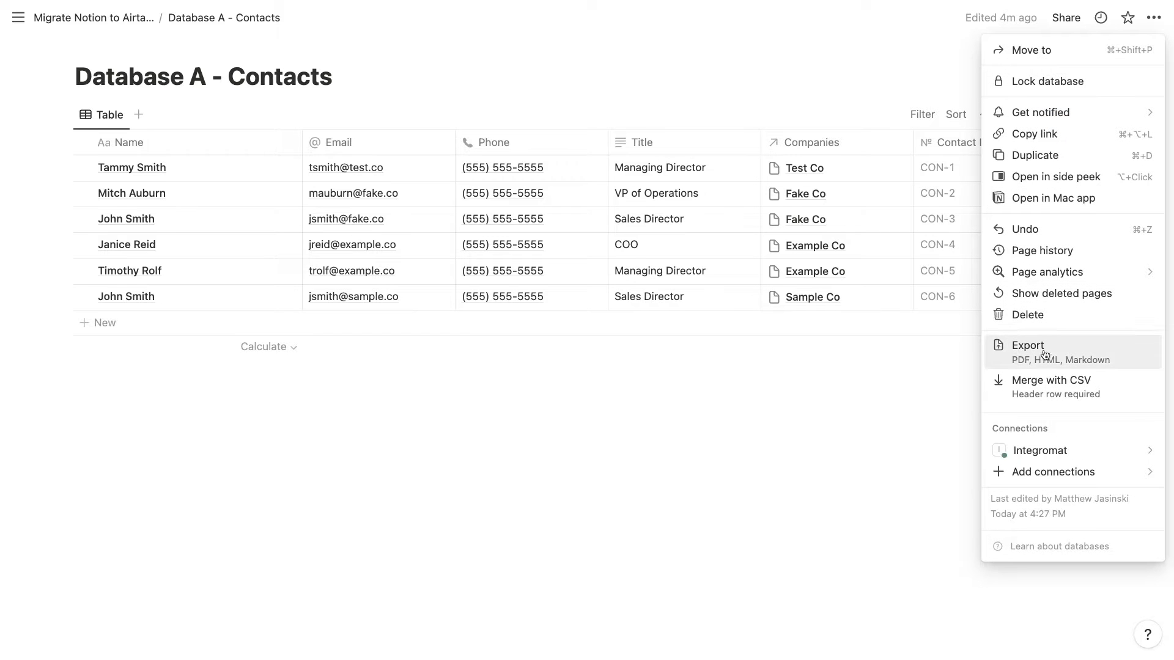
click(1026, 345)
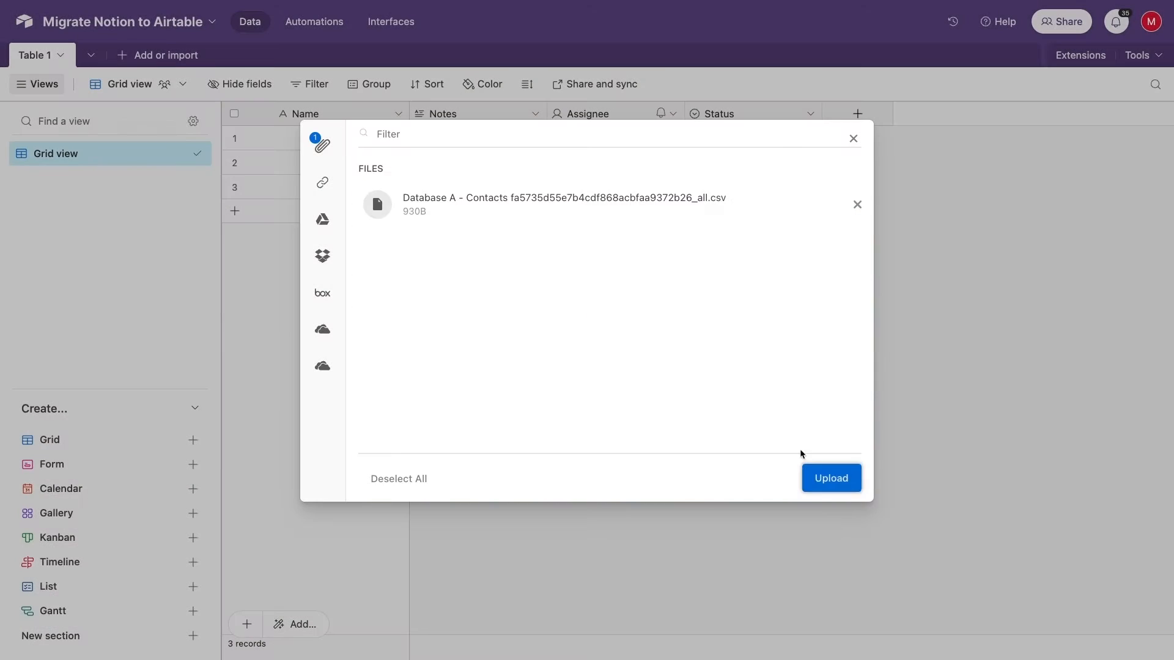
Import the Contacts CSV as a new table and duplicate Name as Contact name.
click(832, 478)
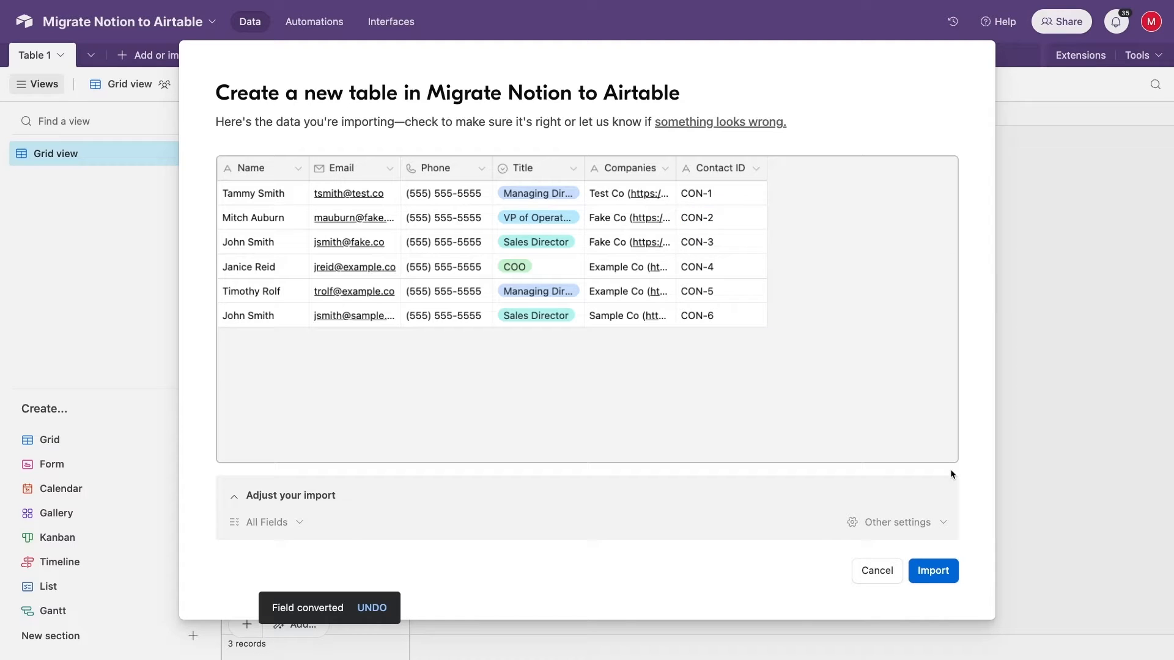
click(933, 571)
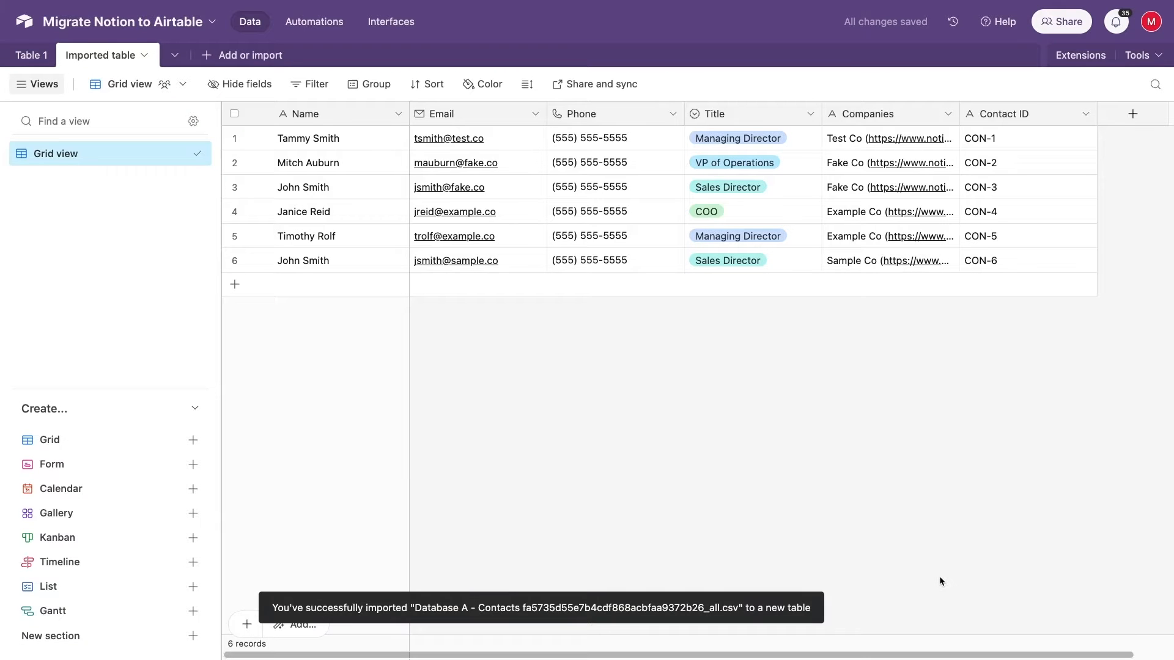
click(398, 115)
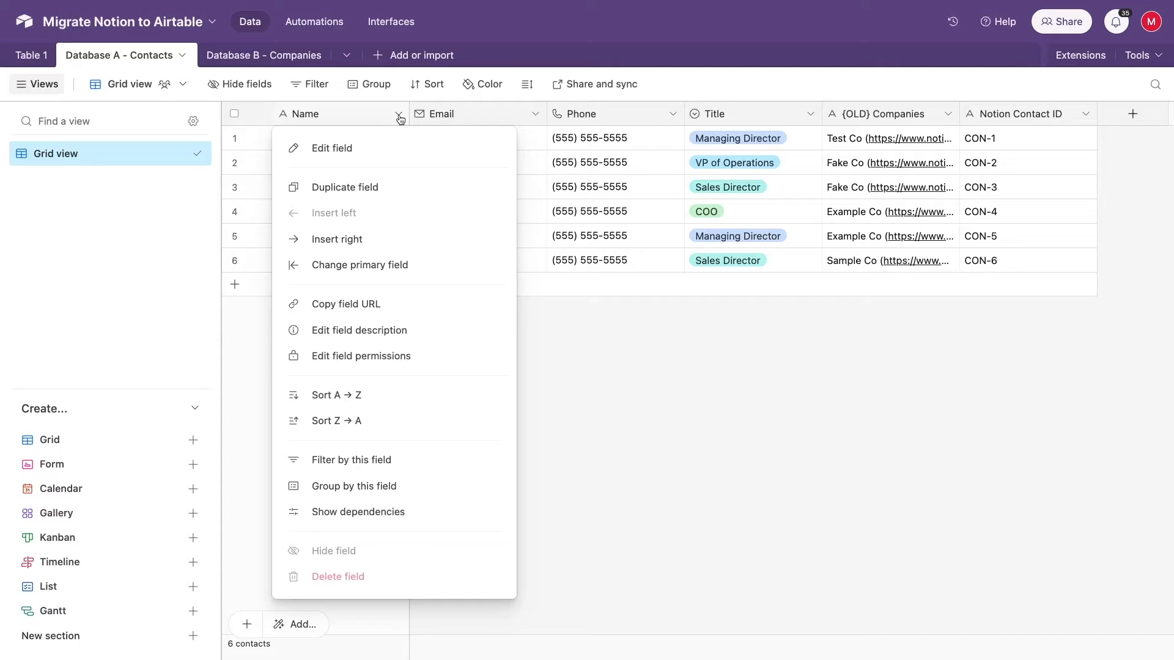
click(345, 187)
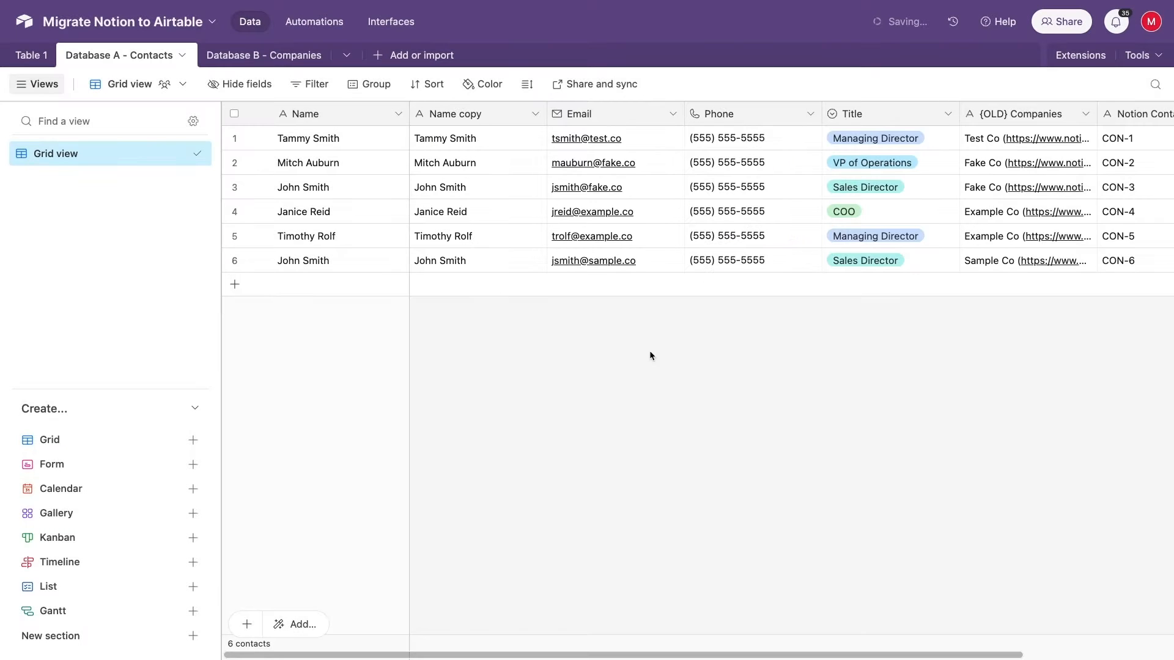
text(Con)
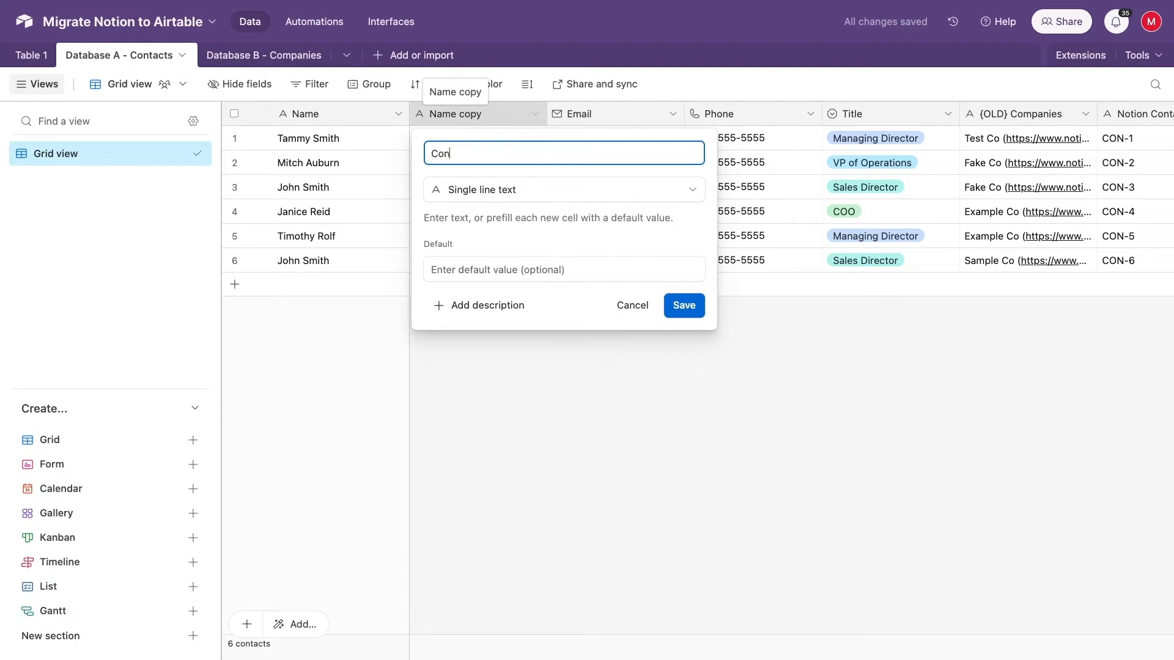
Convert the primary Name field into a formula {Notion Contact ID}.
click(682, 306)
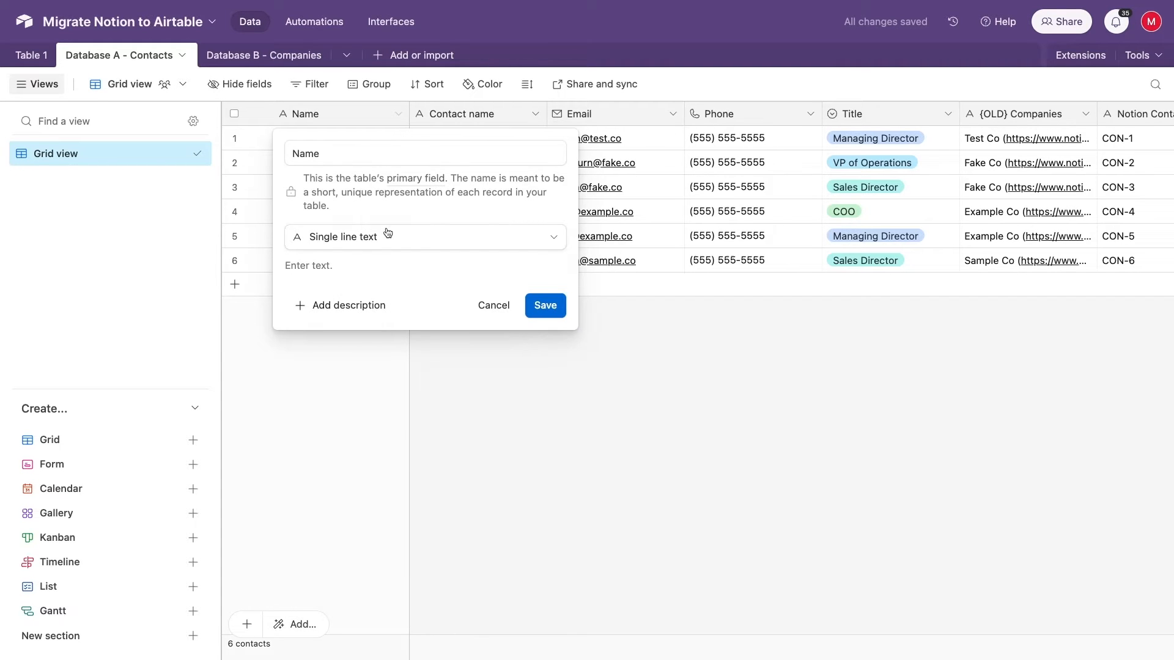
click(424, 236)
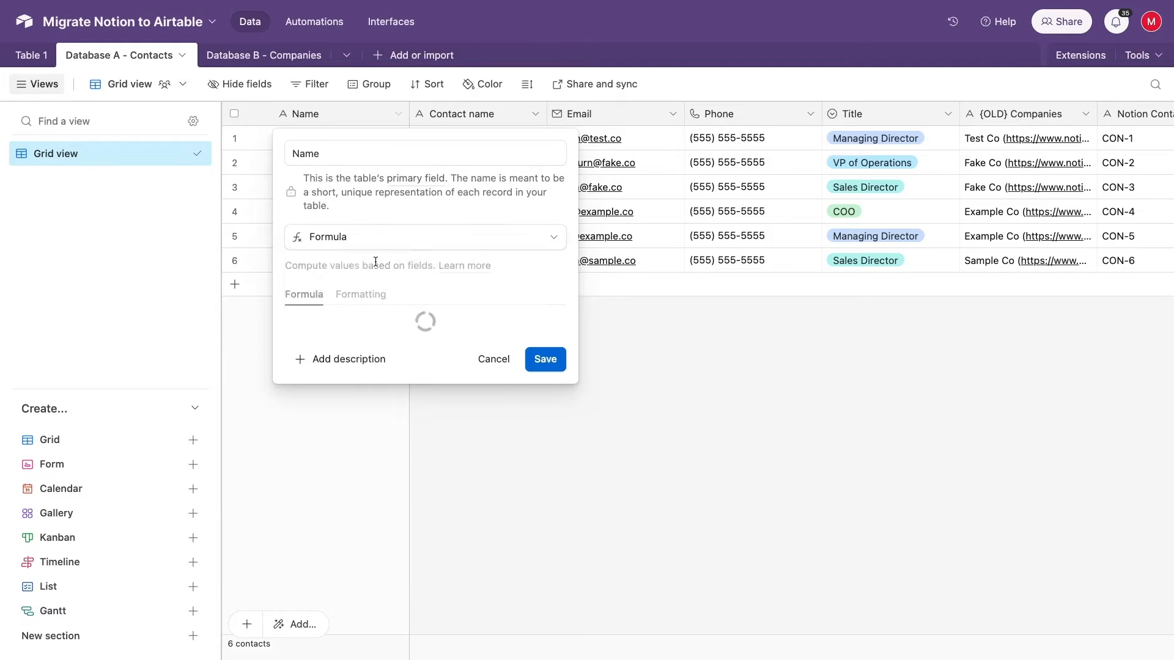
text(notion Contact ID)
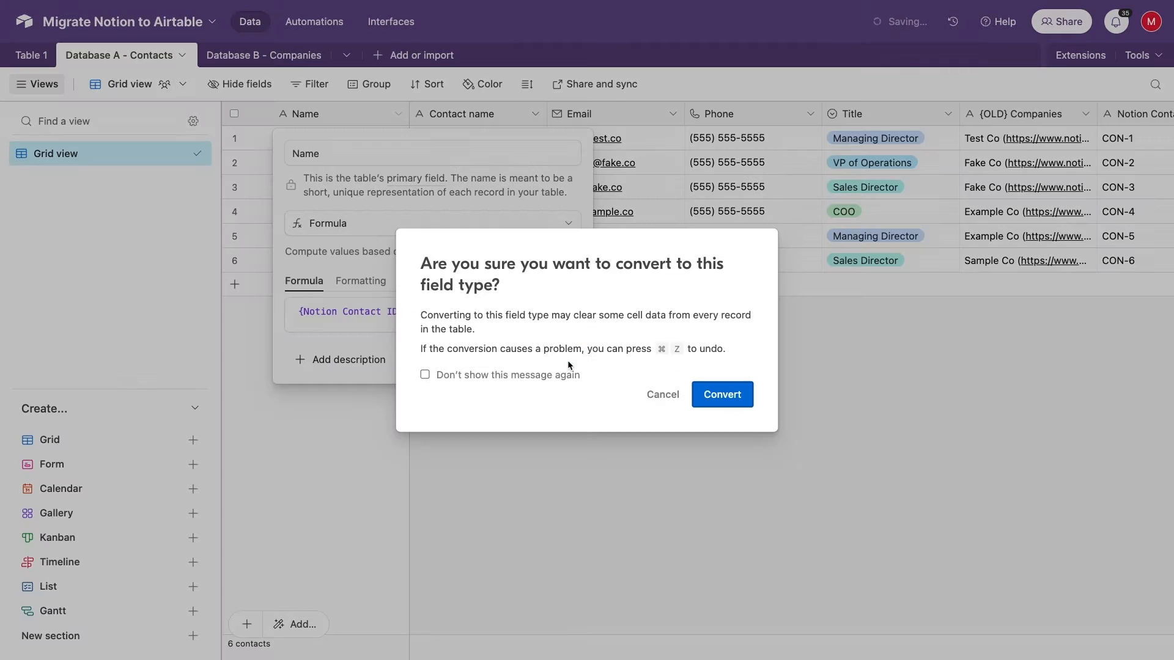
click(722, 394)
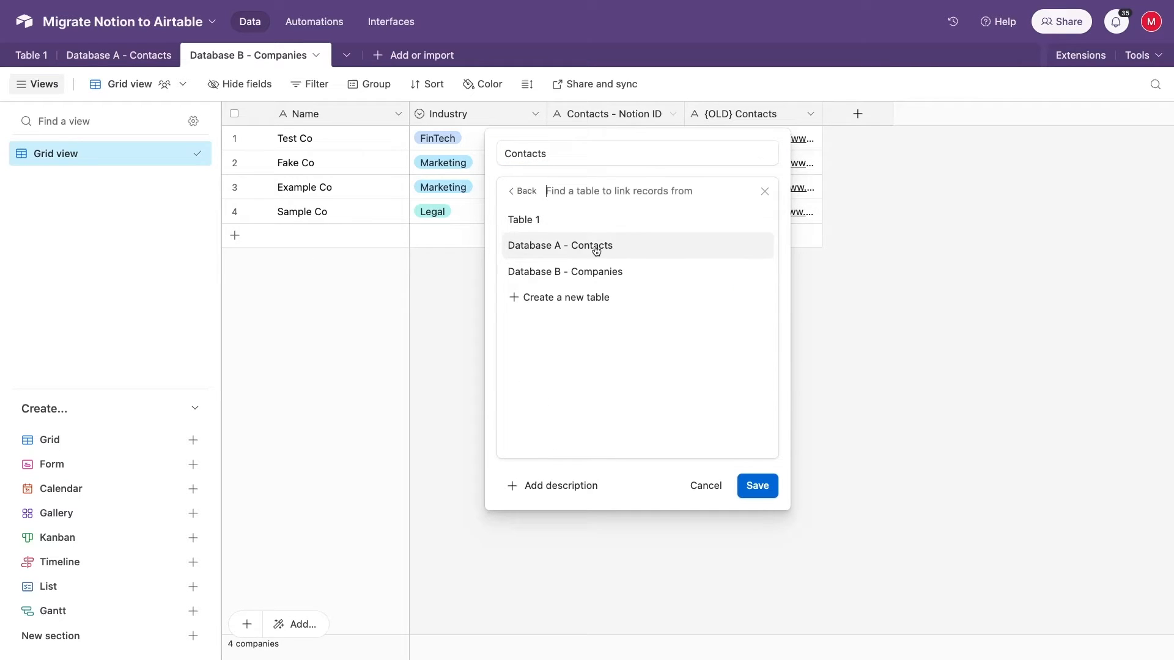
Convert Companies' Contacts field into linked records to Database A - Contacts.
click(560, 246)
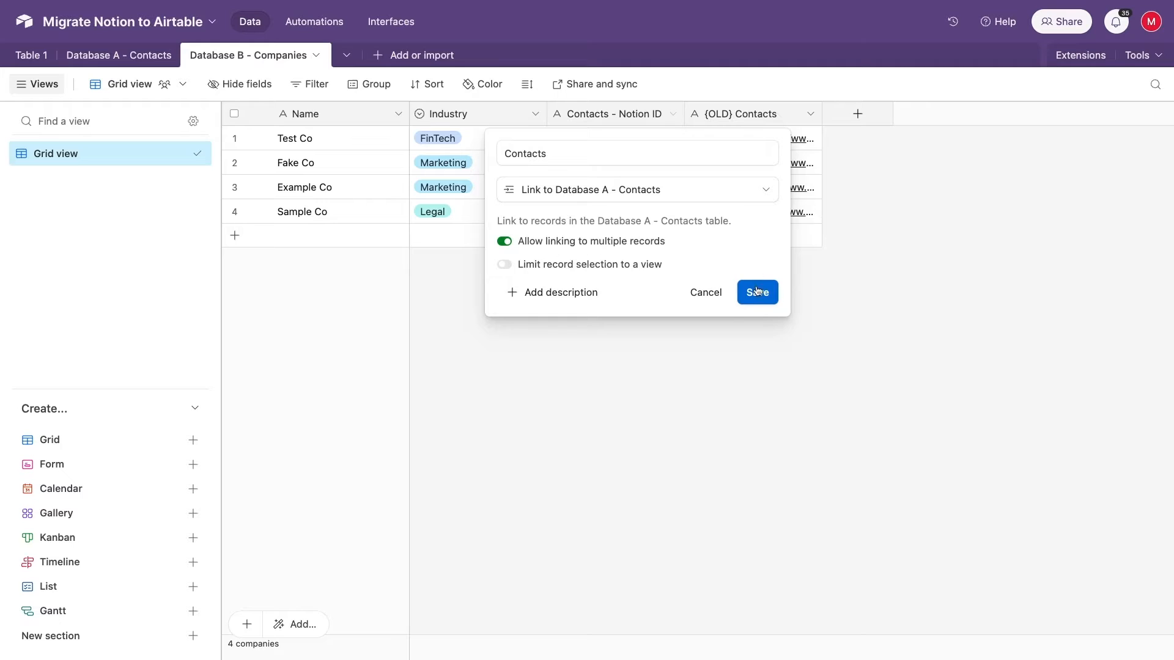
click(757, 293)
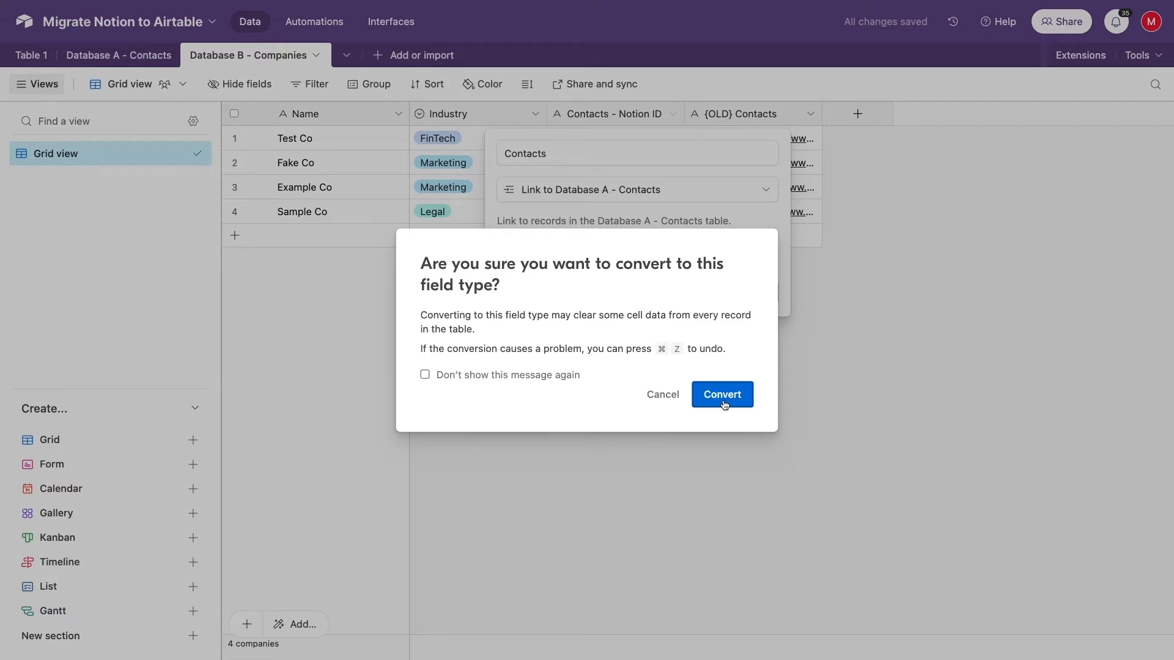
click(721, 394)
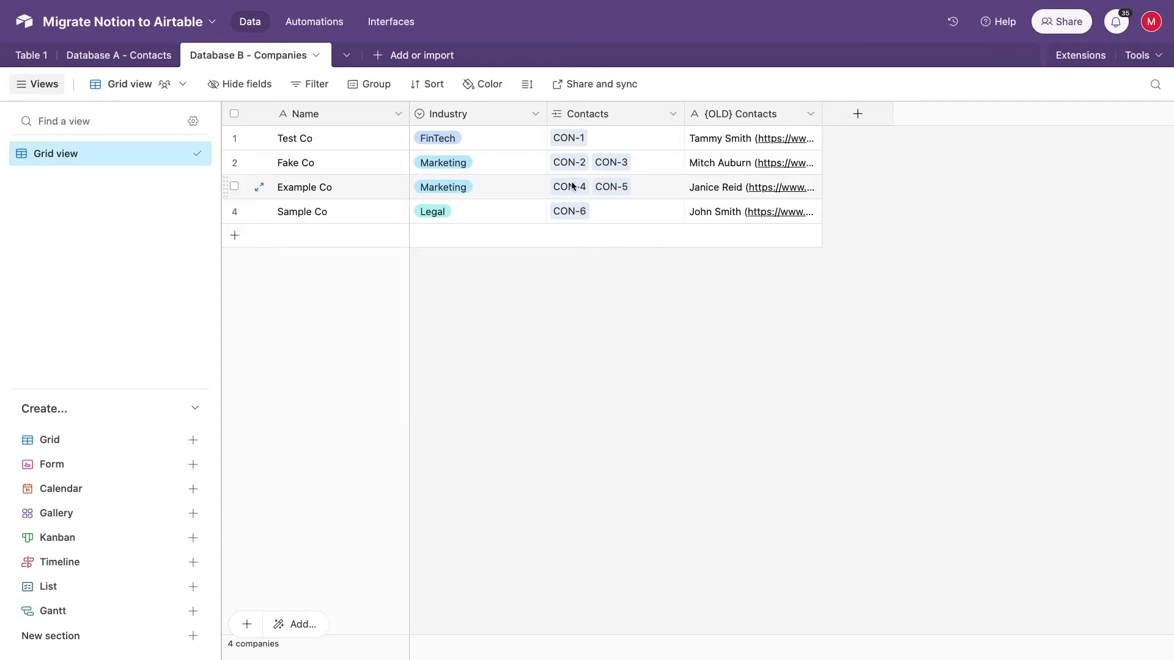
click(118, 55)
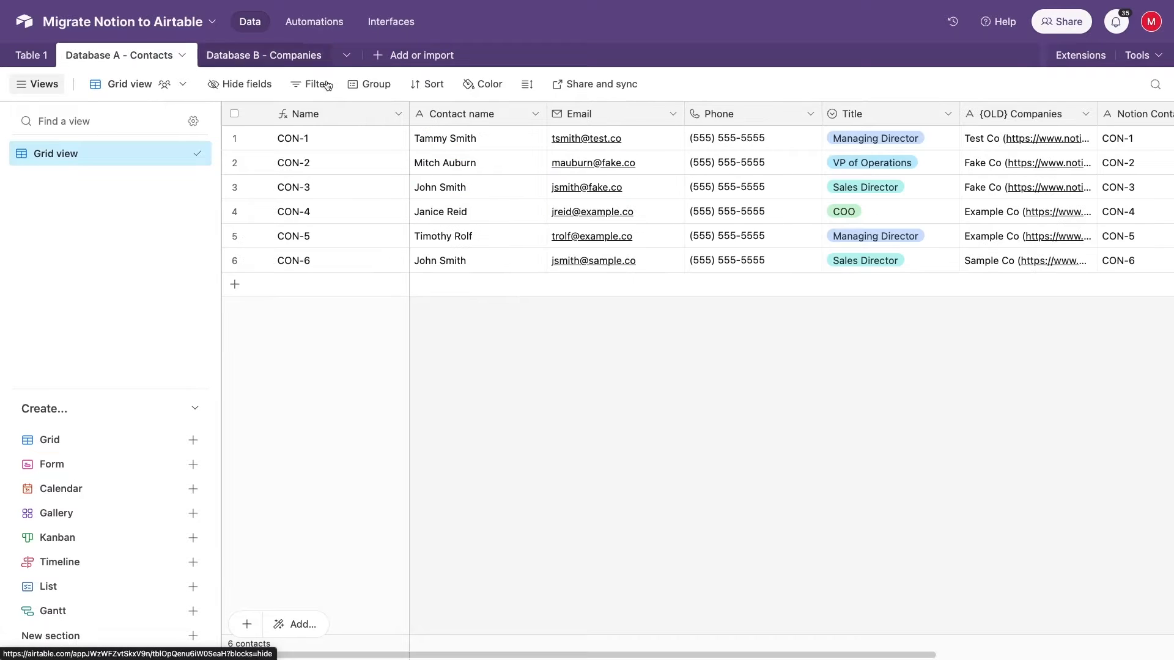
mouse_move(335, 260)
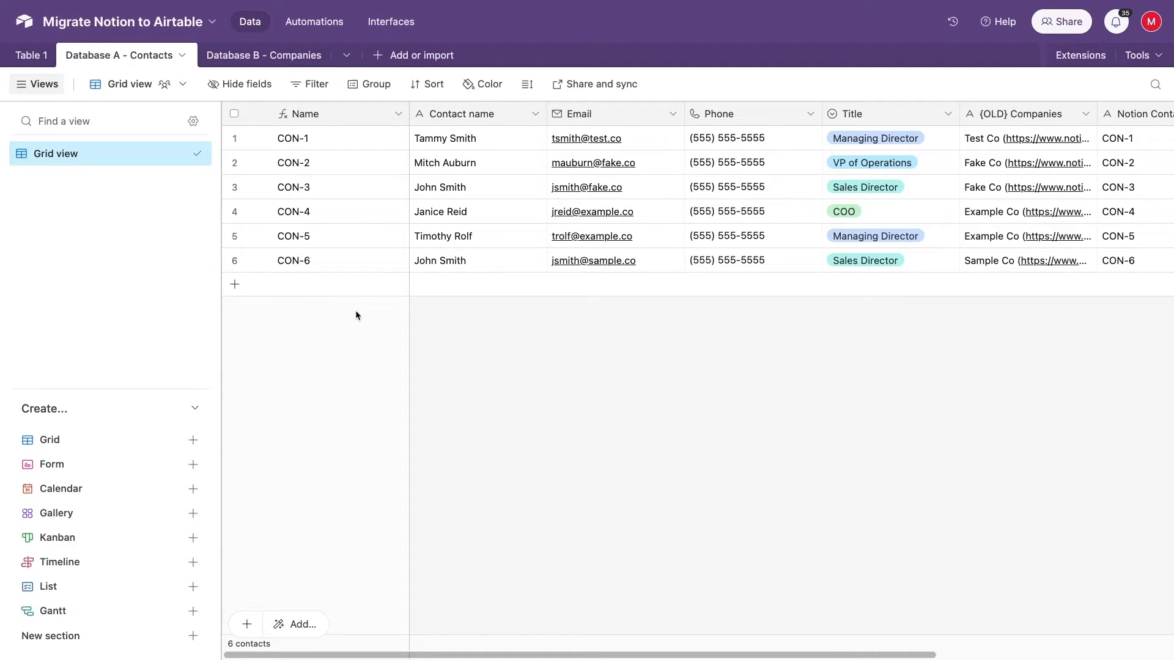
Rewrite Name's formula as {Contact name} & " - " & {Title} and view it in Companies.
click(400, 114)
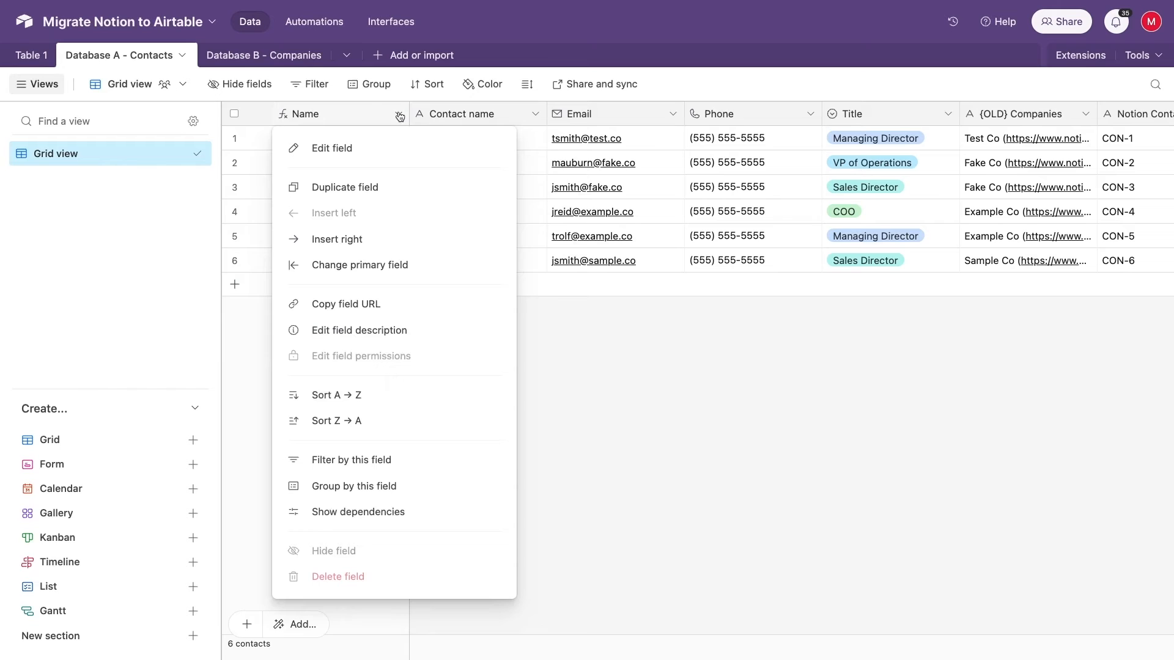
click(331, 148)
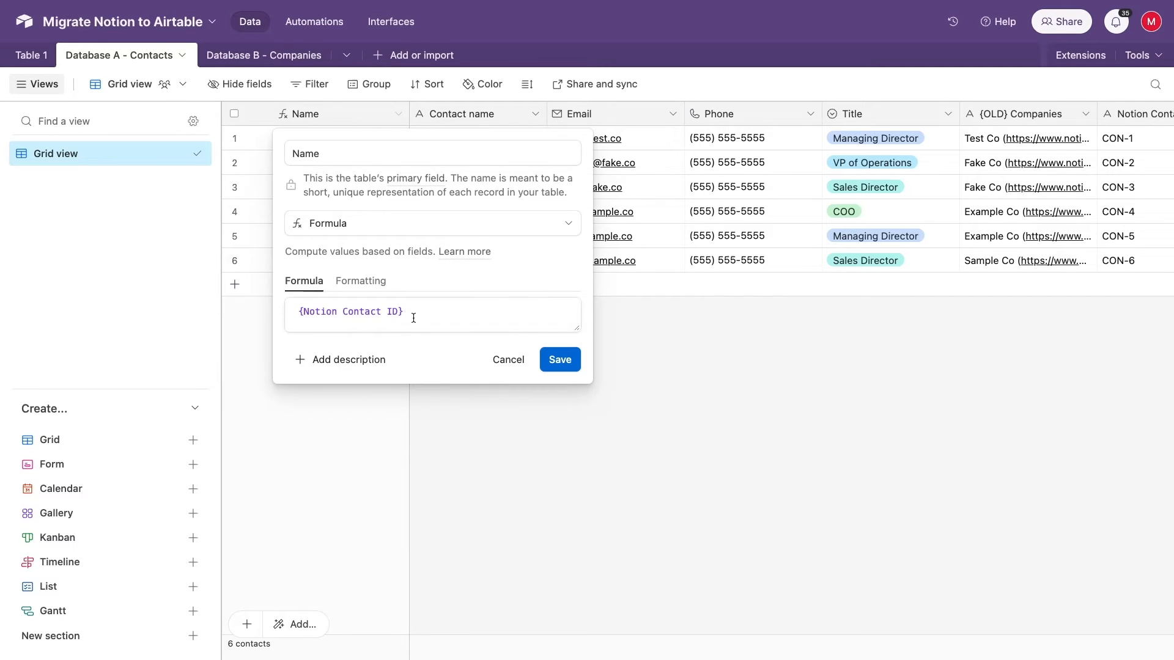
click(432, 314)
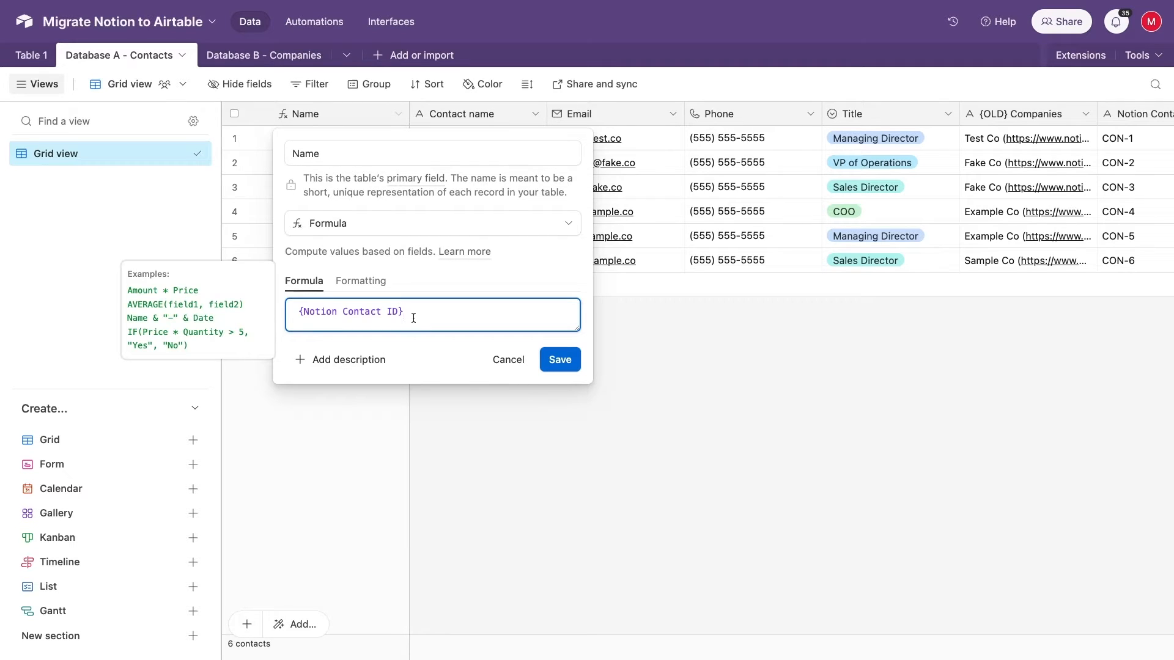
text(contact)
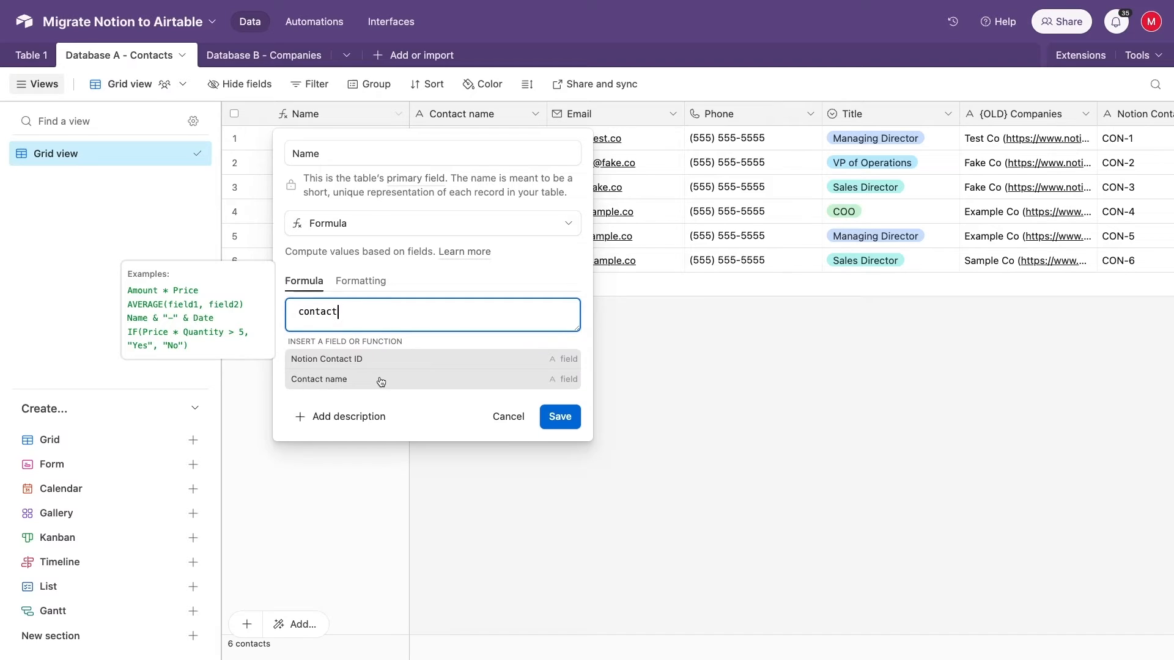
click(319, 379)
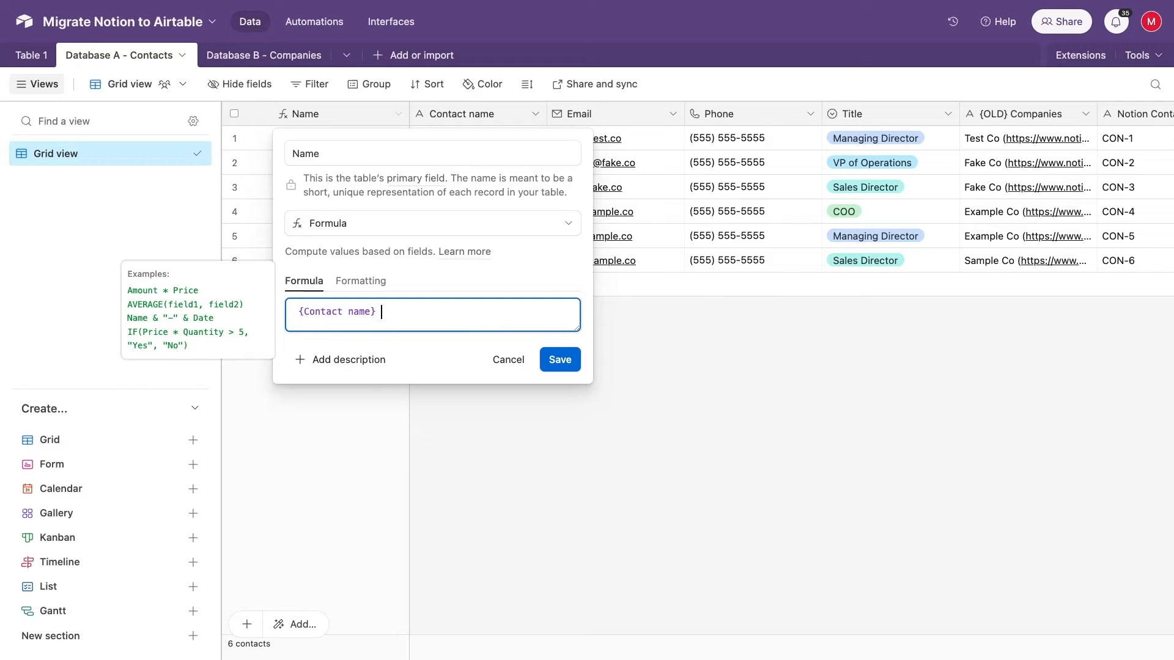
text(& " ")
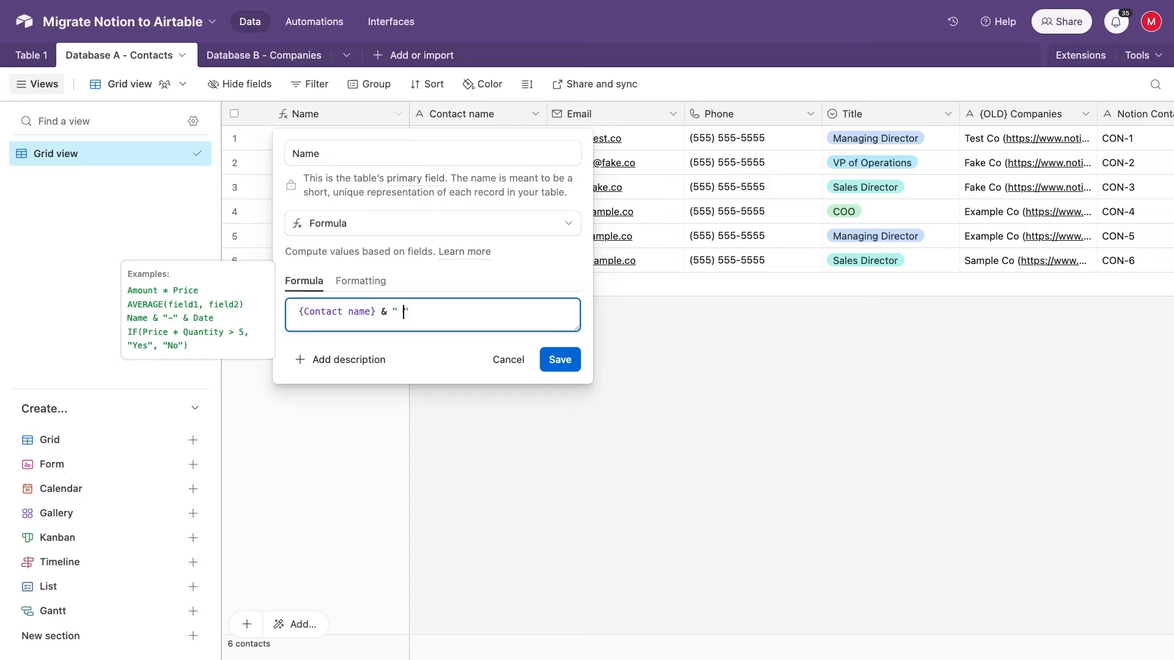
text(-)
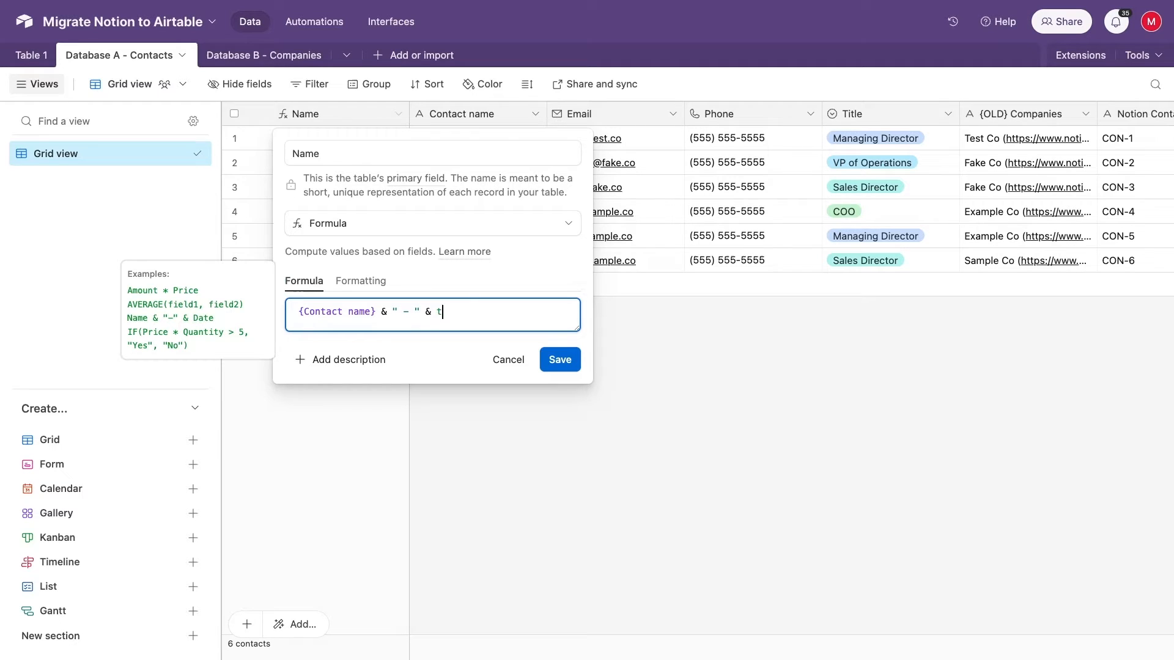
text(itle)
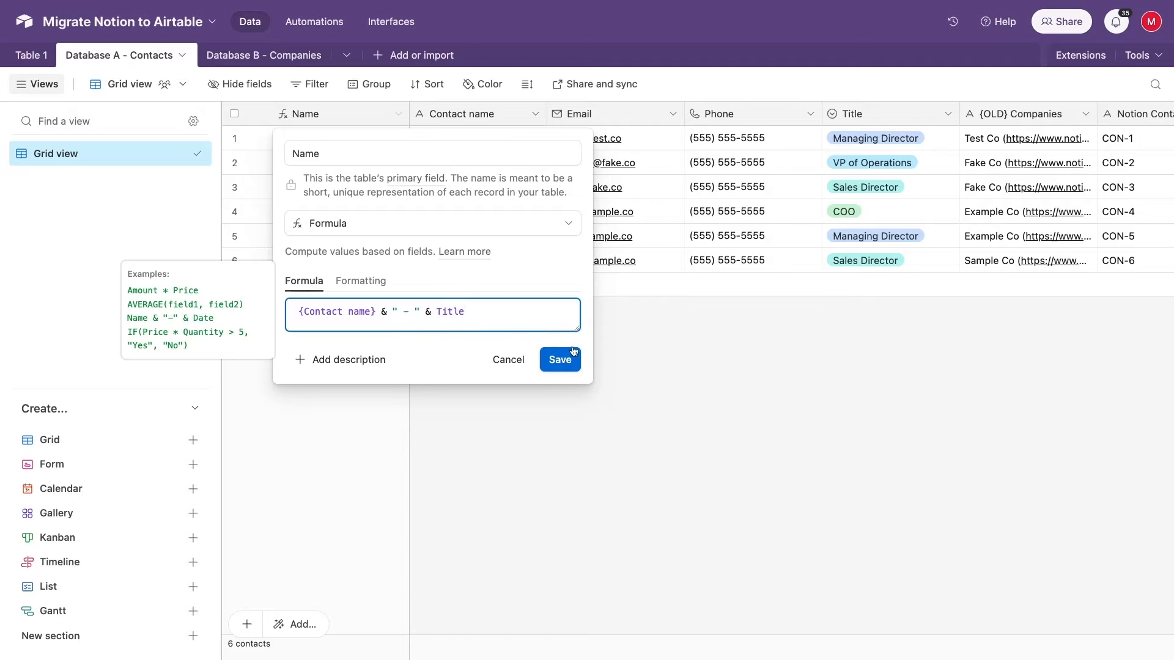
click(559, 359)
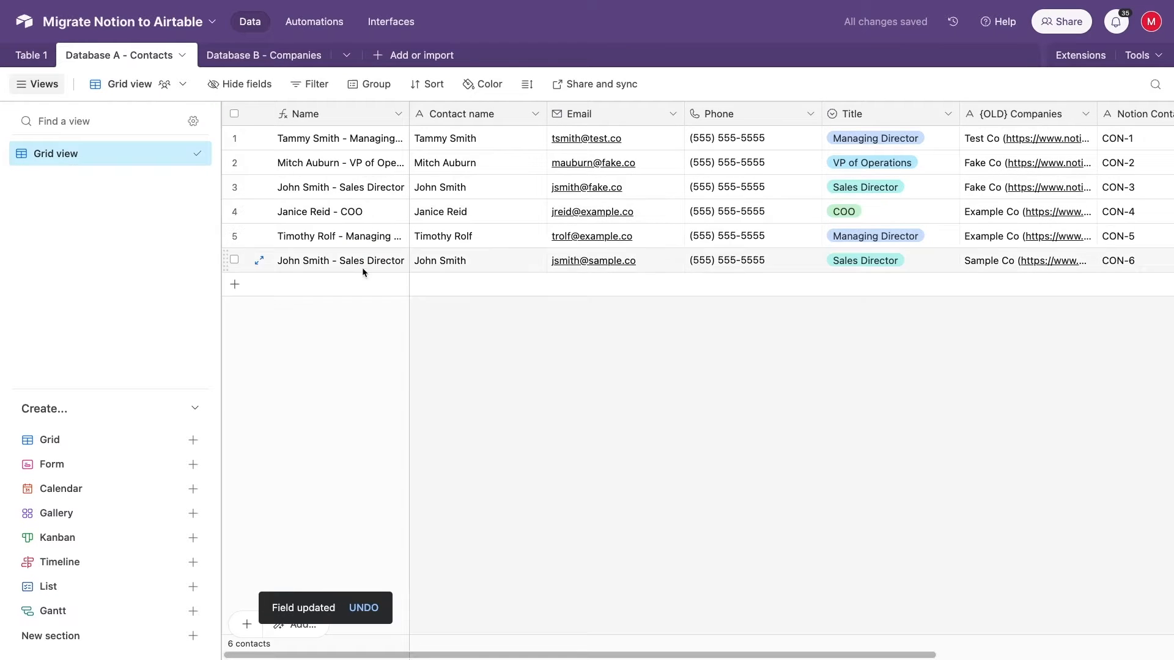
click(263, 55)
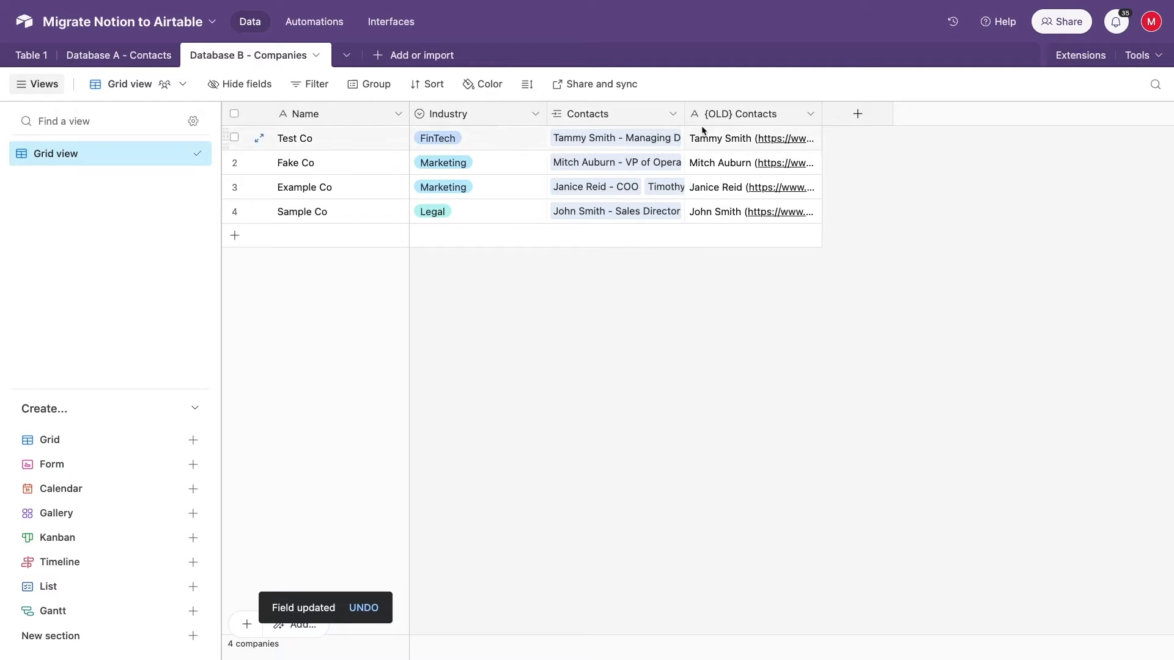
Switch back to Notion's Migrate Notion to Airtable - Preserve Relations page.
drag(682, 113, 841, 113)
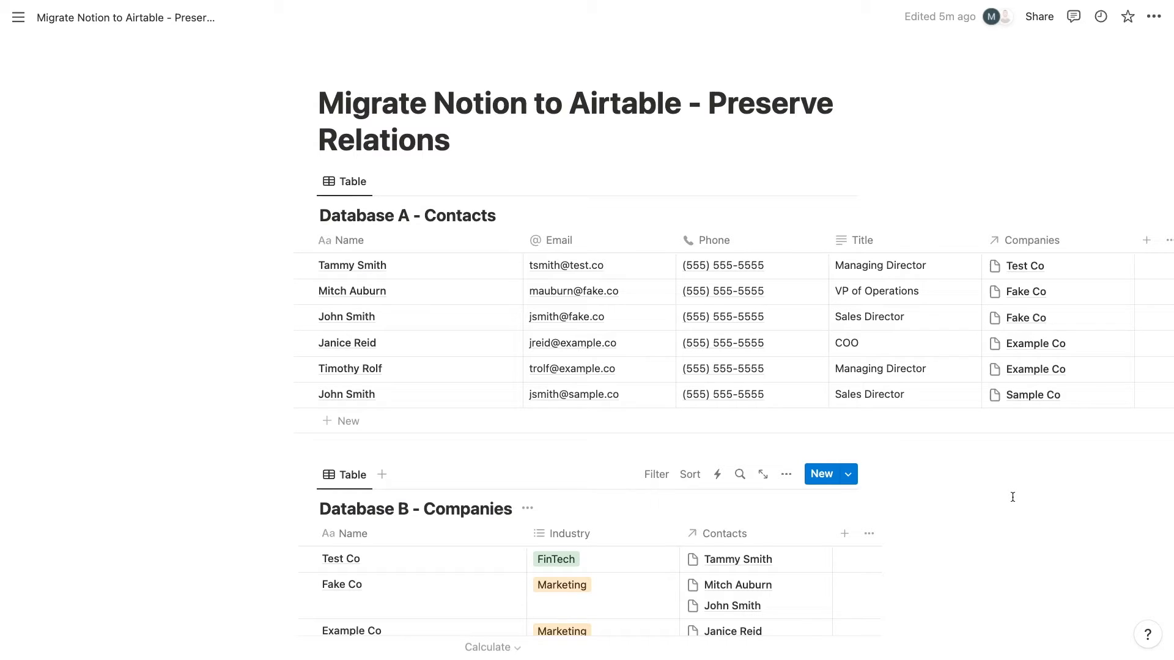
Add an auto-numbered ID property Contact ID with prefix CON to Contacts.
click(1145, 240)
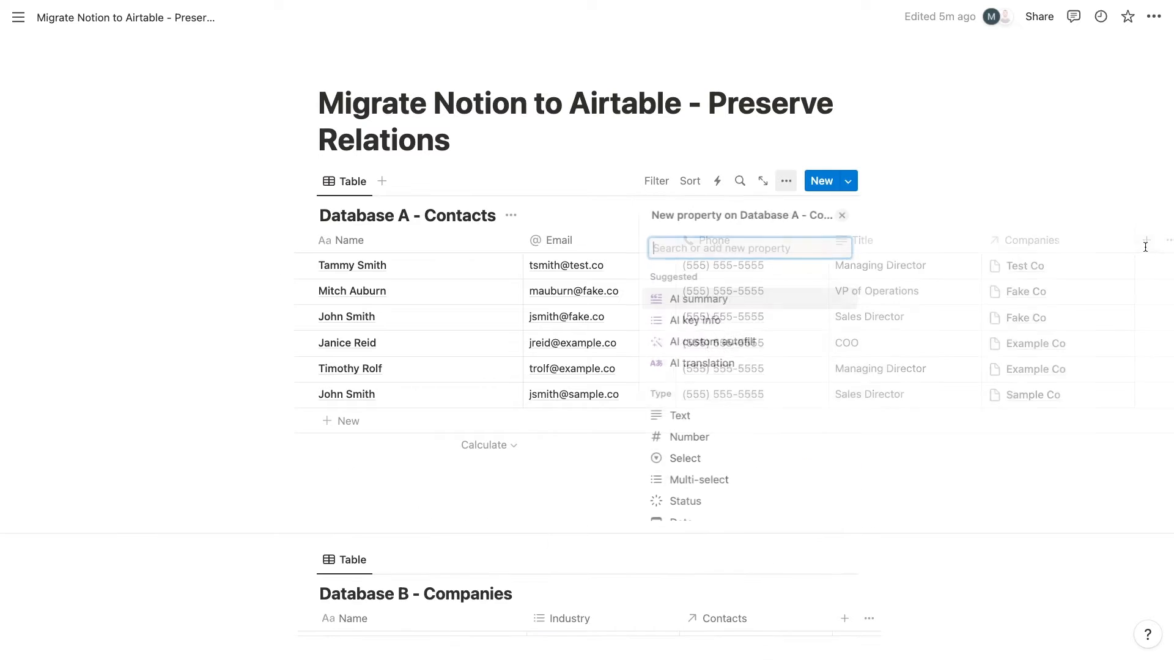
text(id)
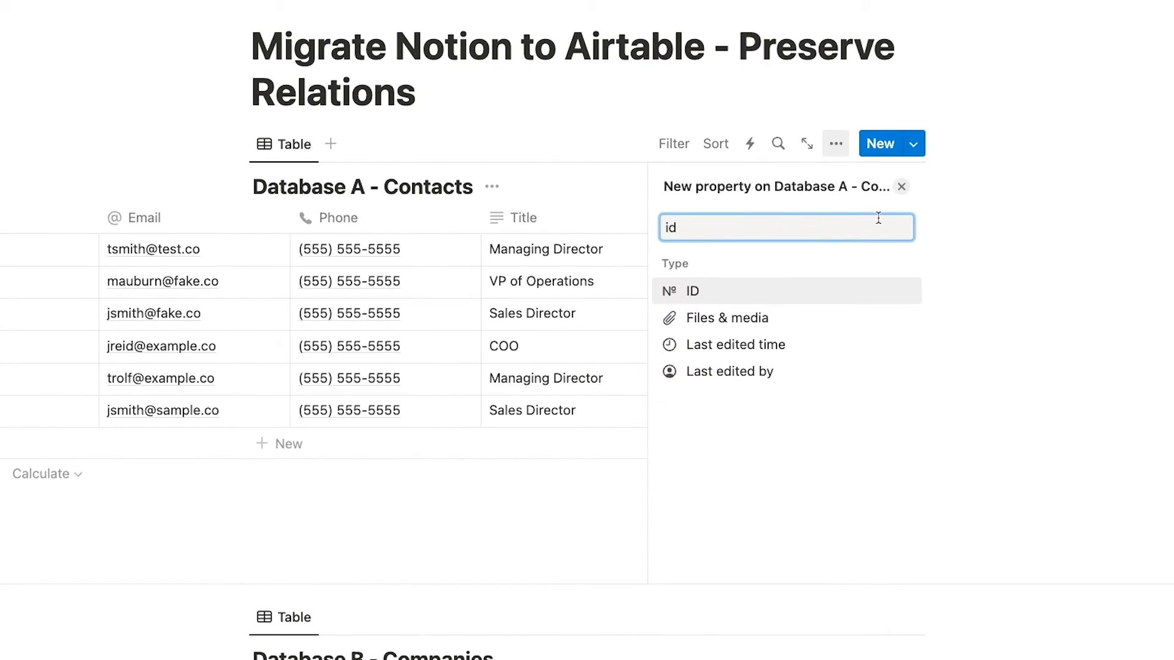
click(692, 291)
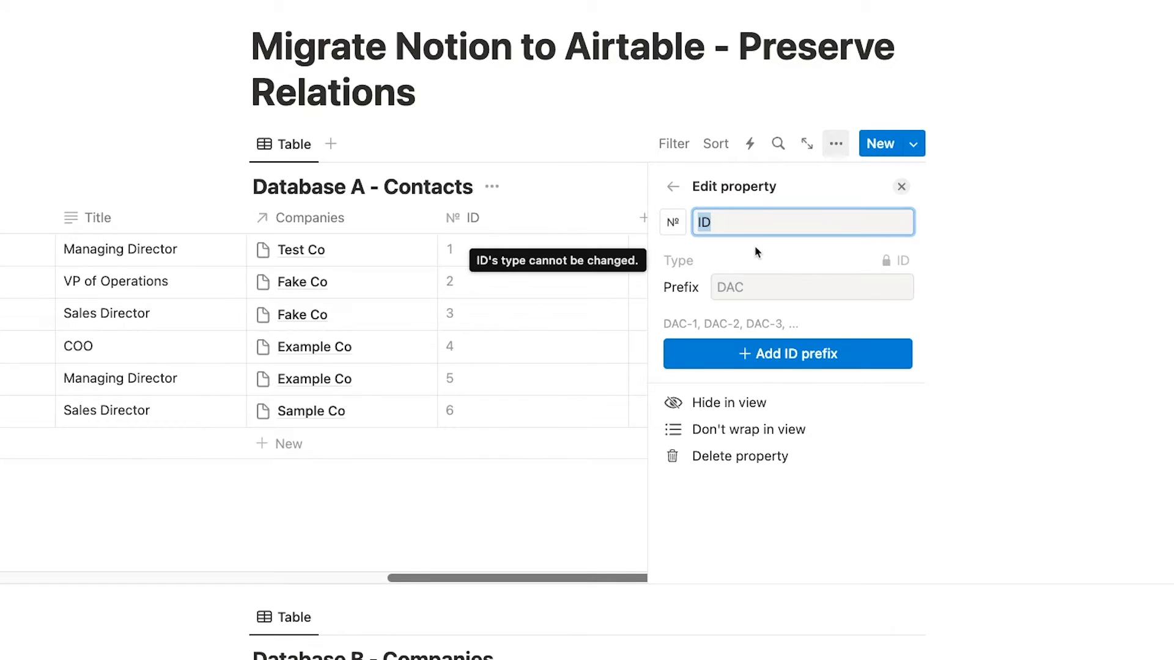
text(C)
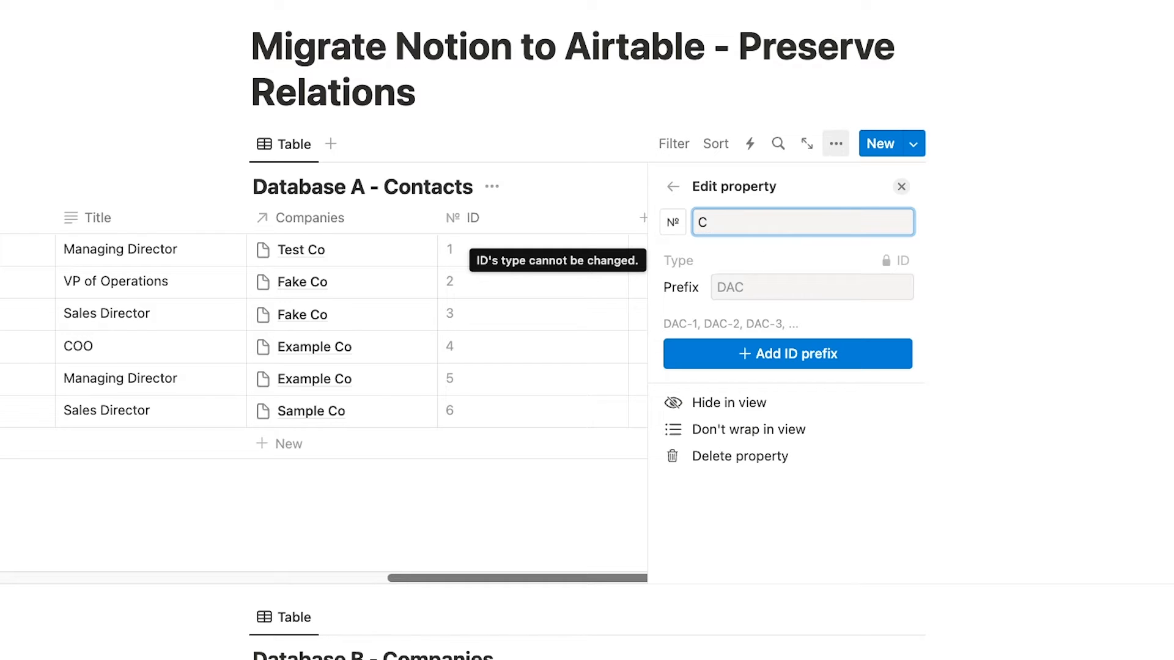
text(ontact ID)
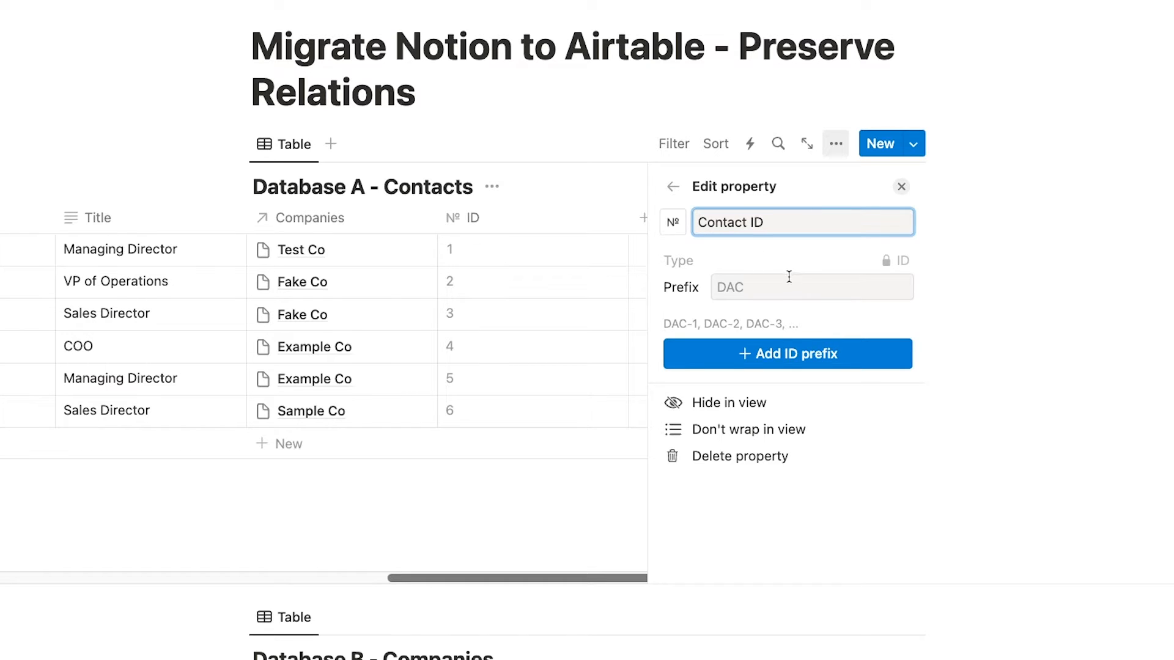
click(810, 286)
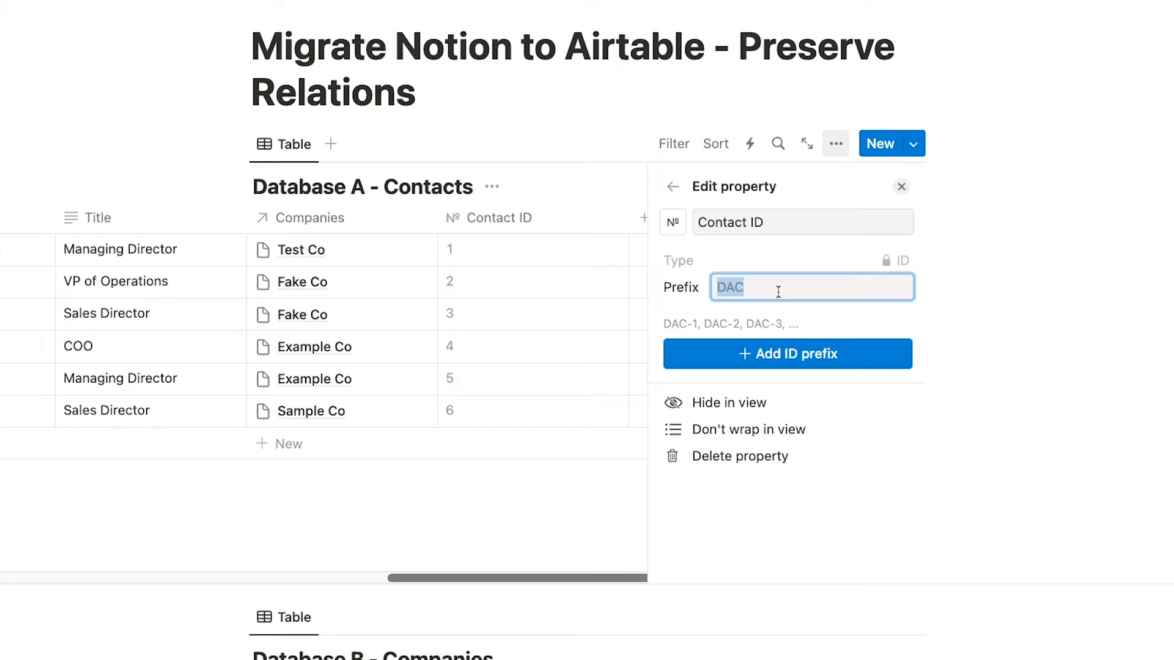
text(CON)
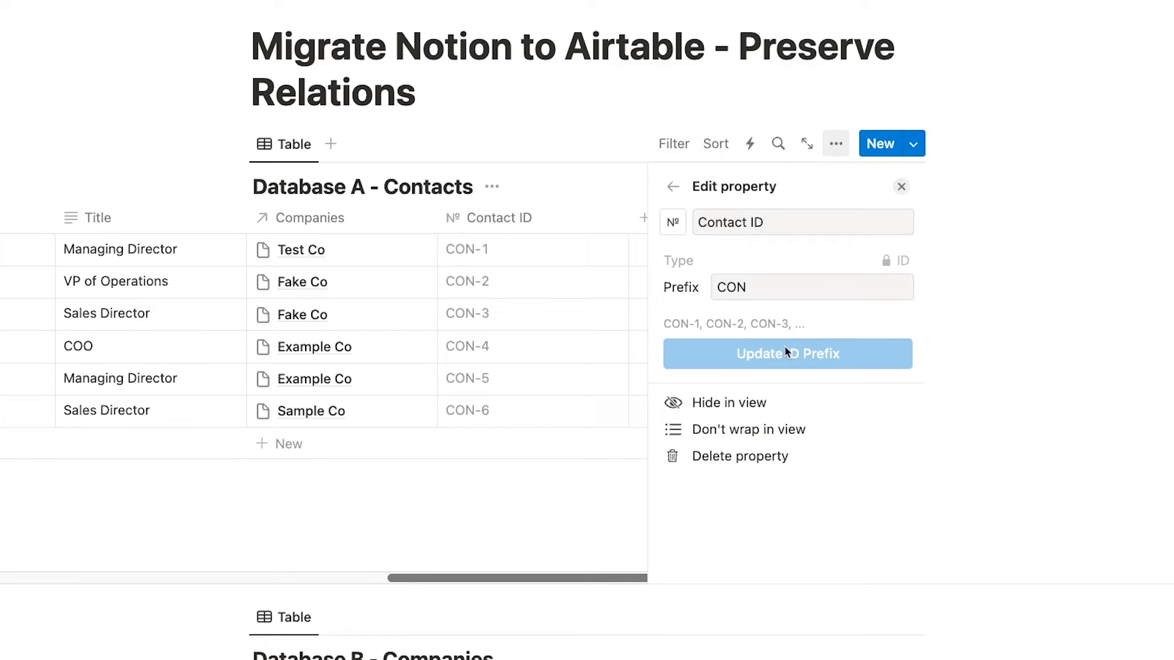
click(901, 186)
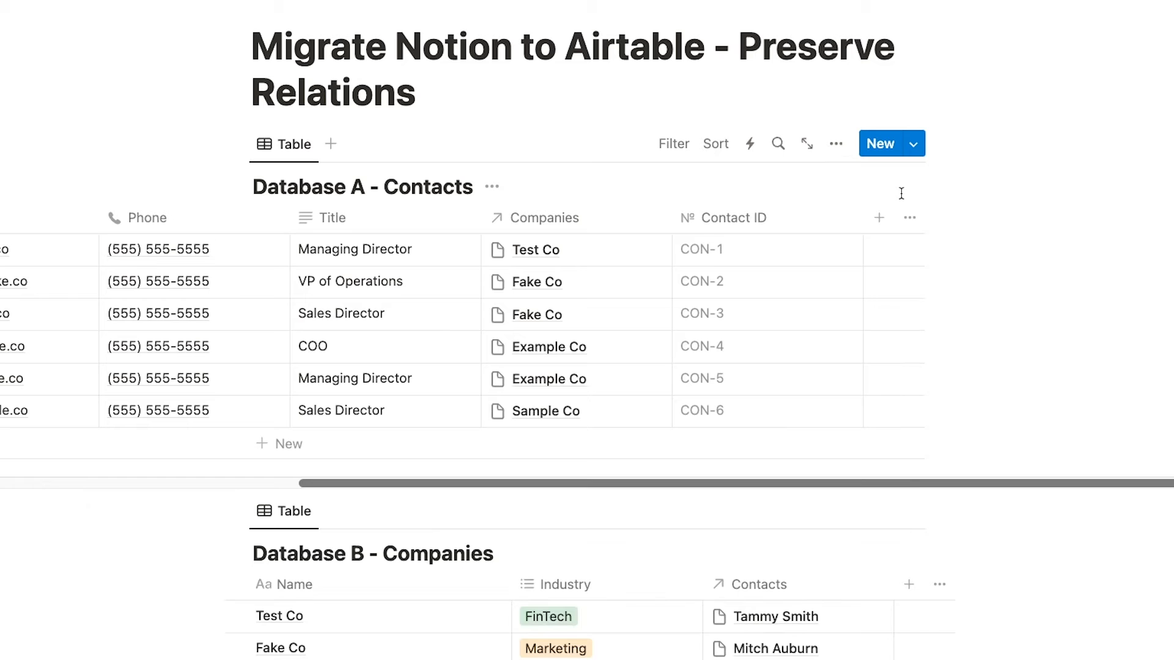
Add a Companies rollup of each contact's Contact ID named Contacts - Notion ID.
scroll(down, 3)
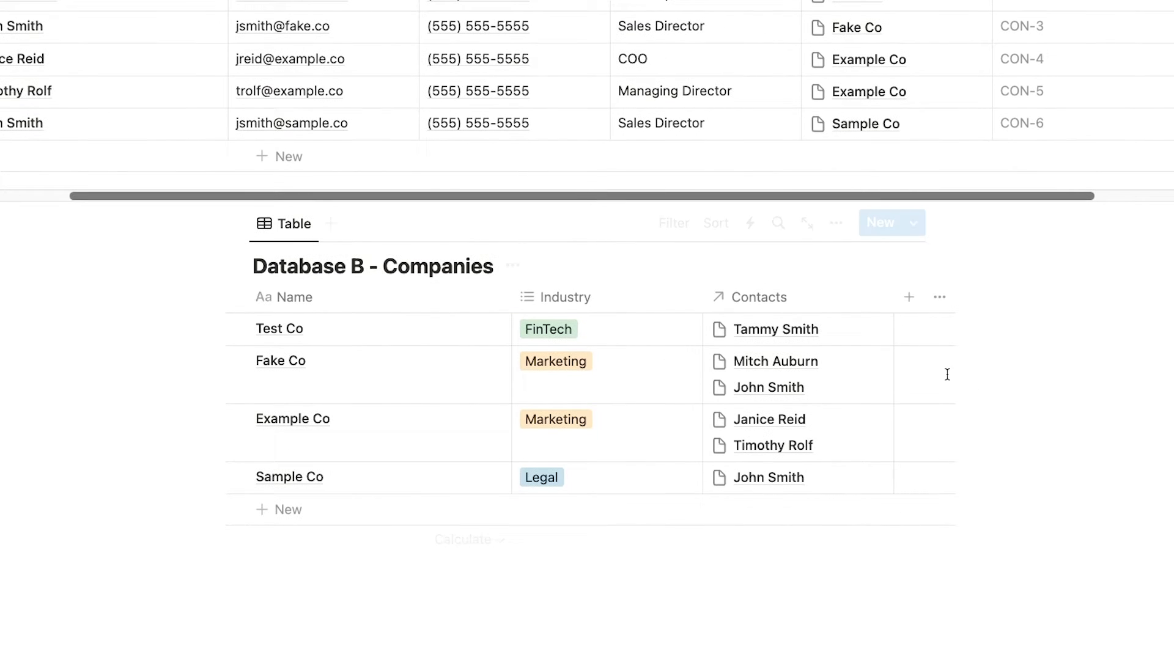
text(rollup)
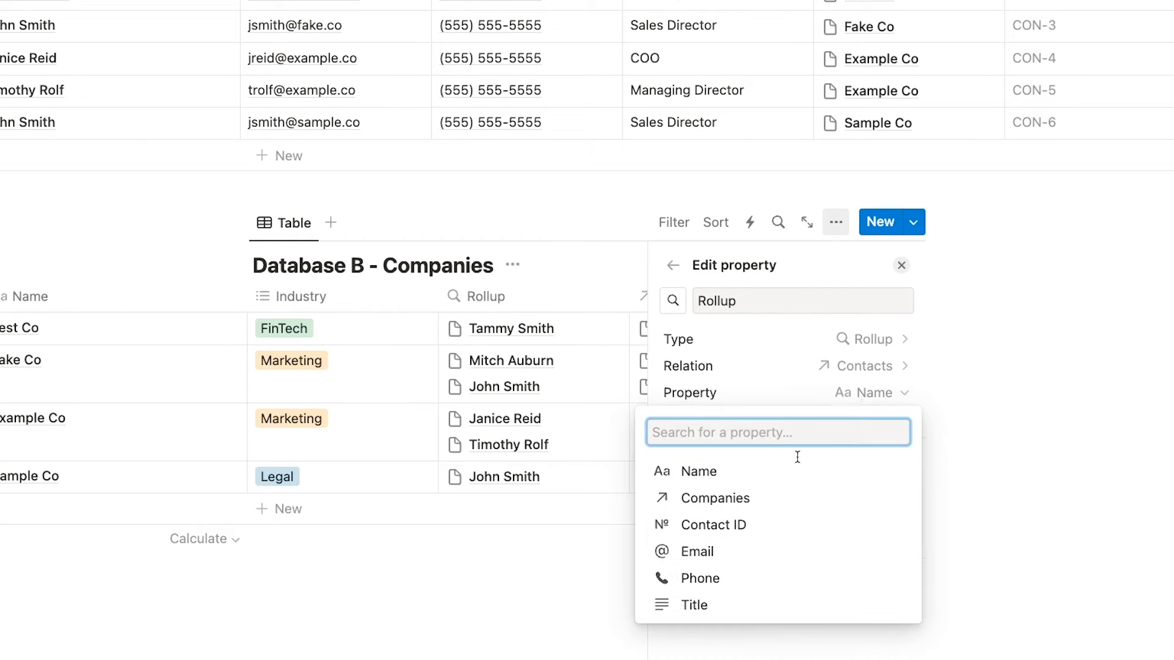
click(713, 525)
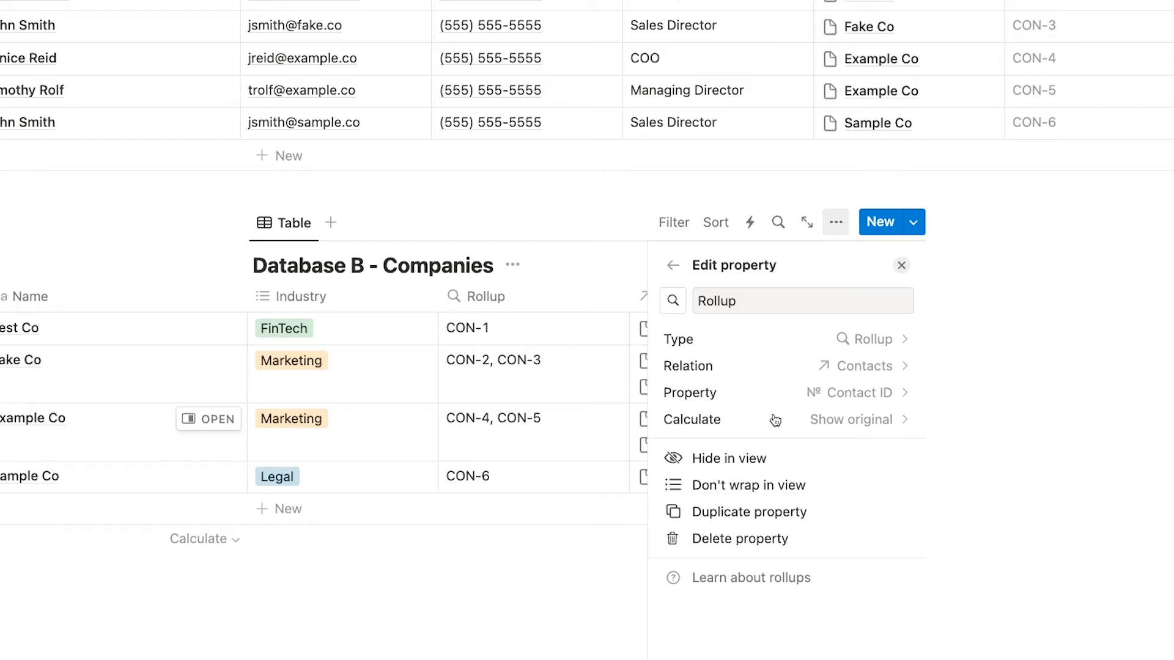
text(Contacts - Notion ID)
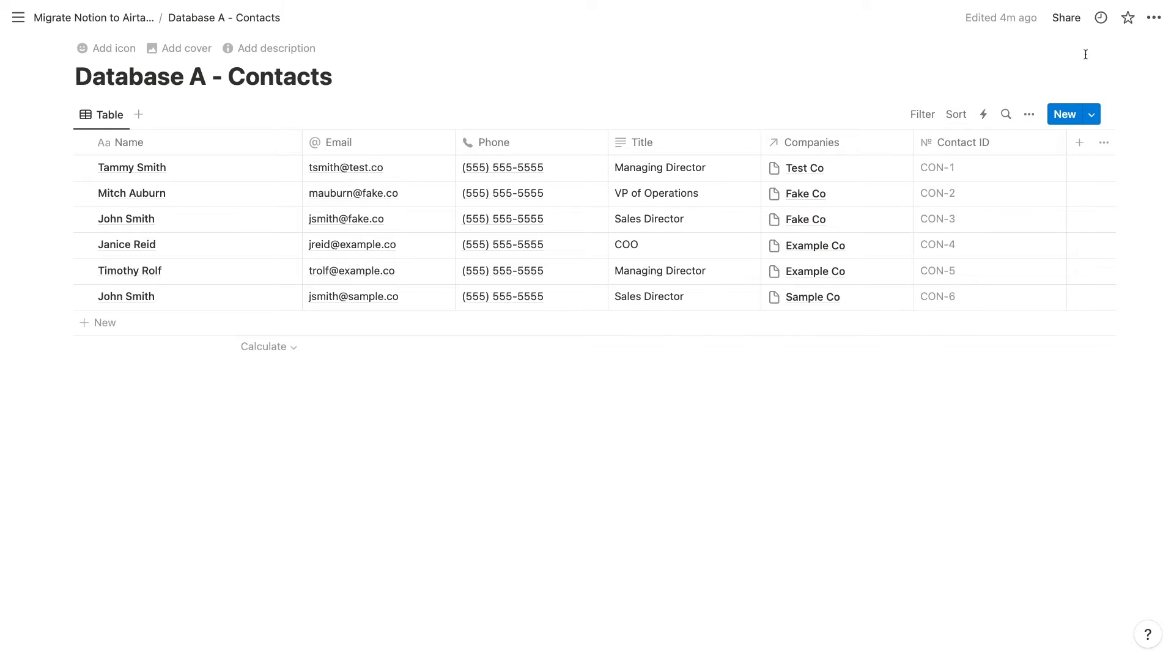
Start exporting the Contacts database with format Markdown & CSV.
click(1153, 17)
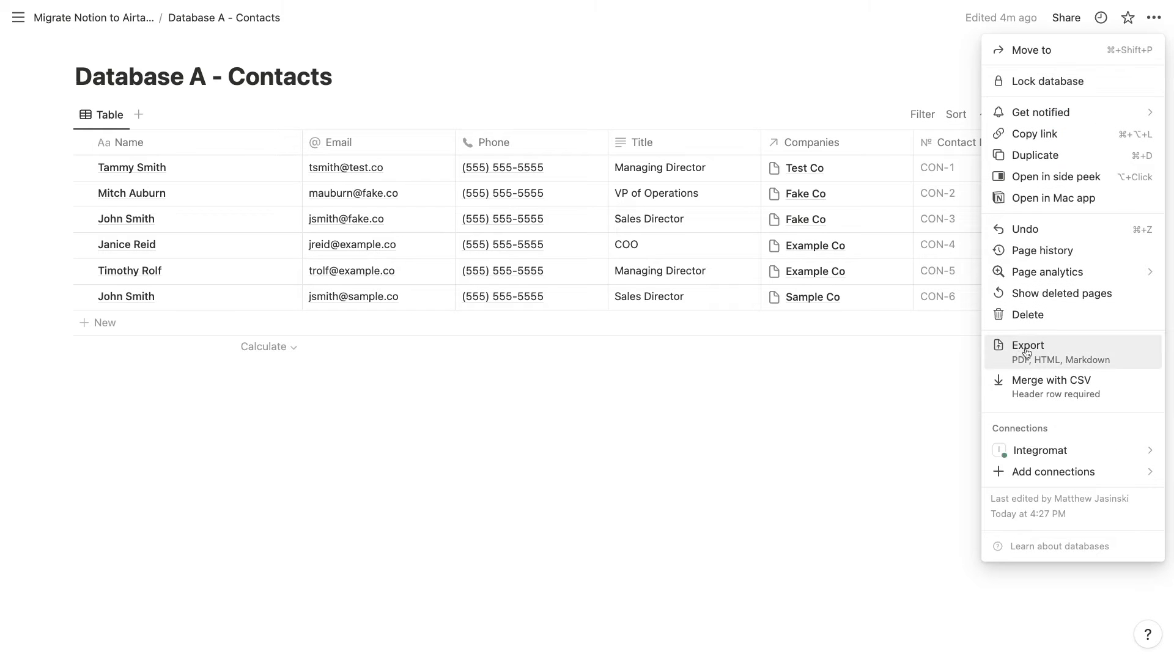
click(1028, 345)
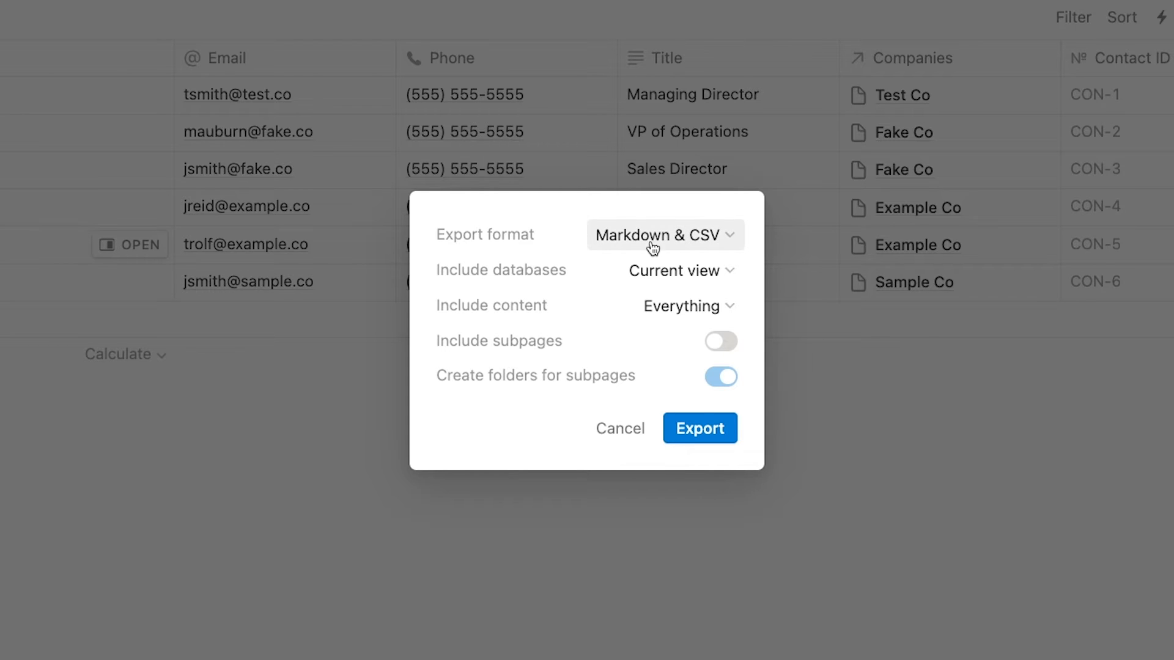
click(663, 235)
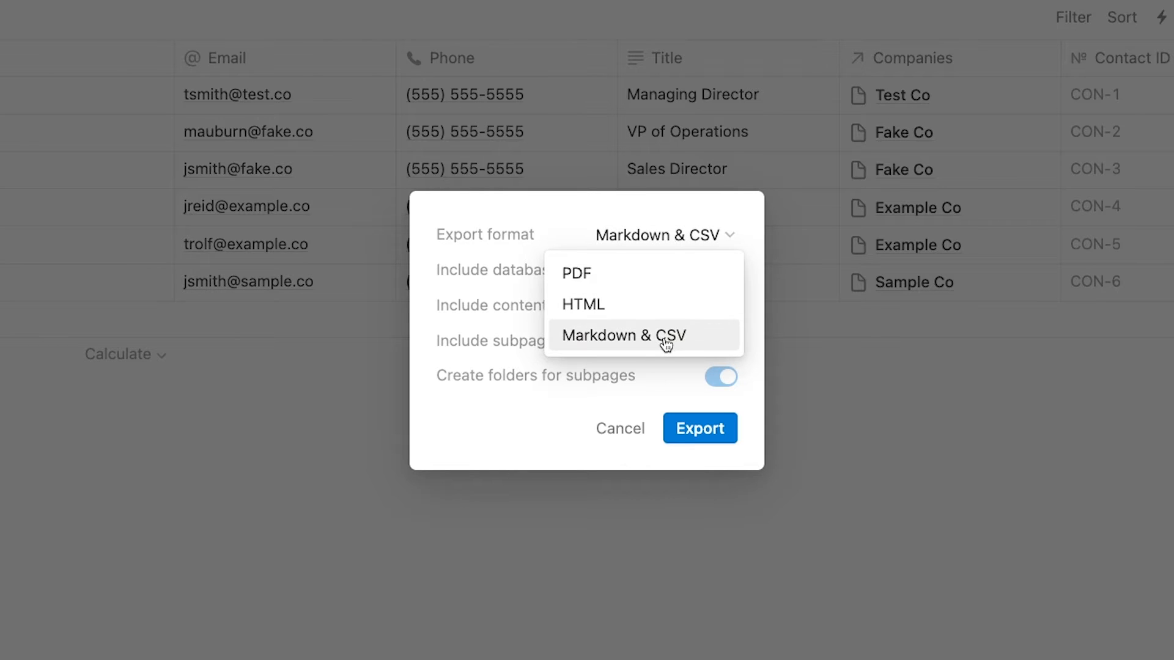
click(643, 335)
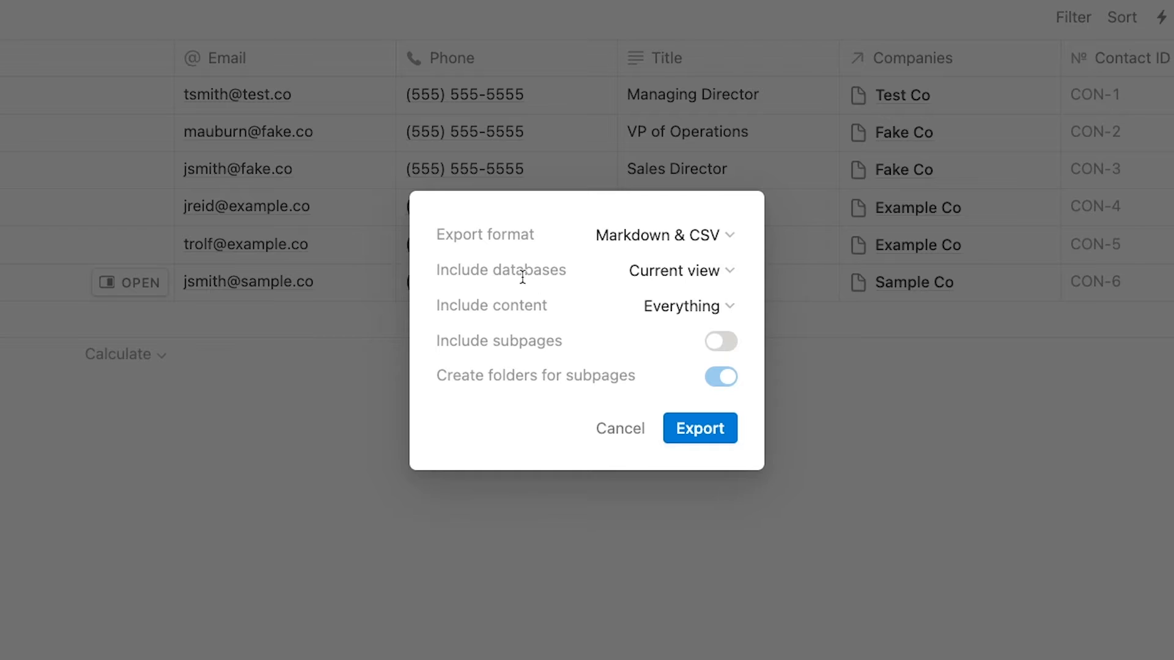
Limit the export to the current view with subpages excluded, and export.
click(674, 270)
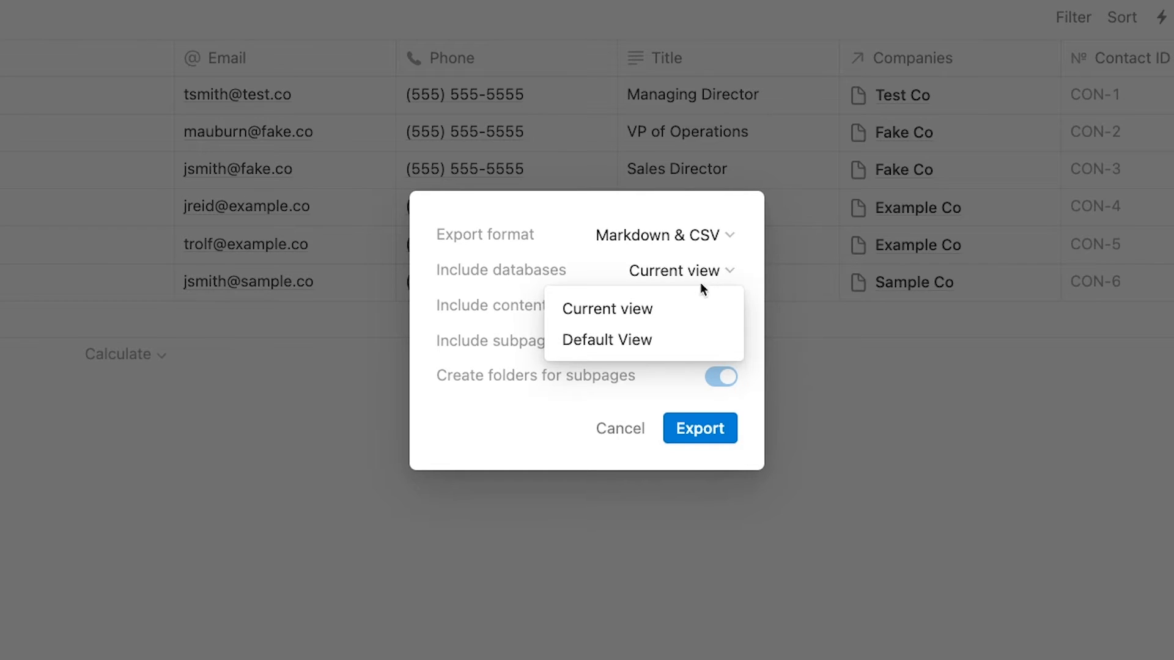
mouse_move(642, 309)
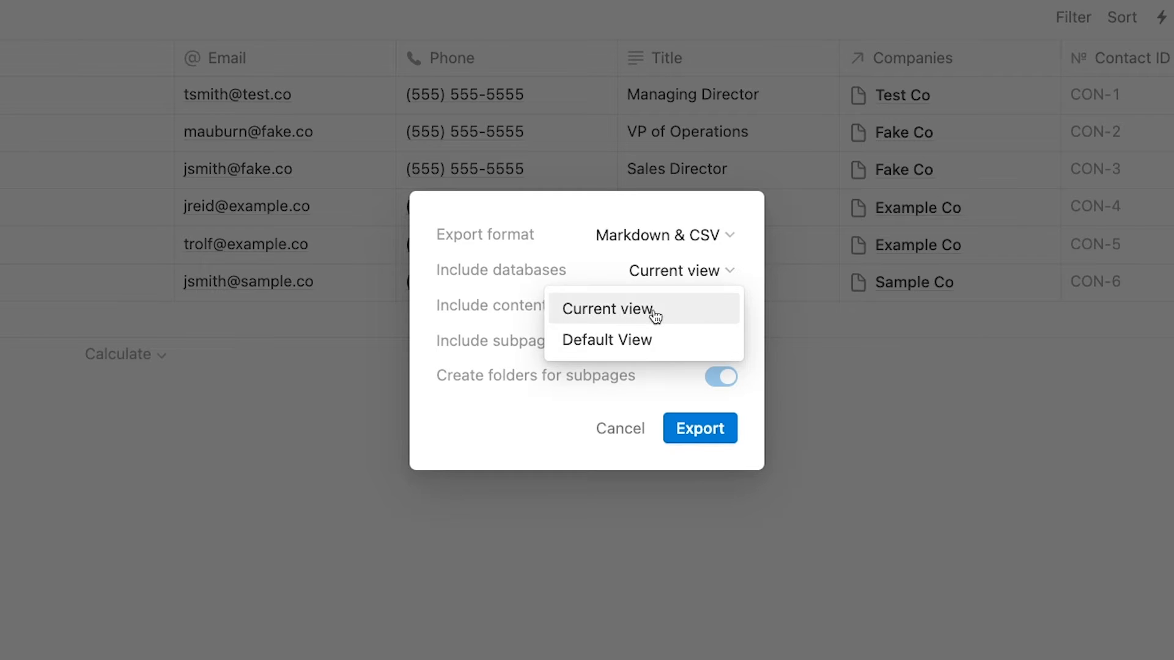
click(607, 309)
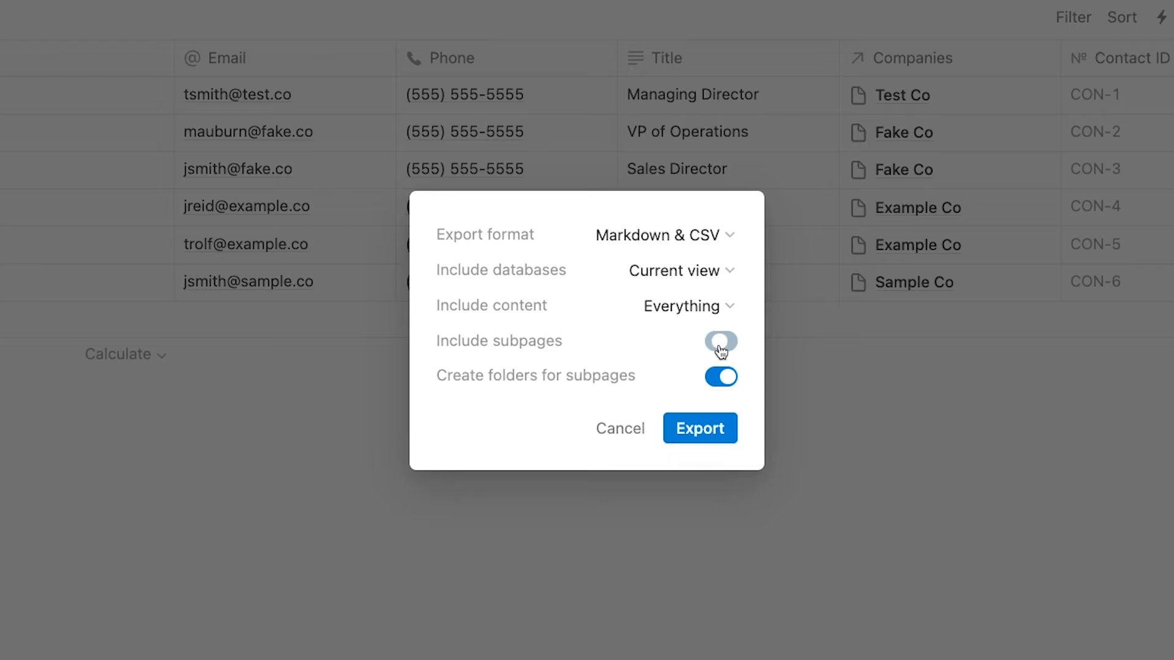
click(719, 343)
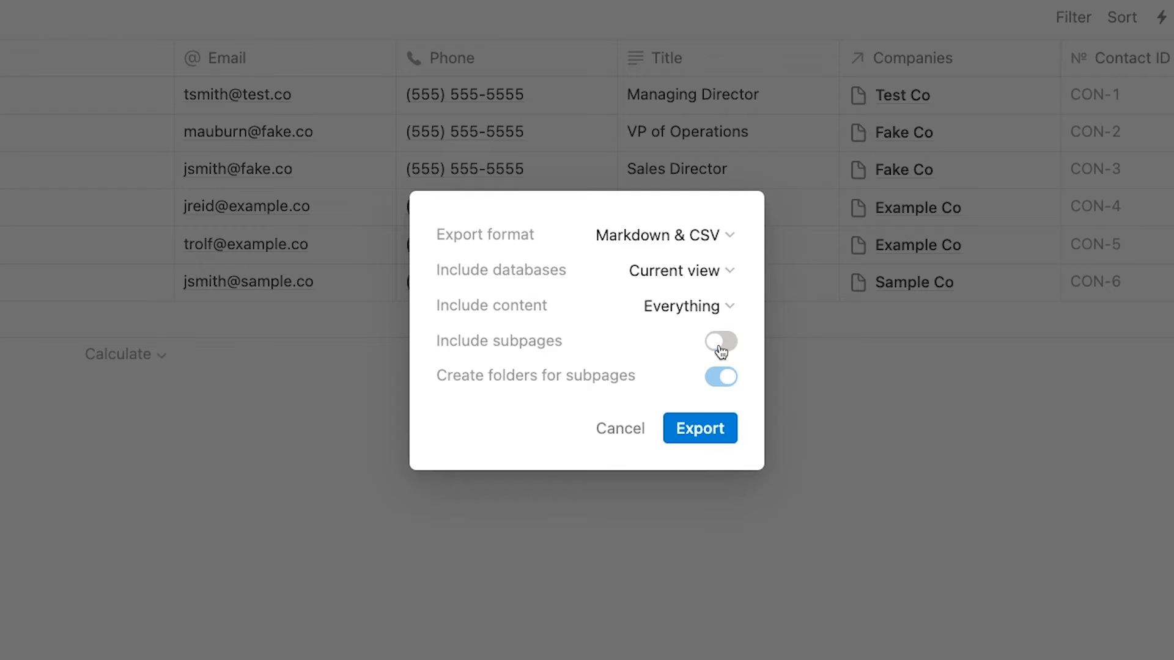
click(720, 341)
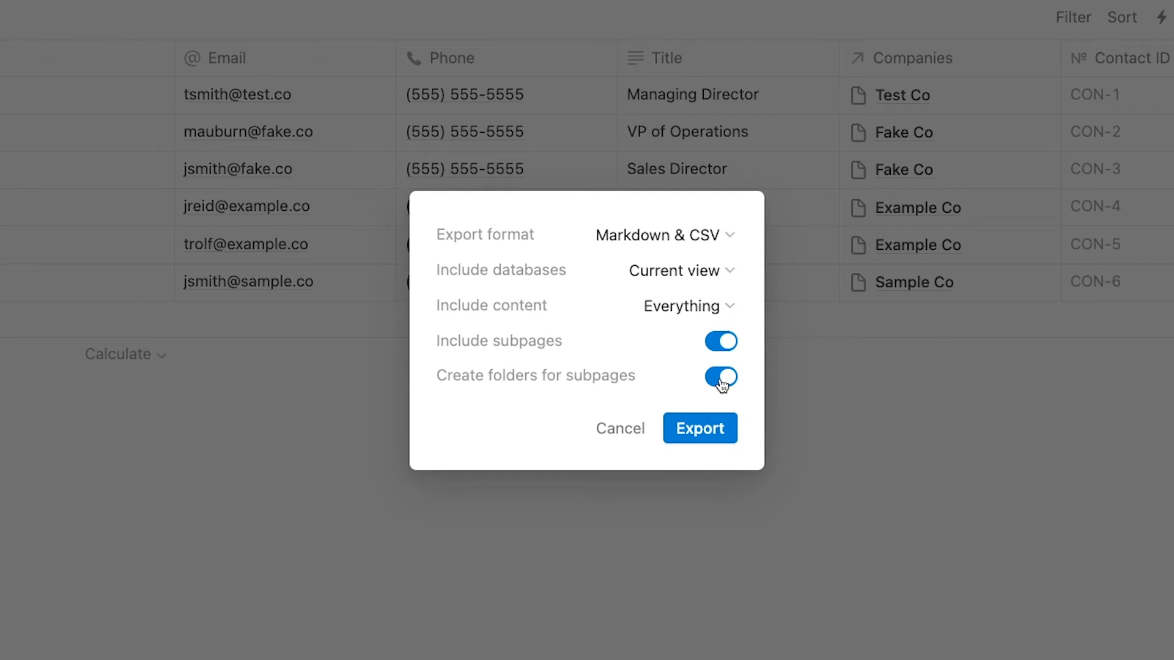
click(720, 376)
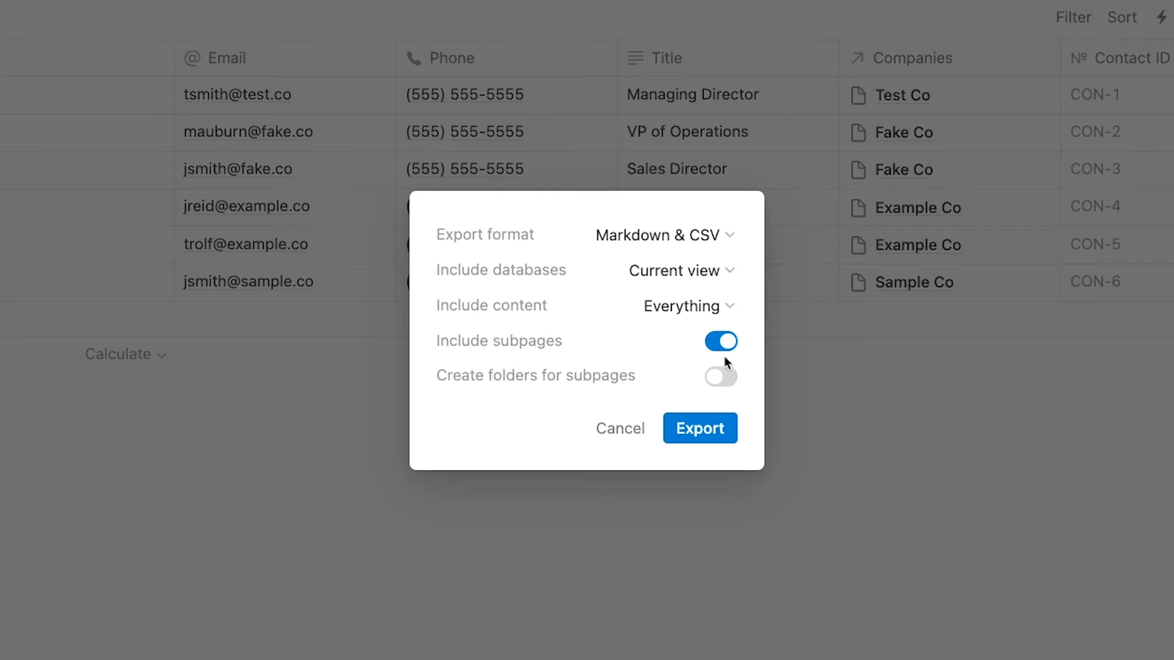
click(720, 341)
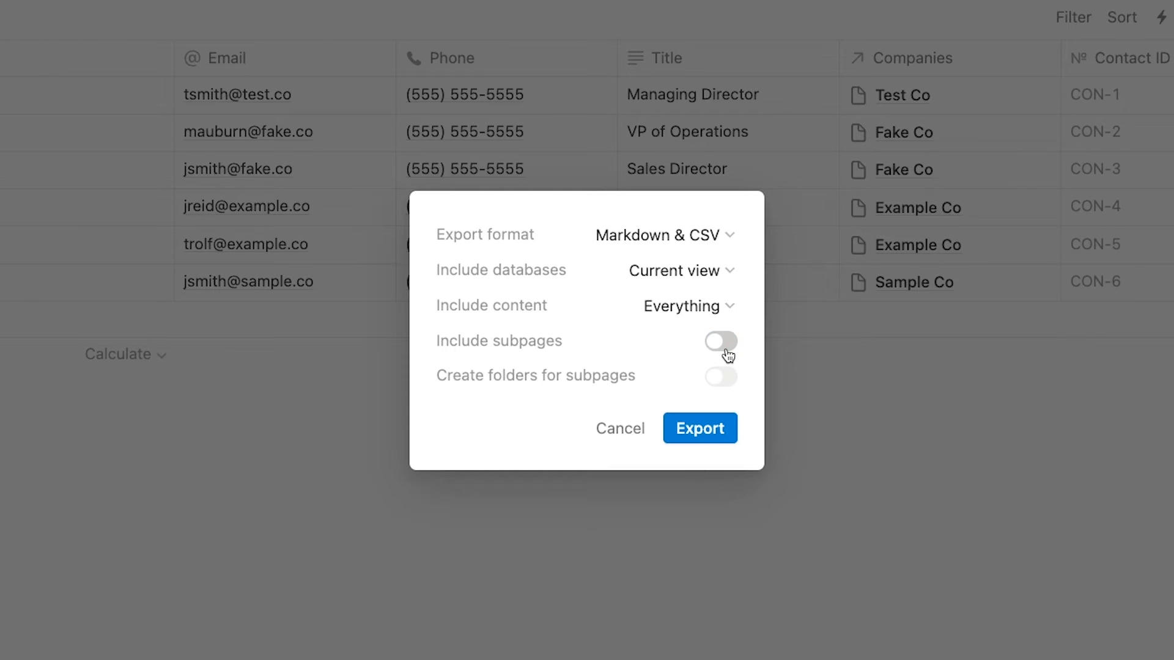
click(699, 428)
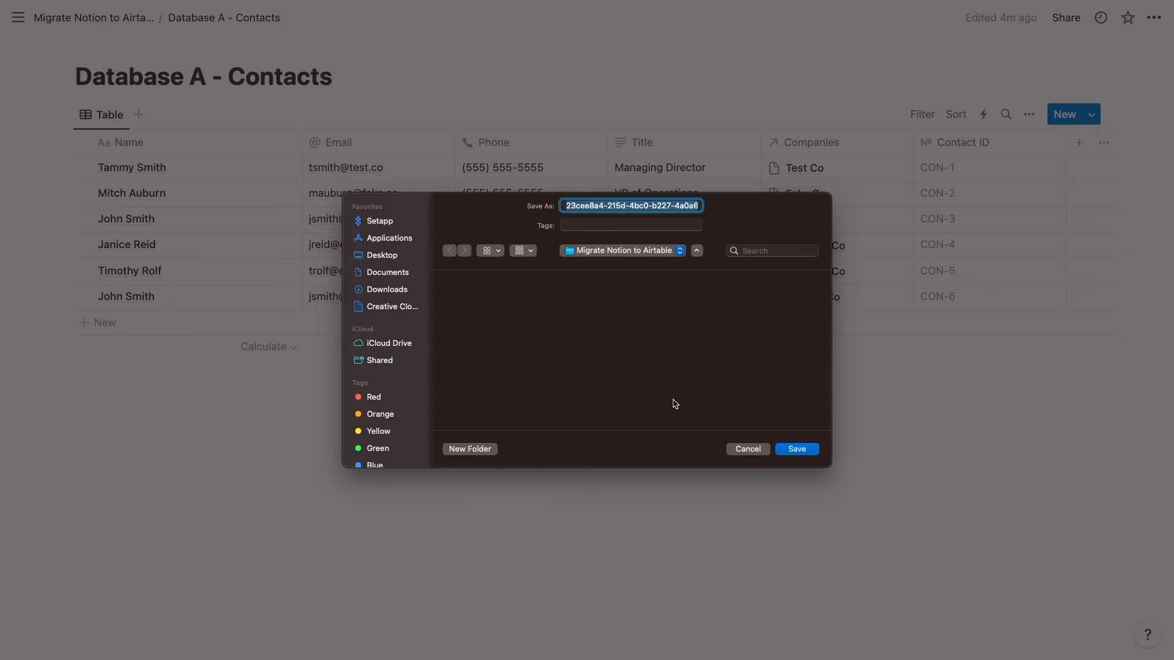
Save the export as Database A - Contacts Export in the Migrate Notion to Airtable folder.
text(Database A - Contacts Export)
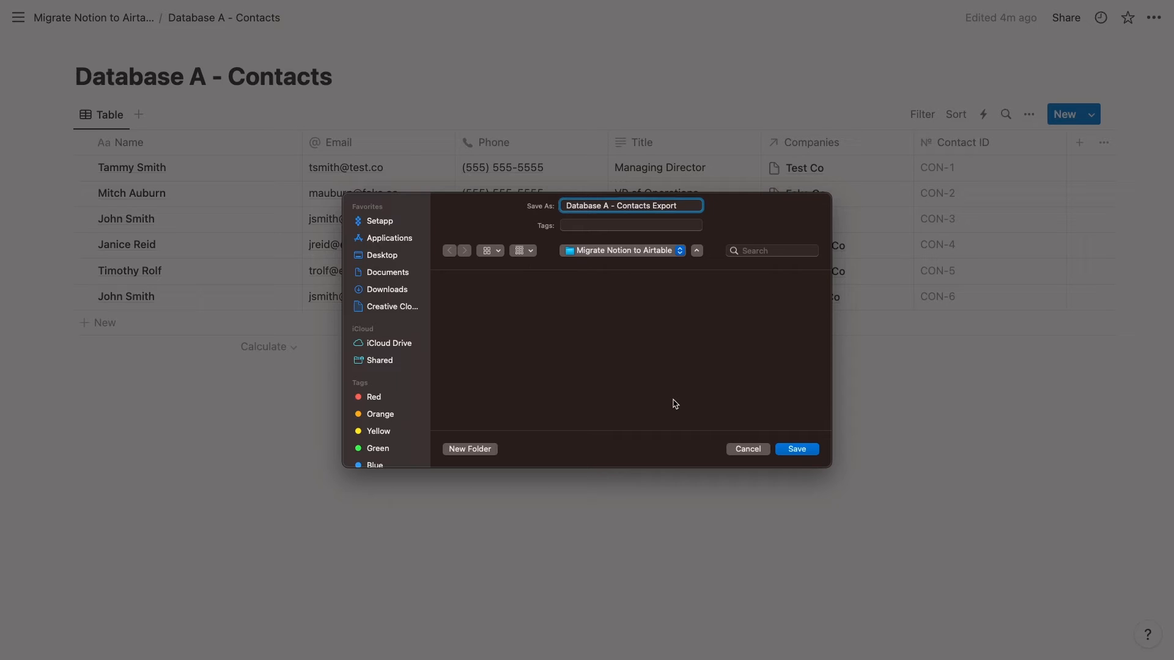
click(796, 449)
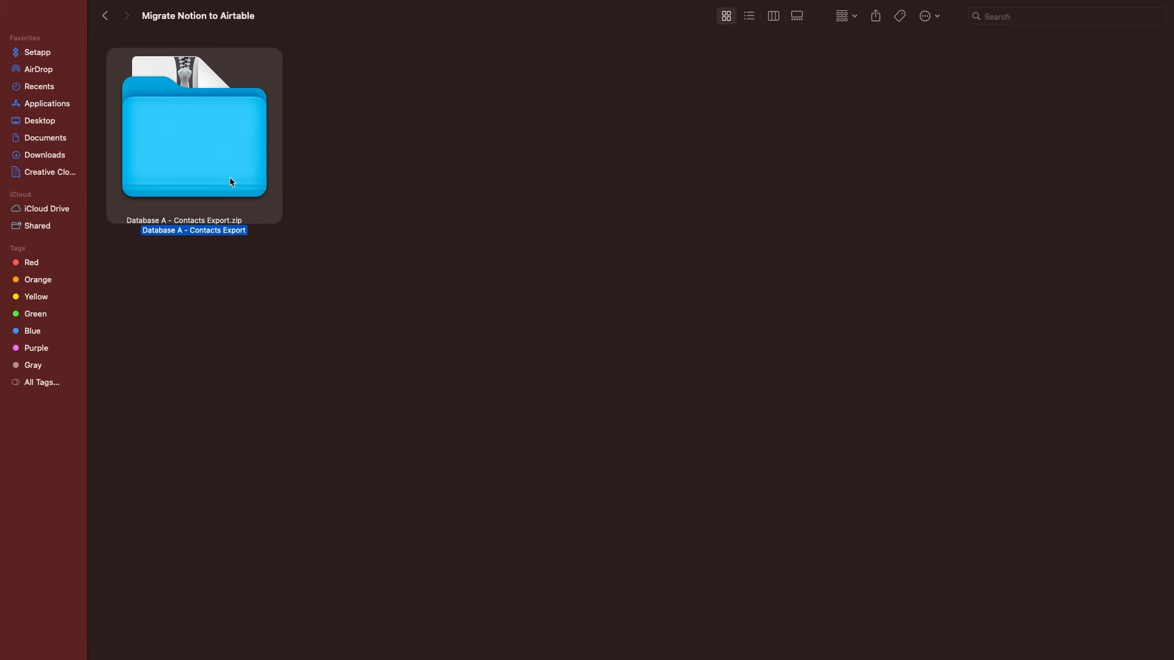
Open the Database A - Contacts Export folder and inspect its two contacts CSVs.
double_click(194, 127)
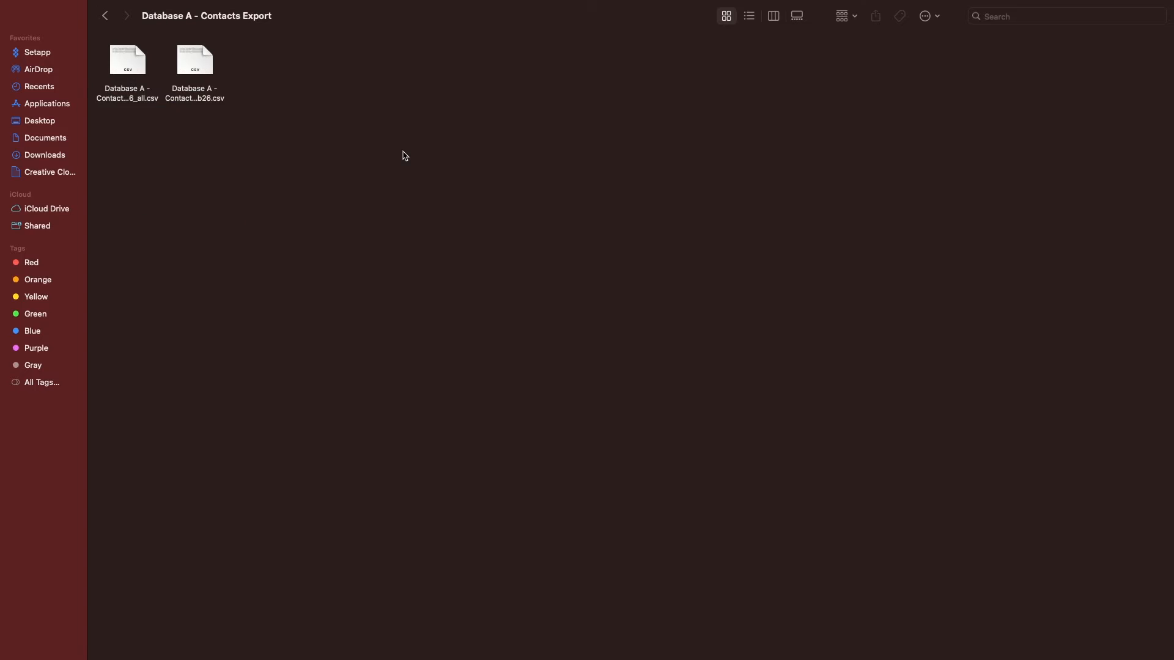
click(127, 60)
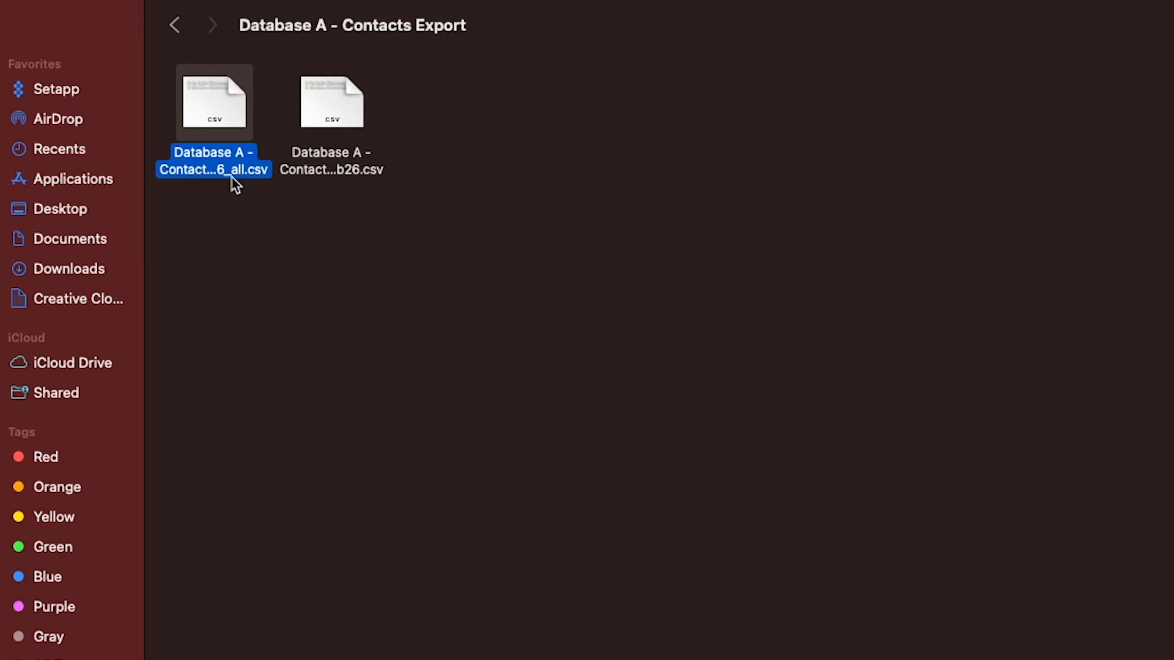
mouse_move(268, 222)
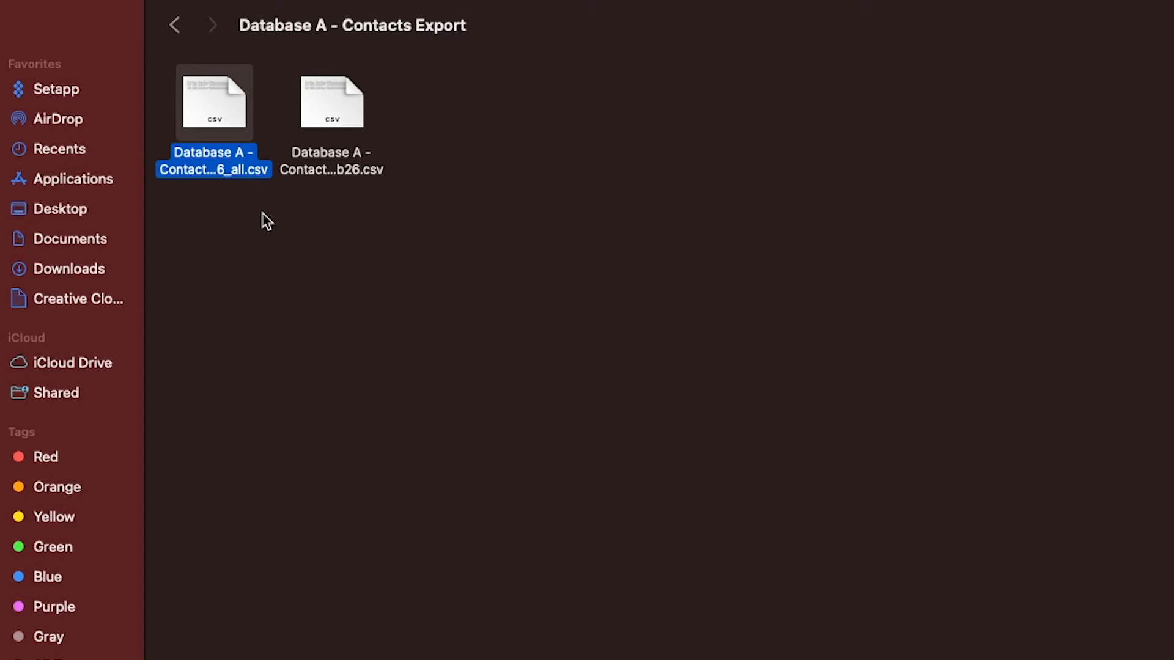
click(322, 184)
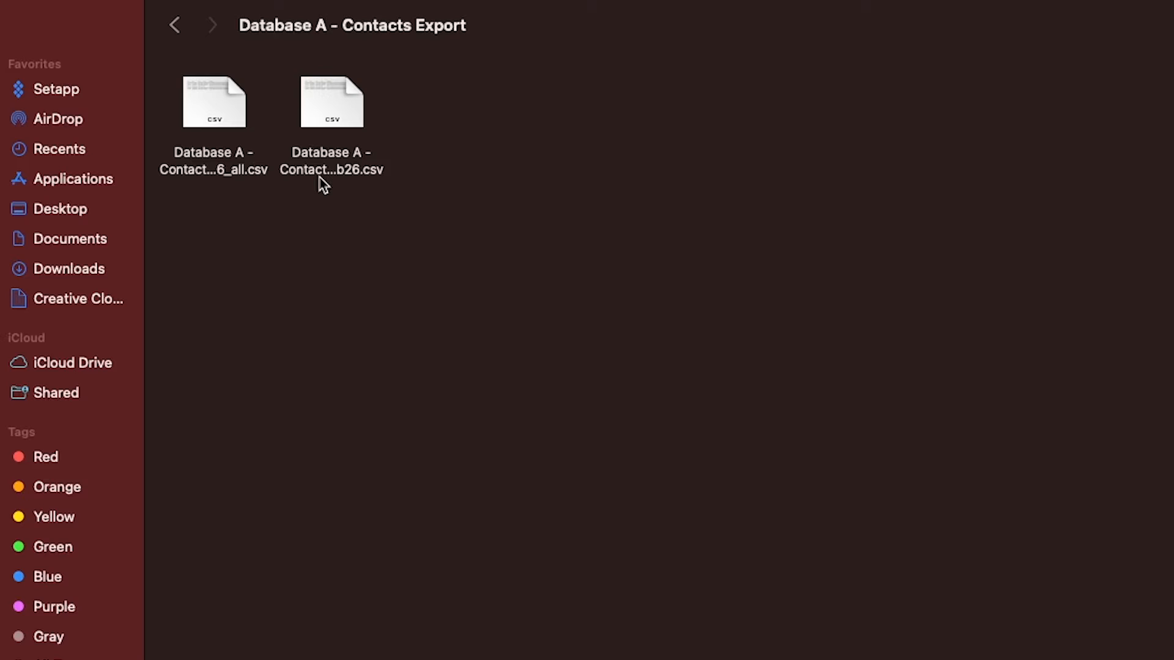
click(332, 103)
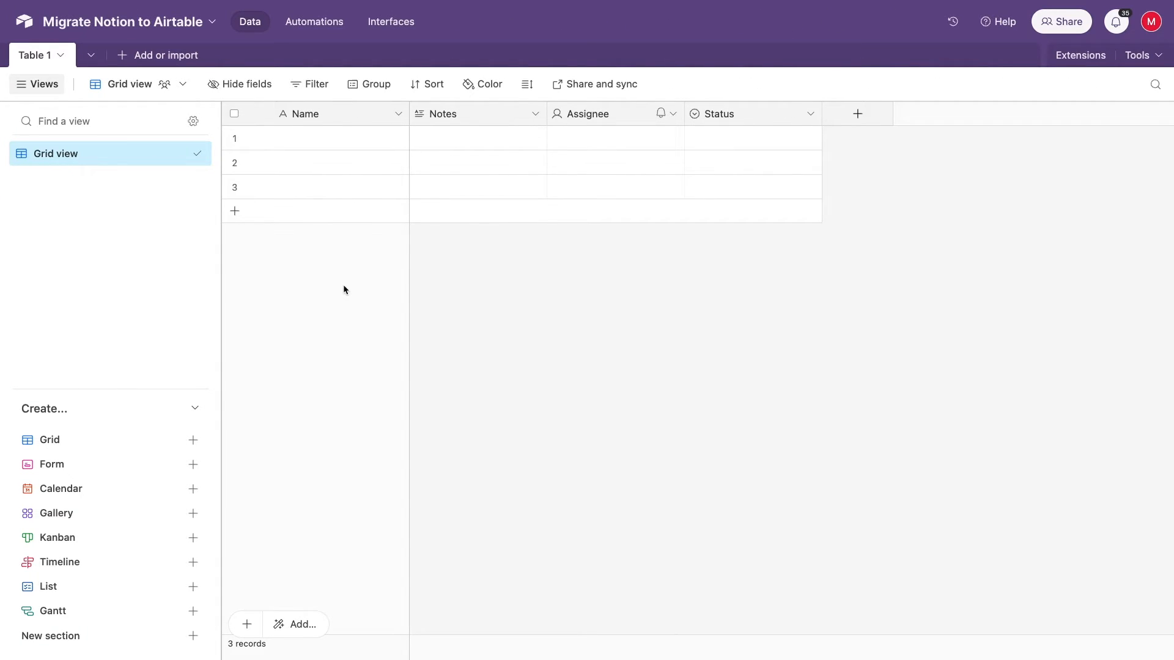
Import the contacts CSV via Add or import as a new table and reach its preview.
click(158, 55)
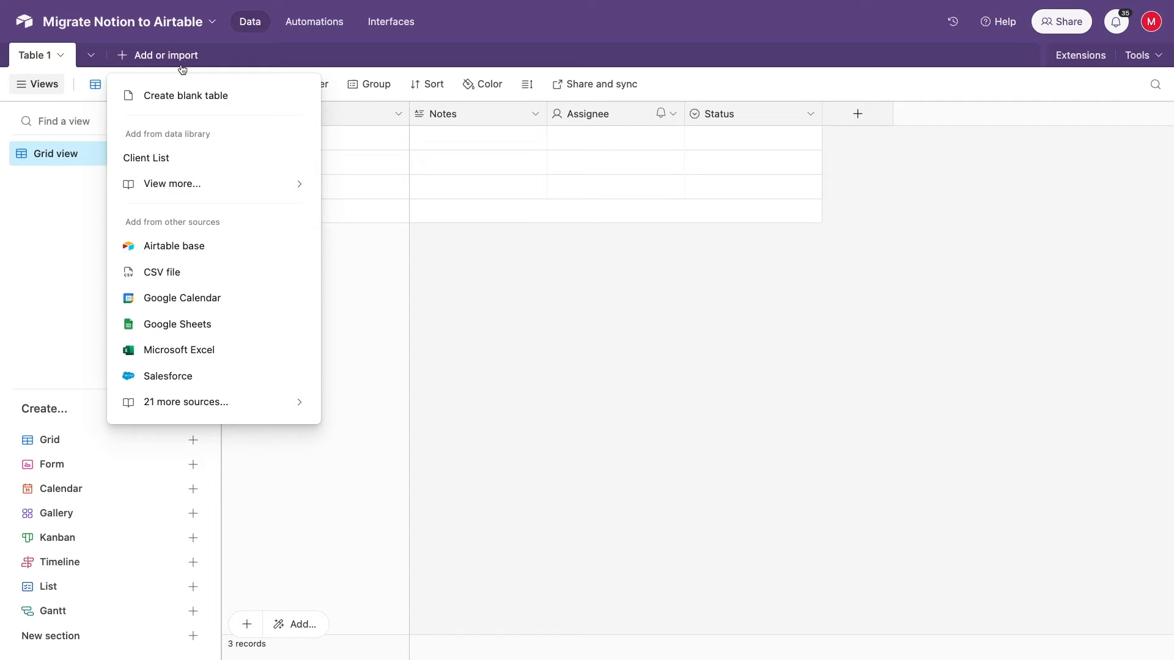
mouse_move(162, 271)
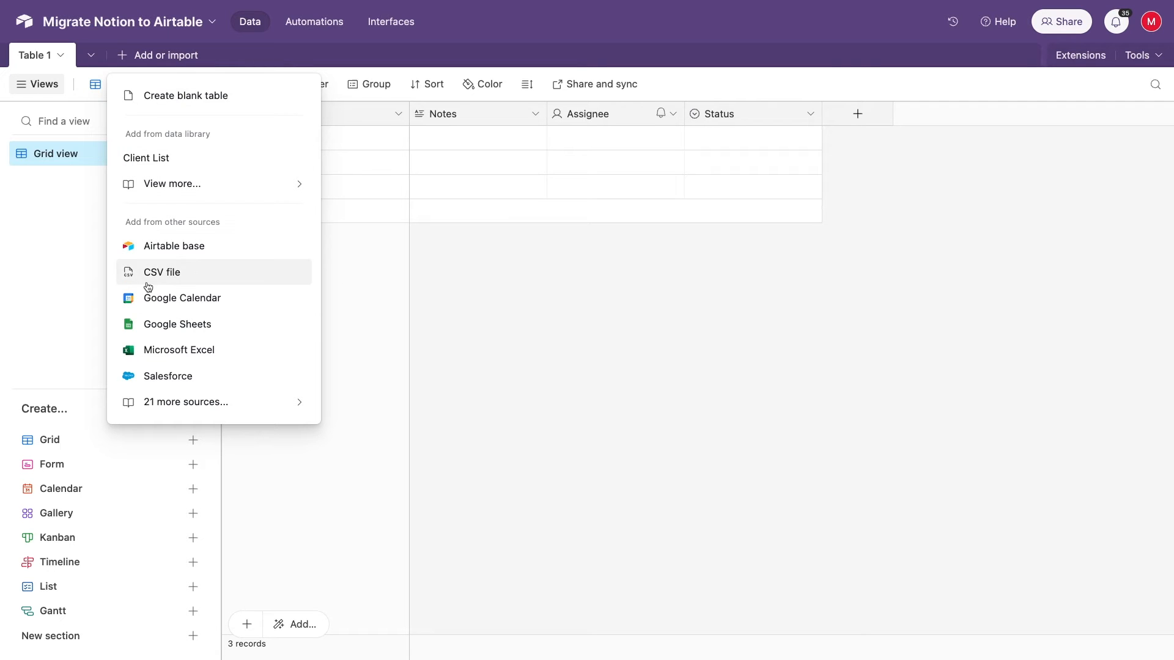
click(161, 271)
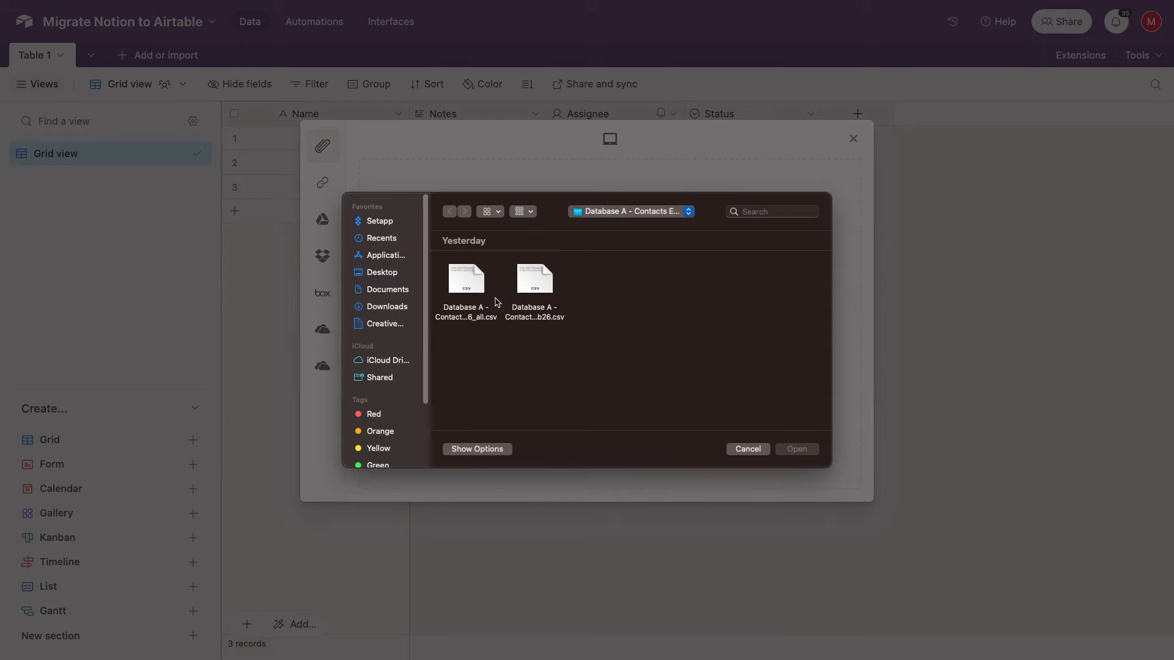
click(745, 449)
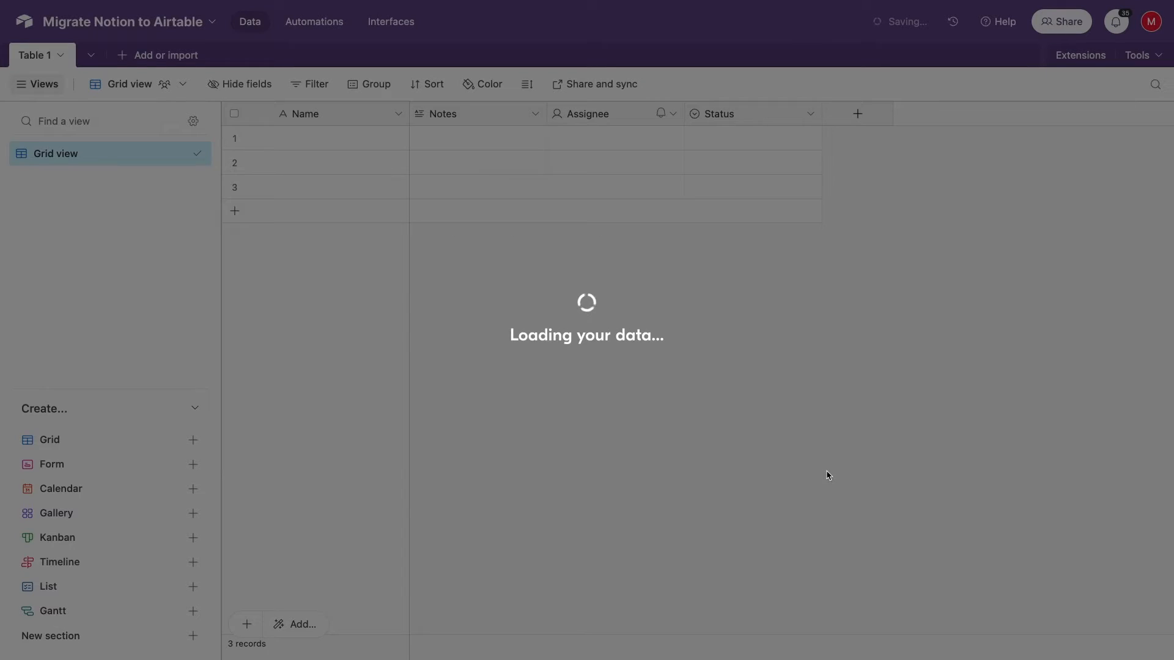
click(163, 55)
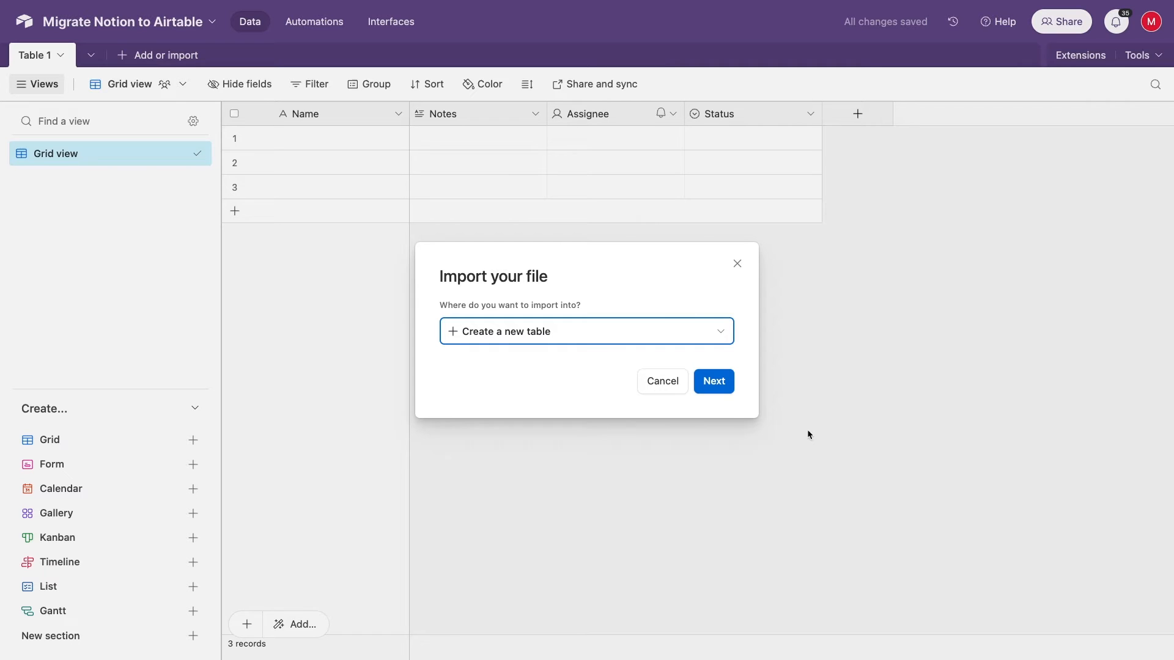
click(585, 331)
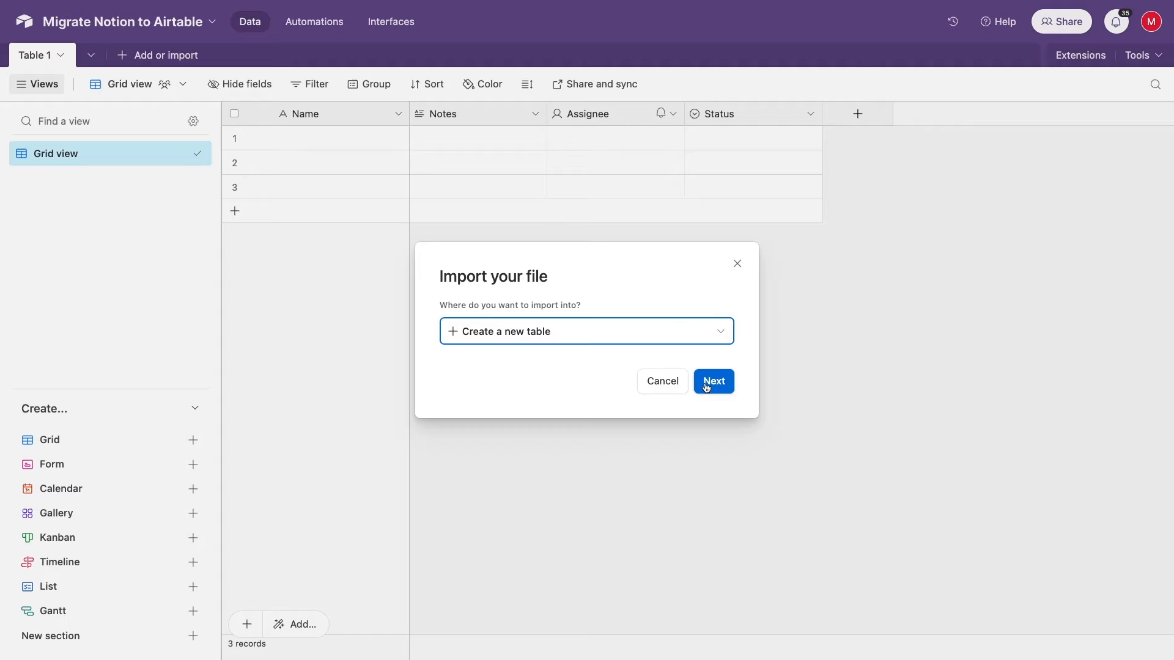
click(712, 381)
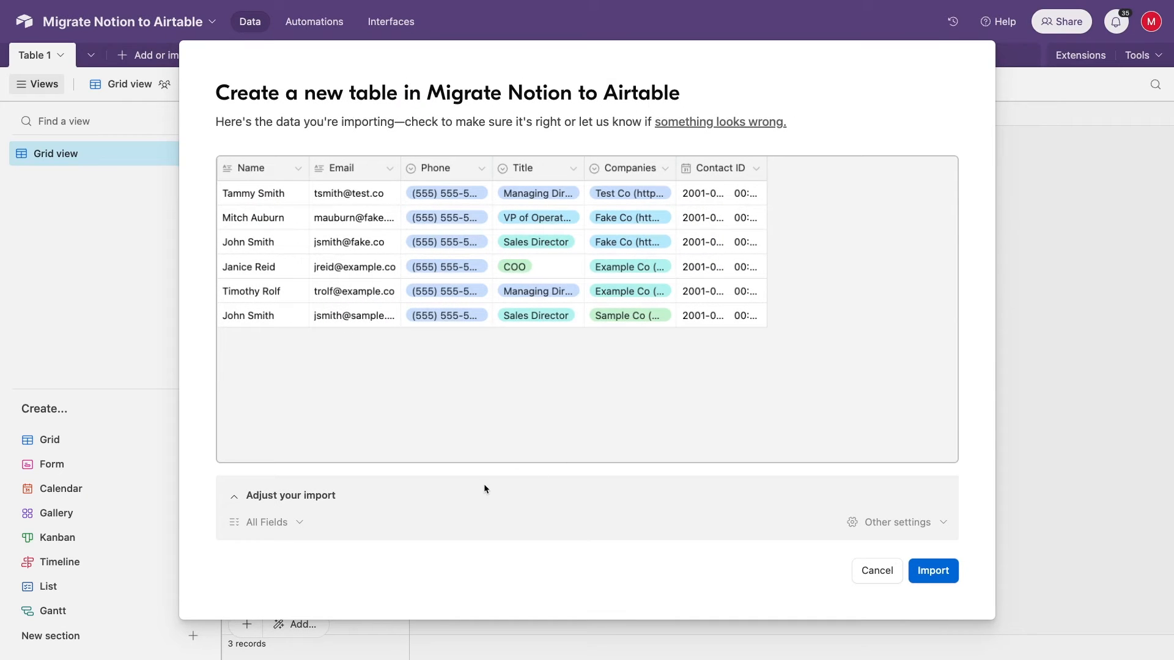
Retype Email as Email, Phone as Phone number, Companies and Contact ID as single line text, then import.
click(250, 168)
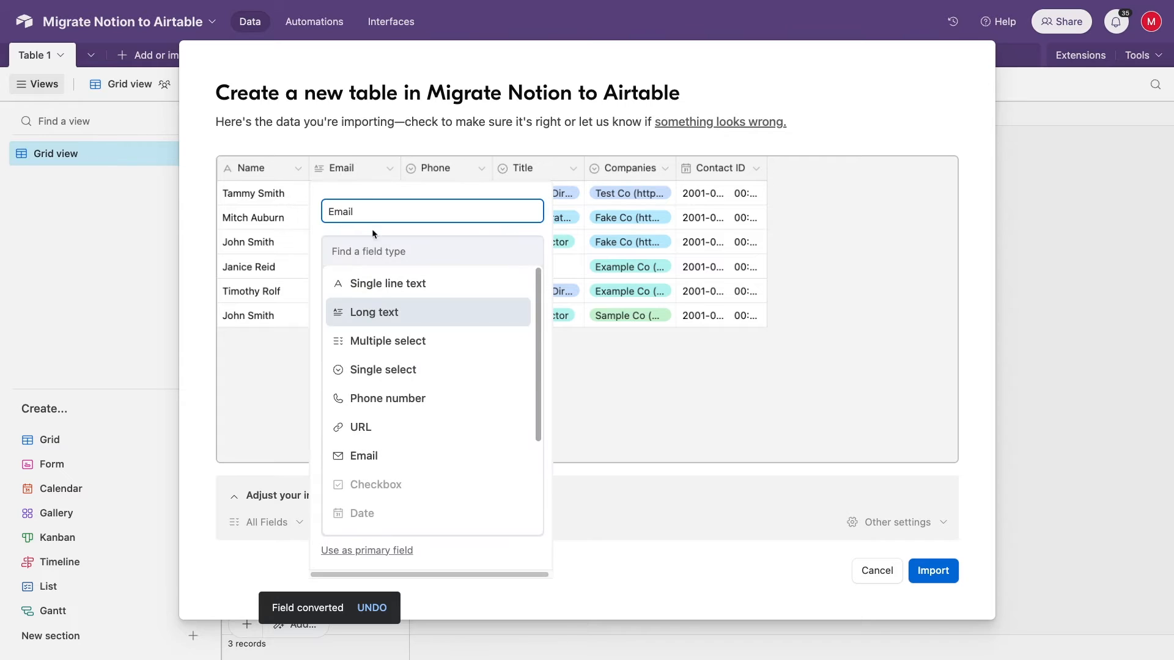
click(362, 454)
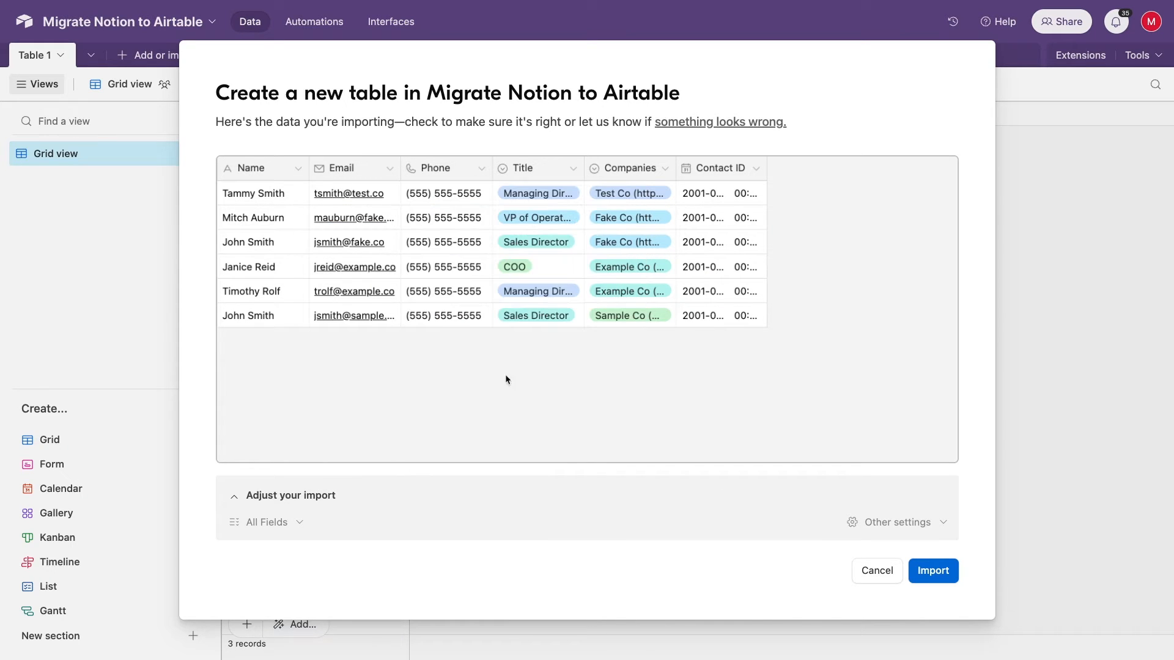
click(571, 168)
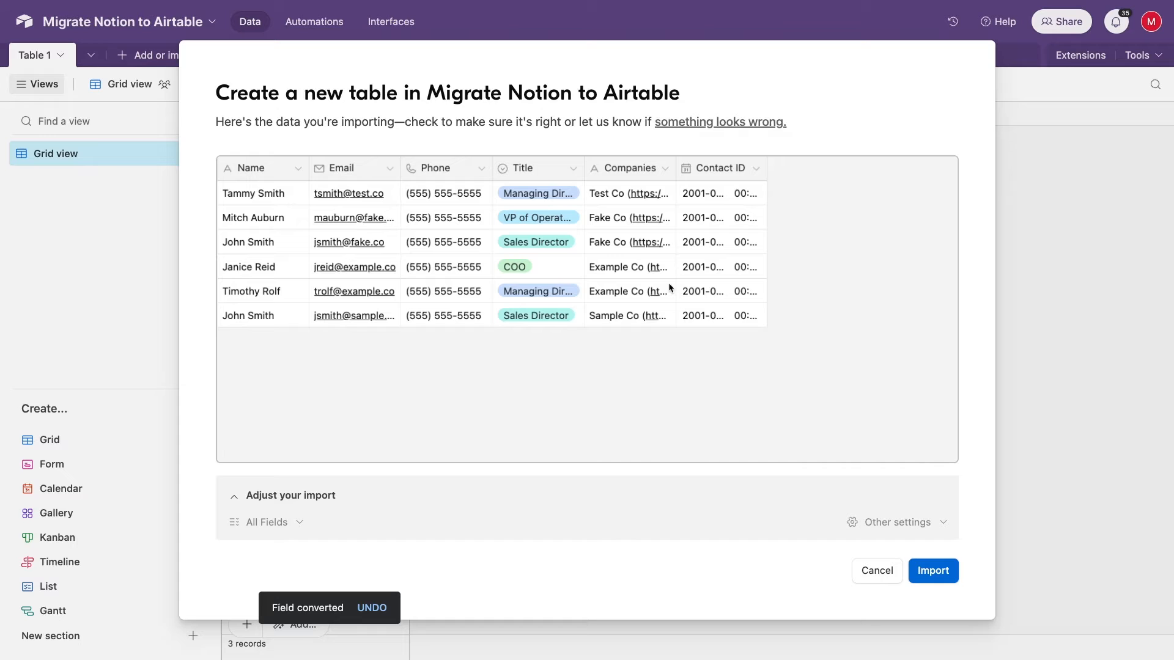
click(756, 168)
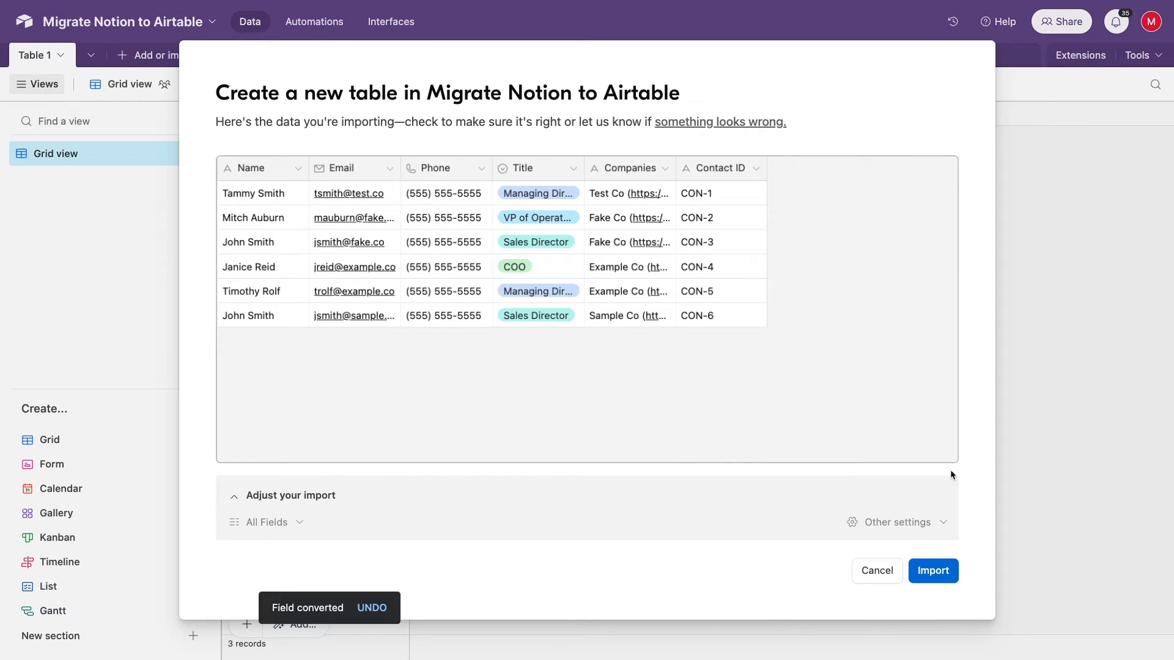
click(895, 522)
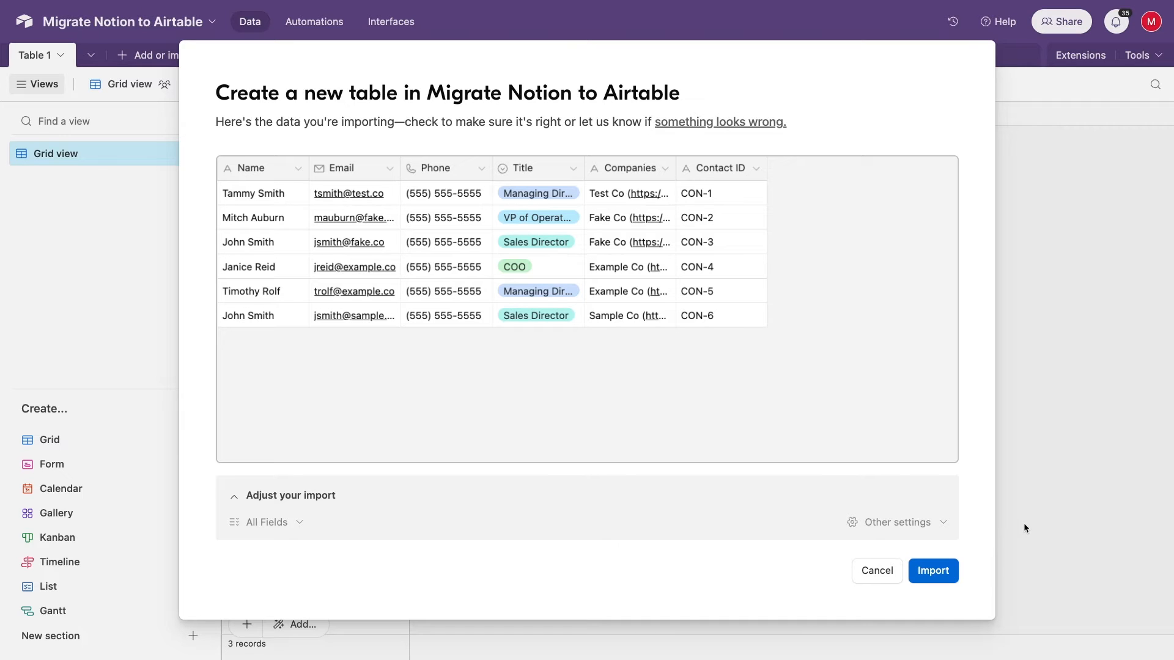
click(932, 571)
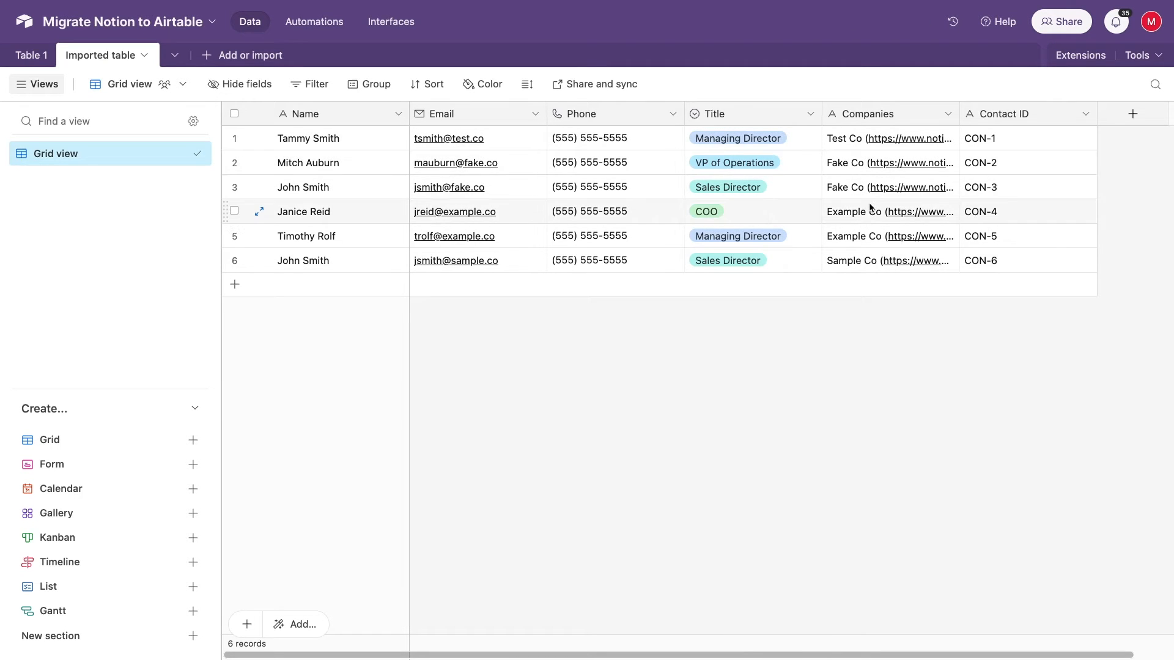
Rename the Companies field to {OLD} Companies, using Tall rows briefly then returning to Short.
click(527, 85)
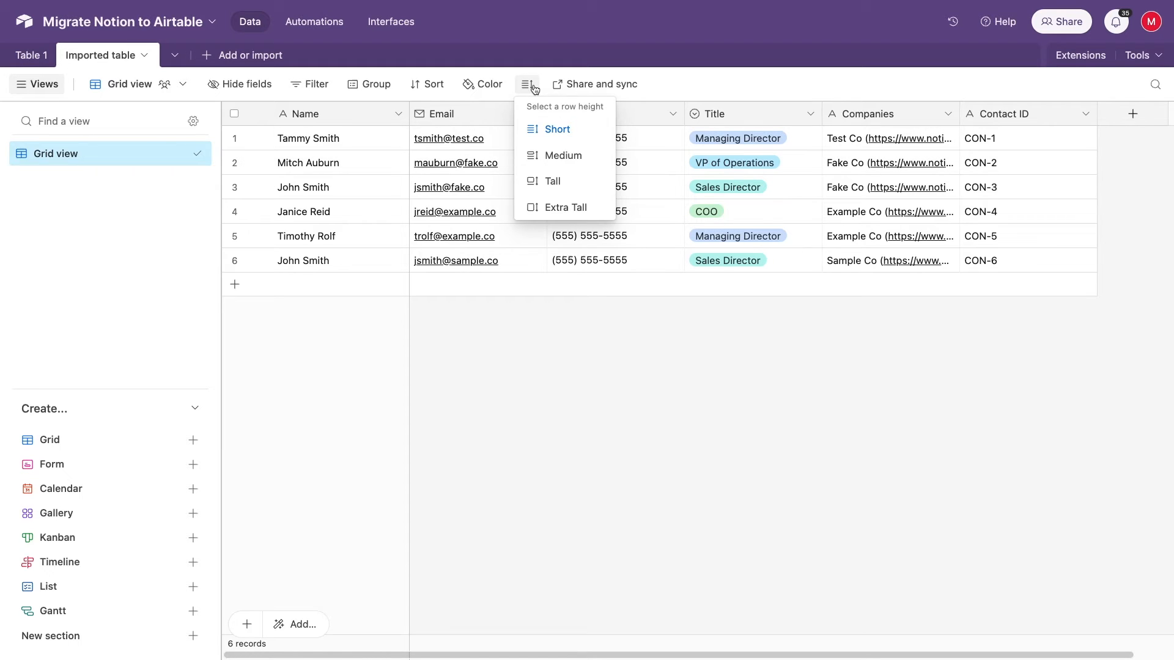
click(565, 208)
text({OLD} Companies)
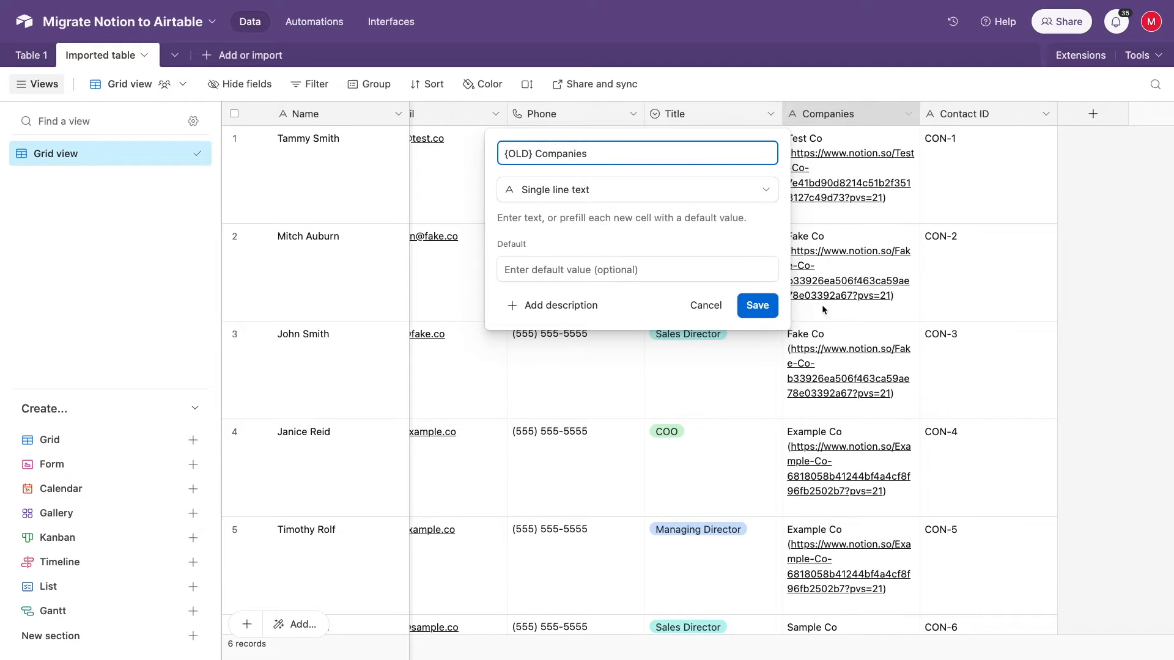
click(755, 306)
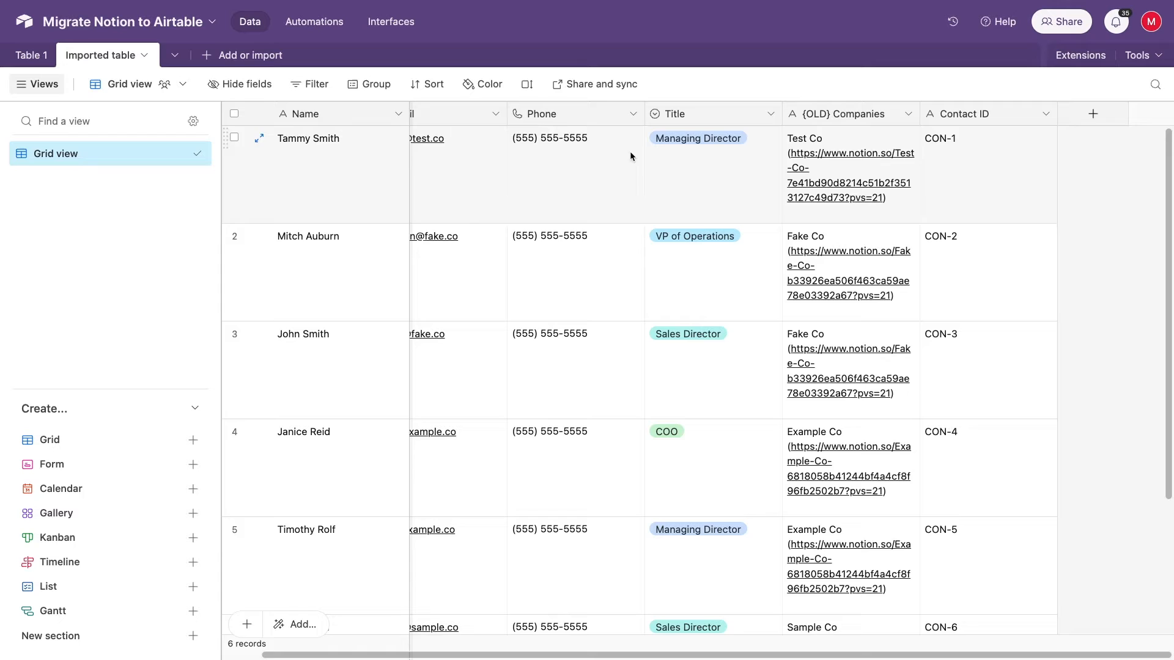
click(526, 84)
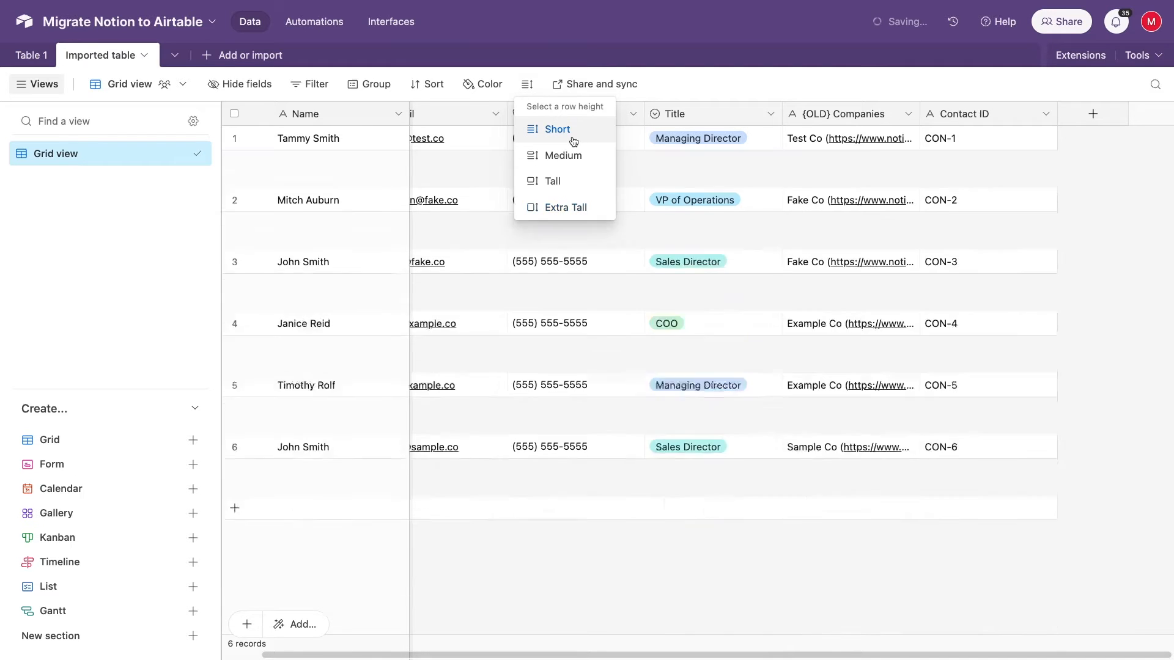
click(556, 128)
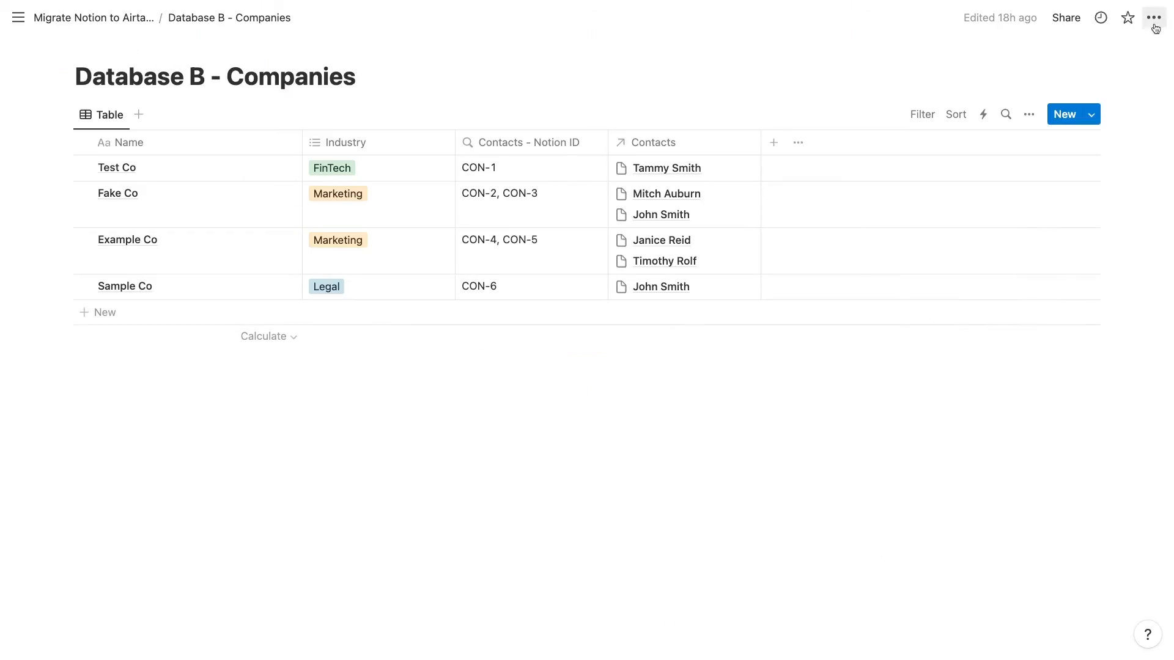
Export the Companies page as Markdown & CSV named Database B - Companies Export.
click(1153, 17)
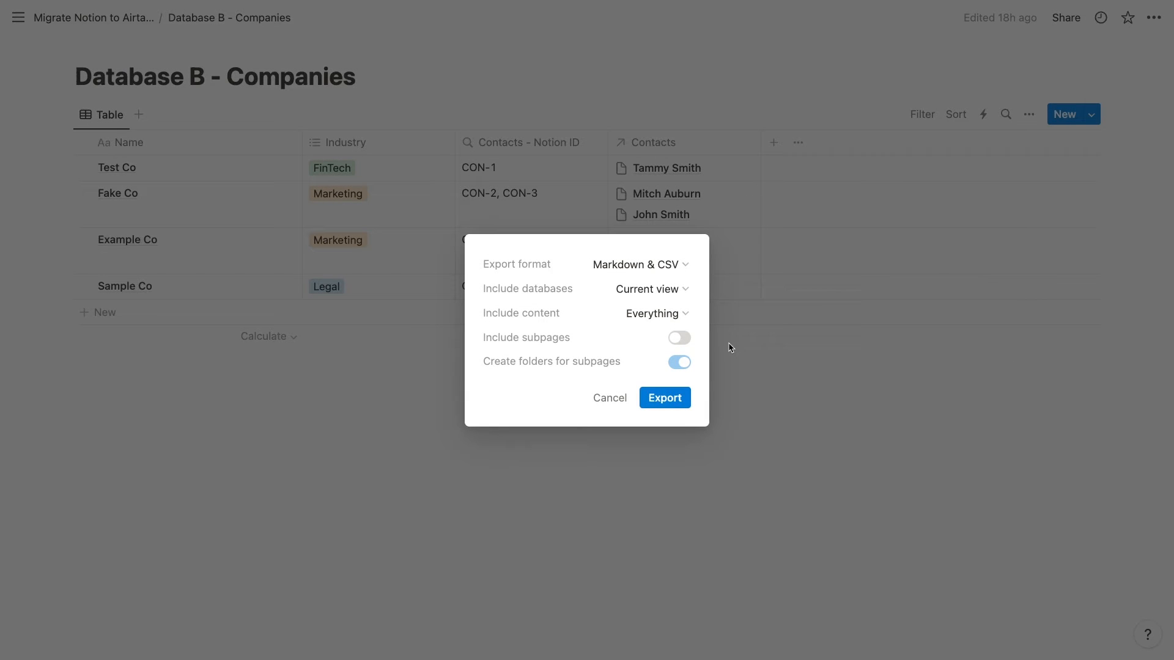
click(662, 397)
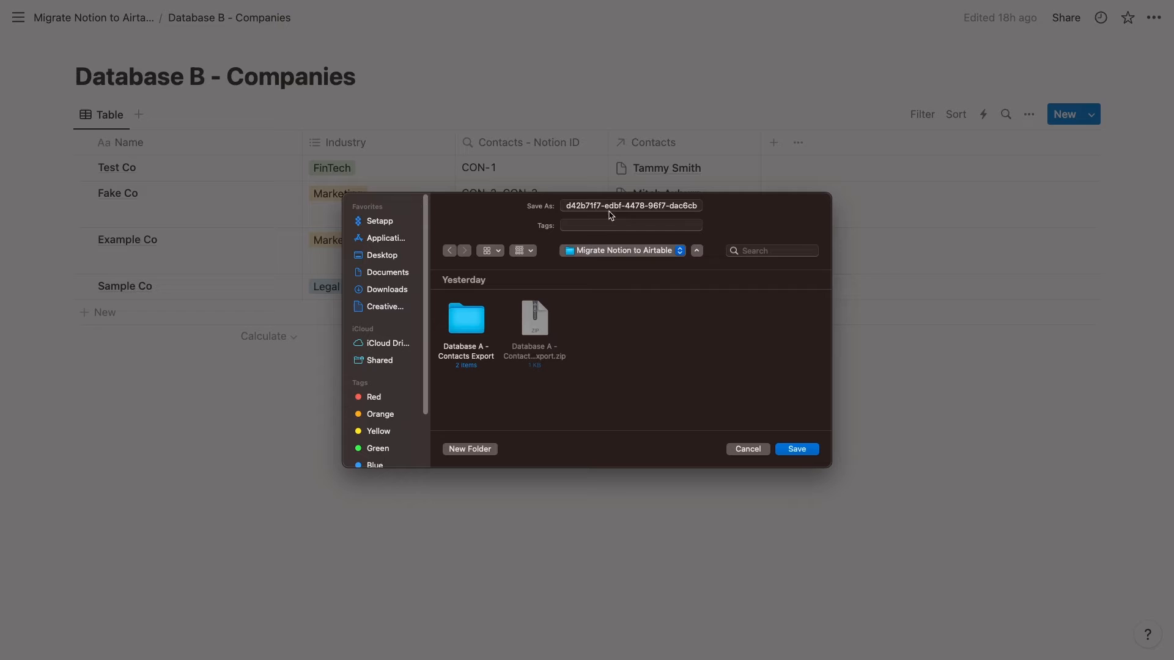
text(Database B - Companies Export)
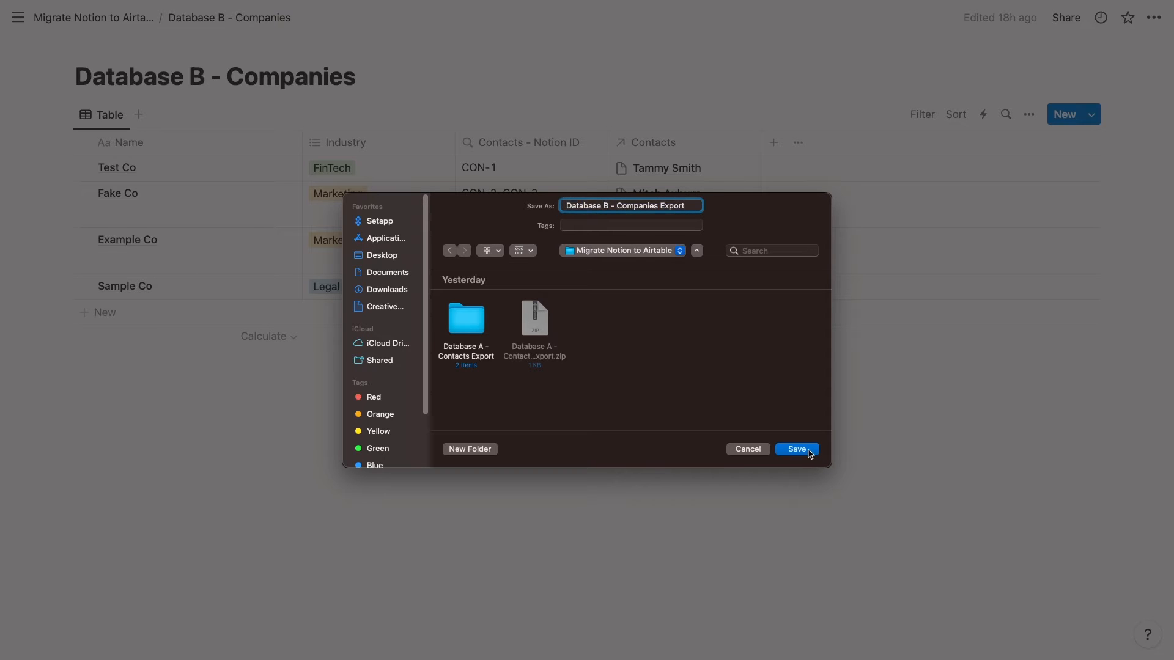
click(796, 449)
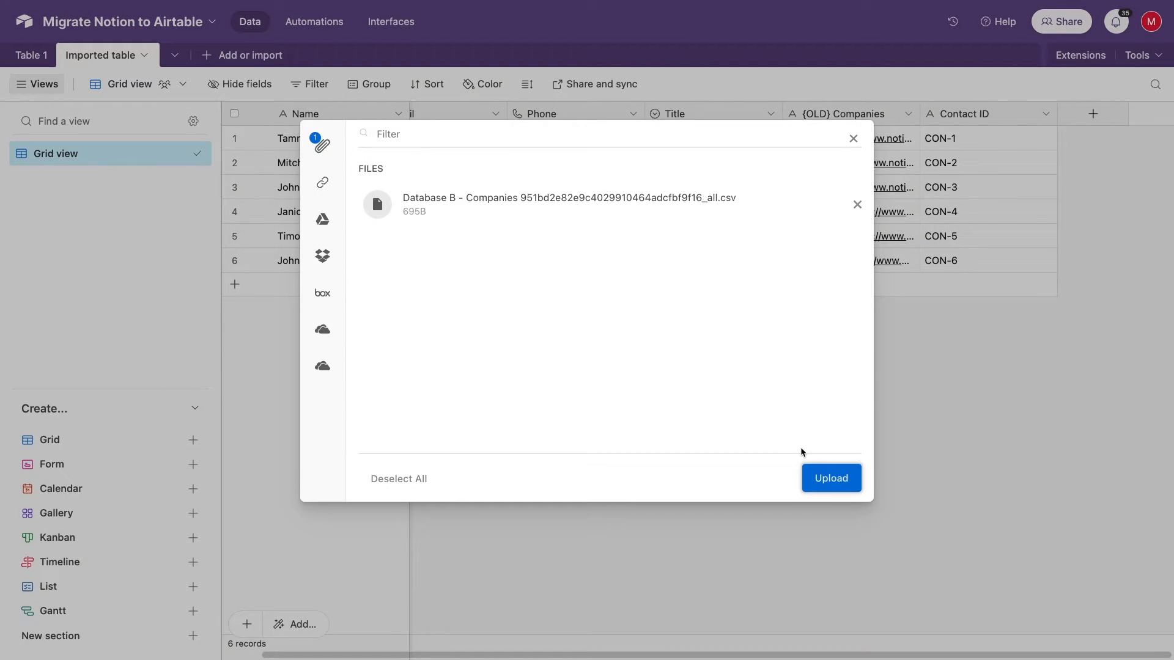
Import the Database B - Companies CSV as a new table with Contacts as Single line text.
click(832, 478)
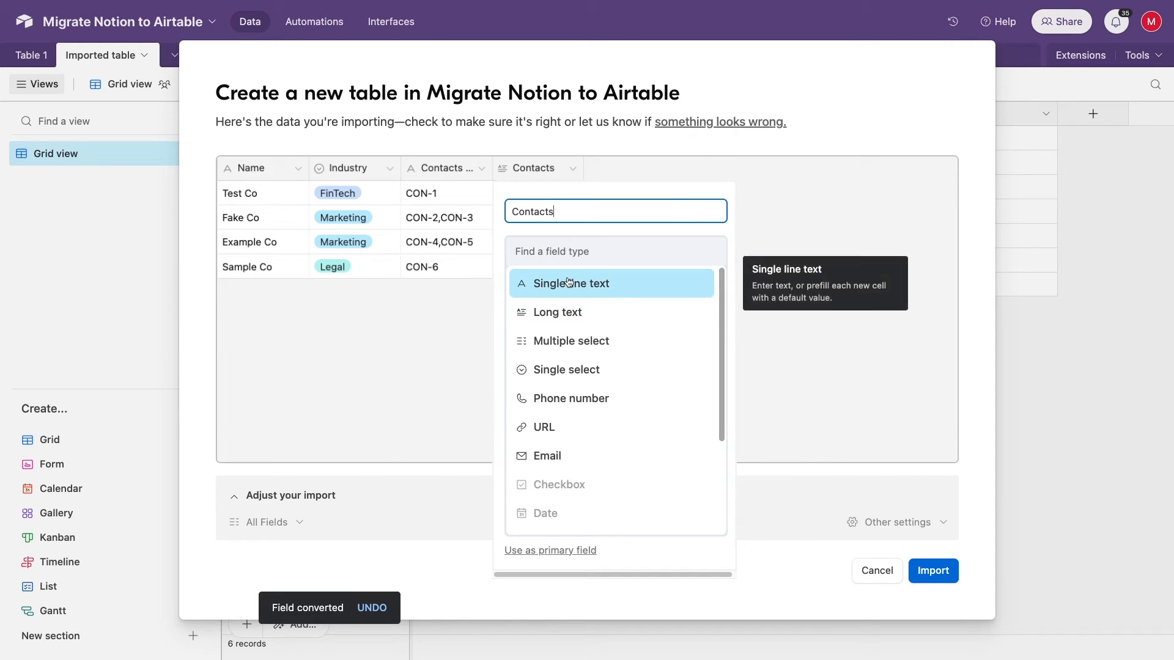
click(572, 283)
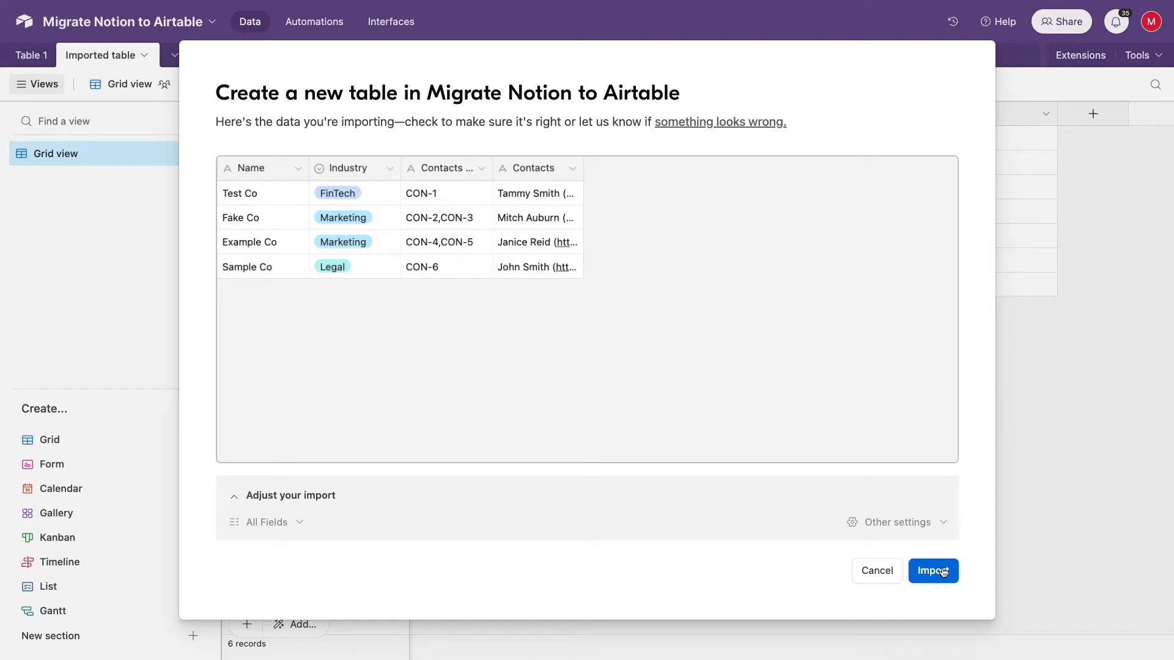
click(933, 571)
text(Database B - Co)
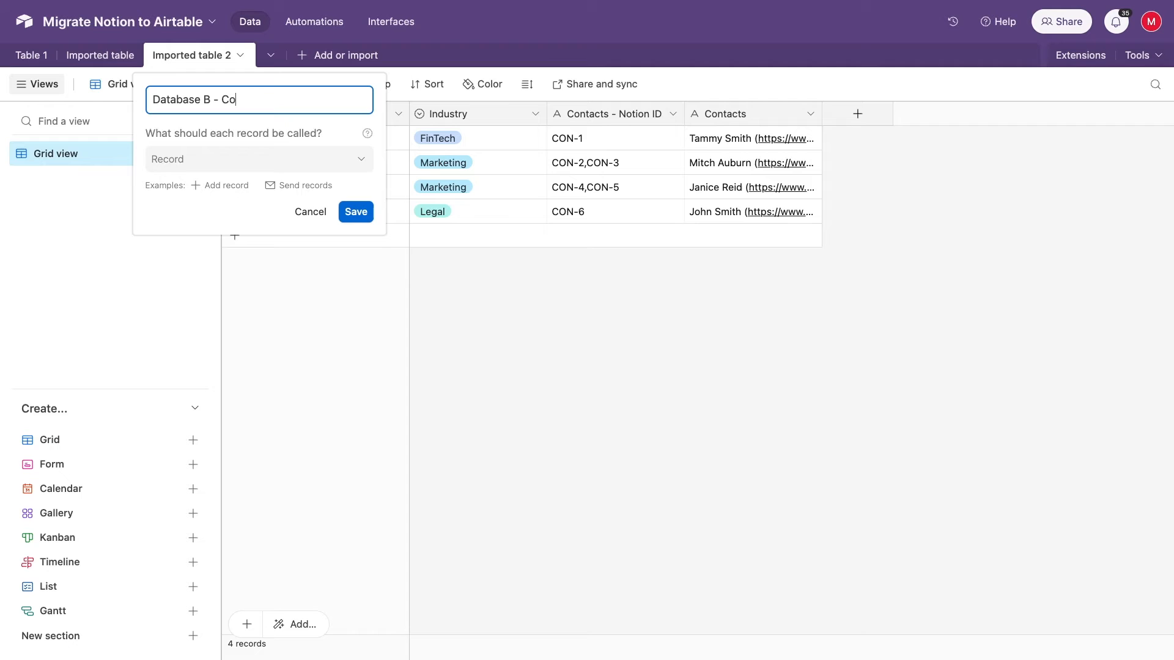
Name the tables Database B - Companies and Database A - Contacts.
click(356, 212)
text(Database A - Contac)
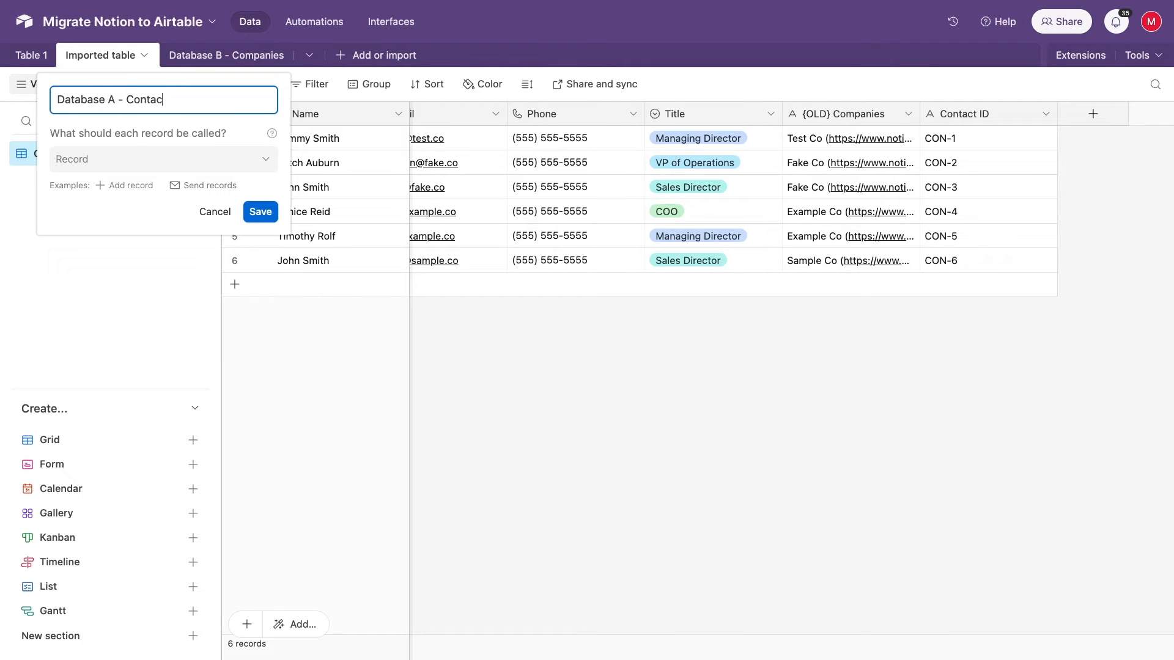
click(259, 211)
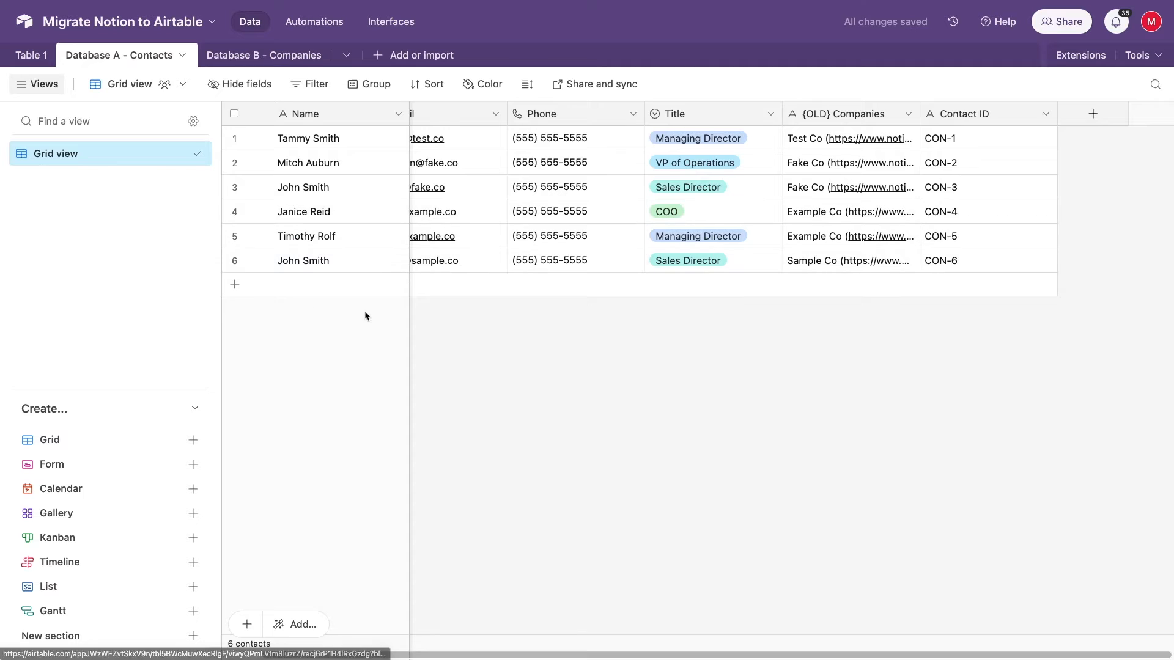
Rename the Contact ID field to Notion Contact ID.
click(1047, 113)
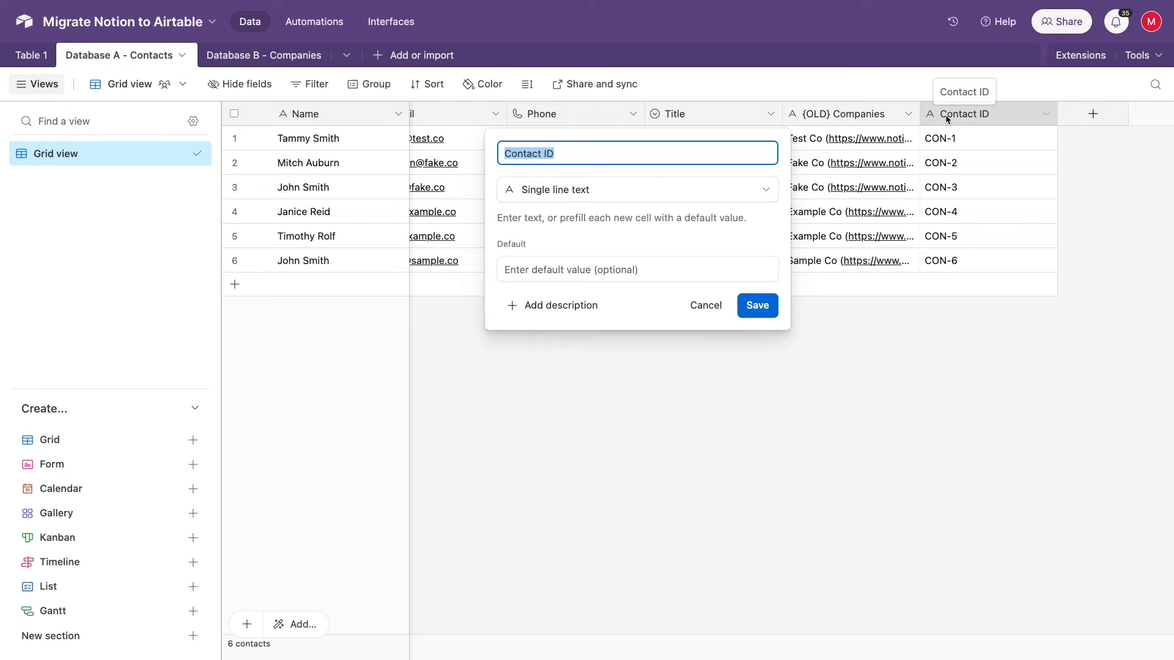
click(756, 305)
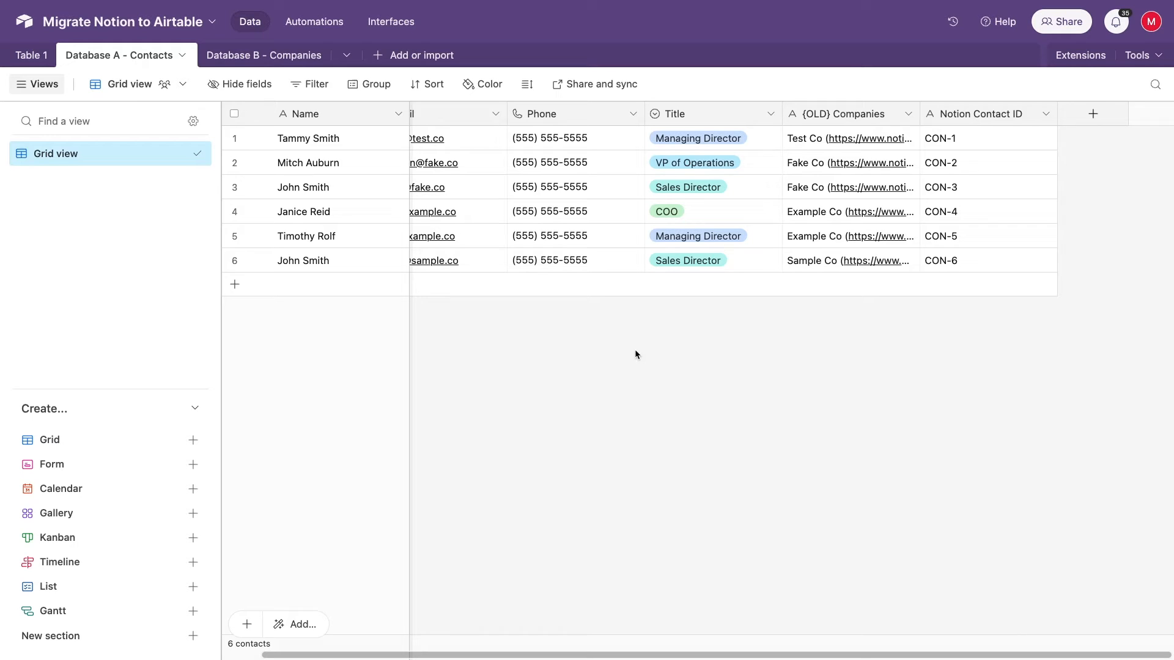
mouse_move(609, 366)
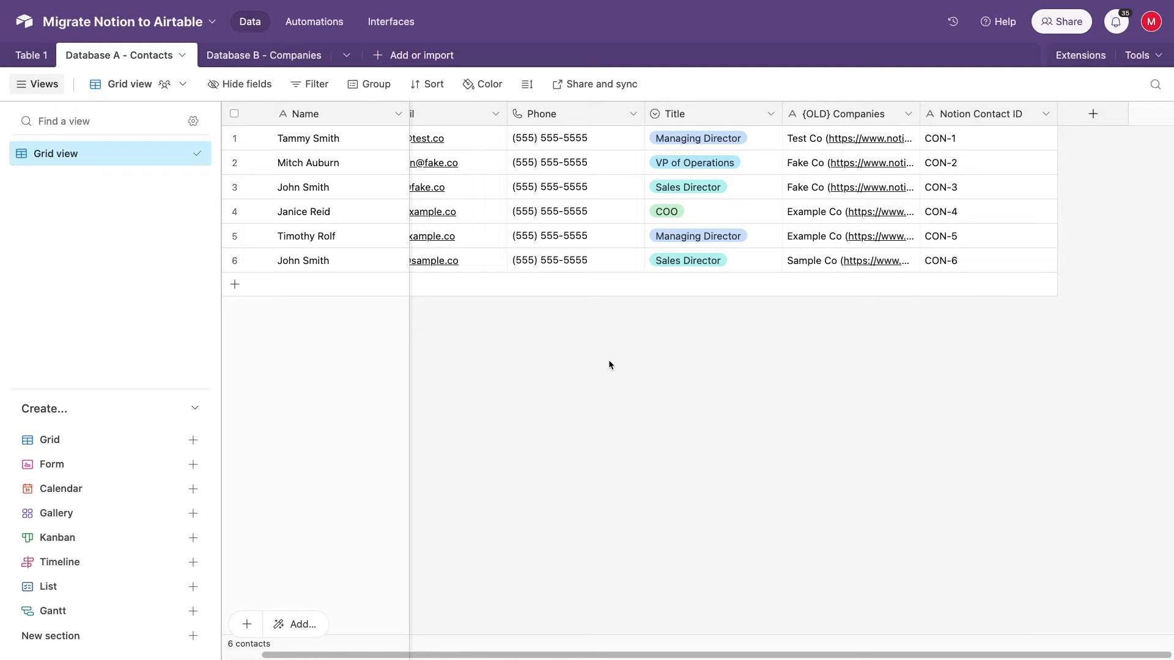
mouse_move(629, 367)
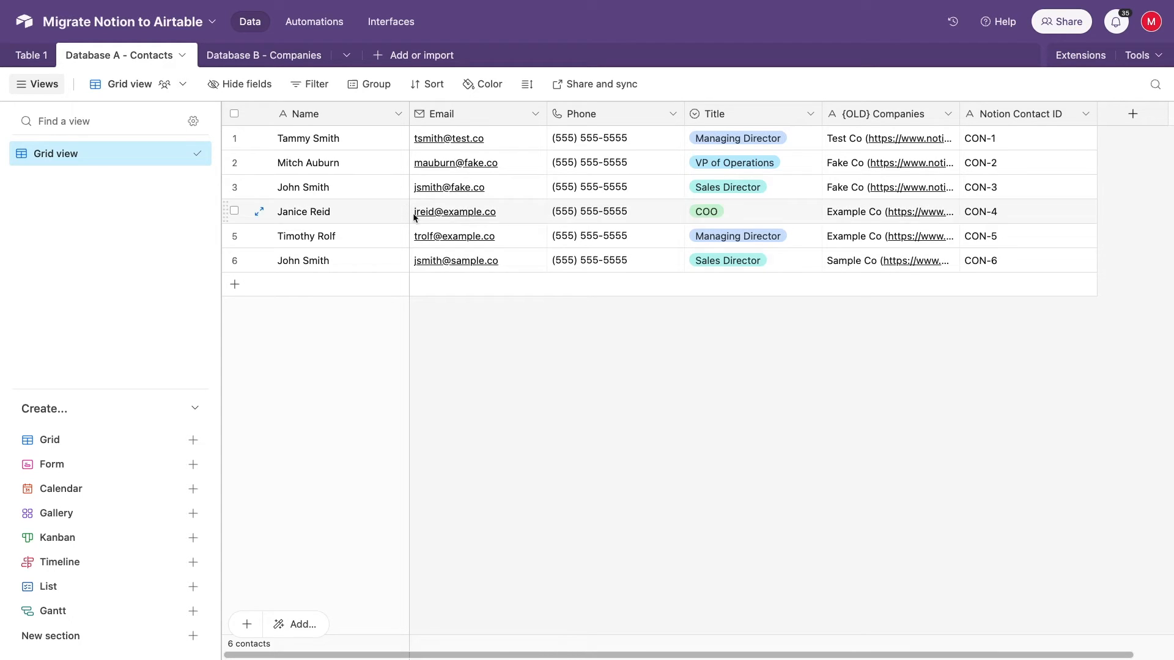
Duplicate the Name field with its cells and name the copy Contact name.
click(398, 114)
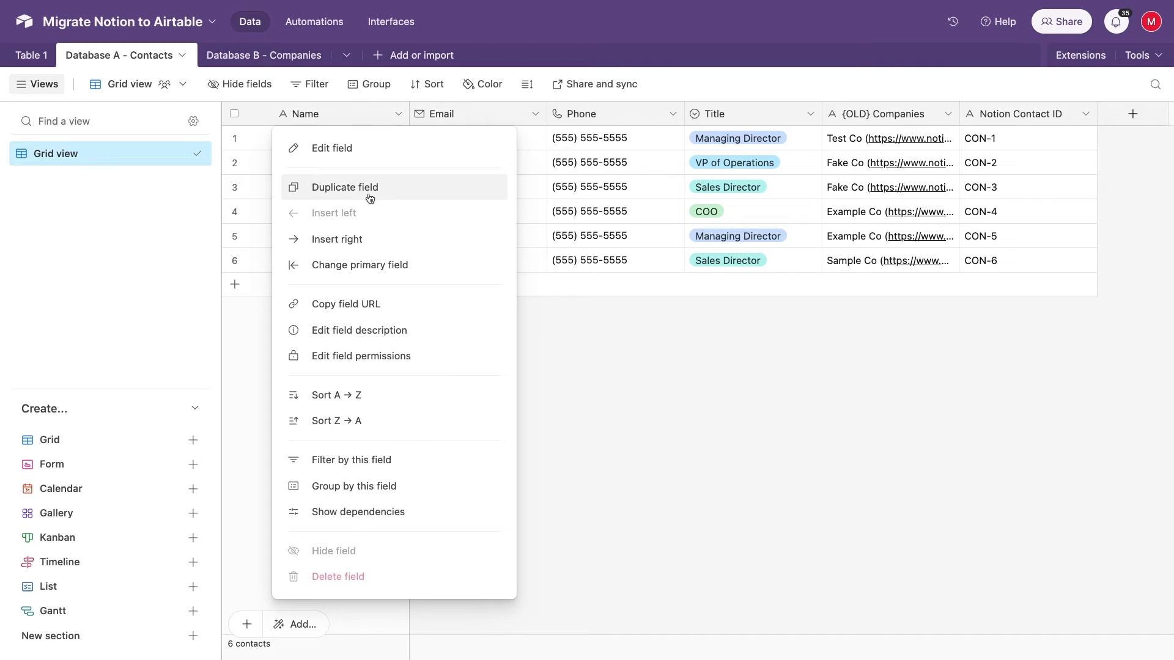
click(344, 186)
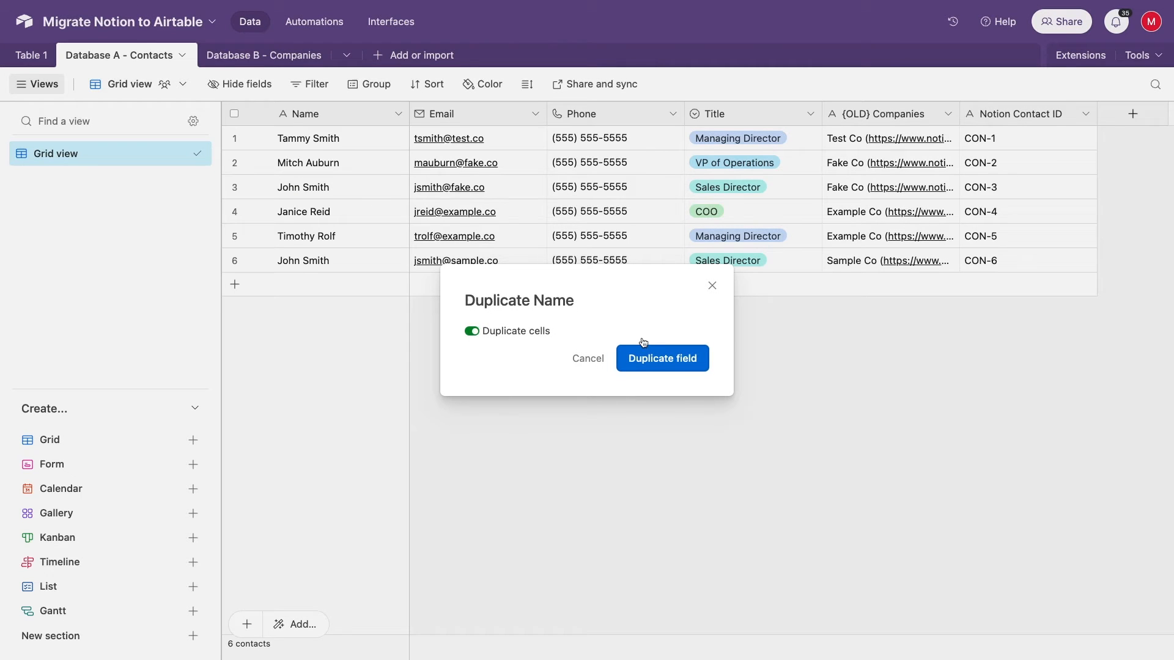
click(661, 359)
text(Contact)
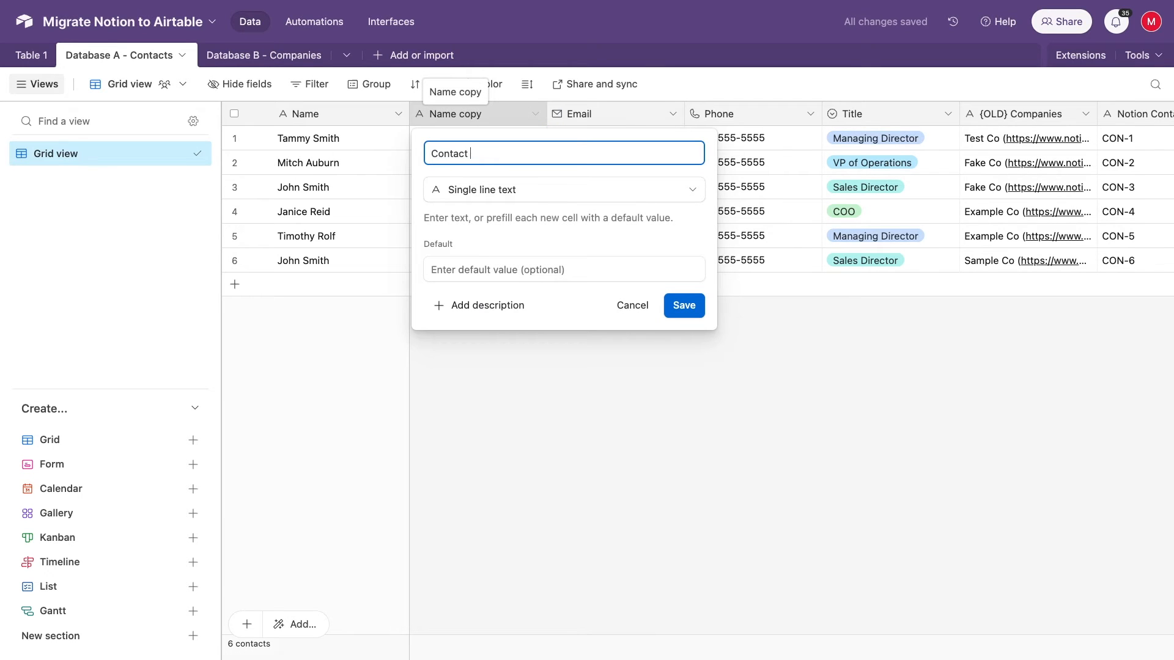
click(683, 305)
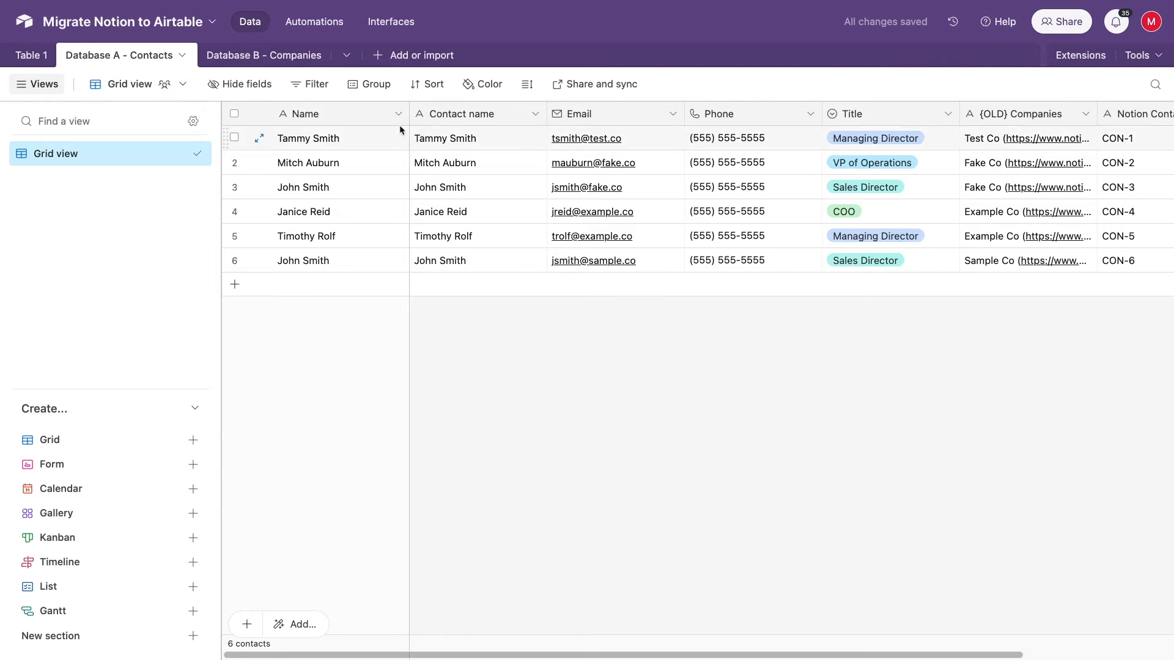
click(398, 112)
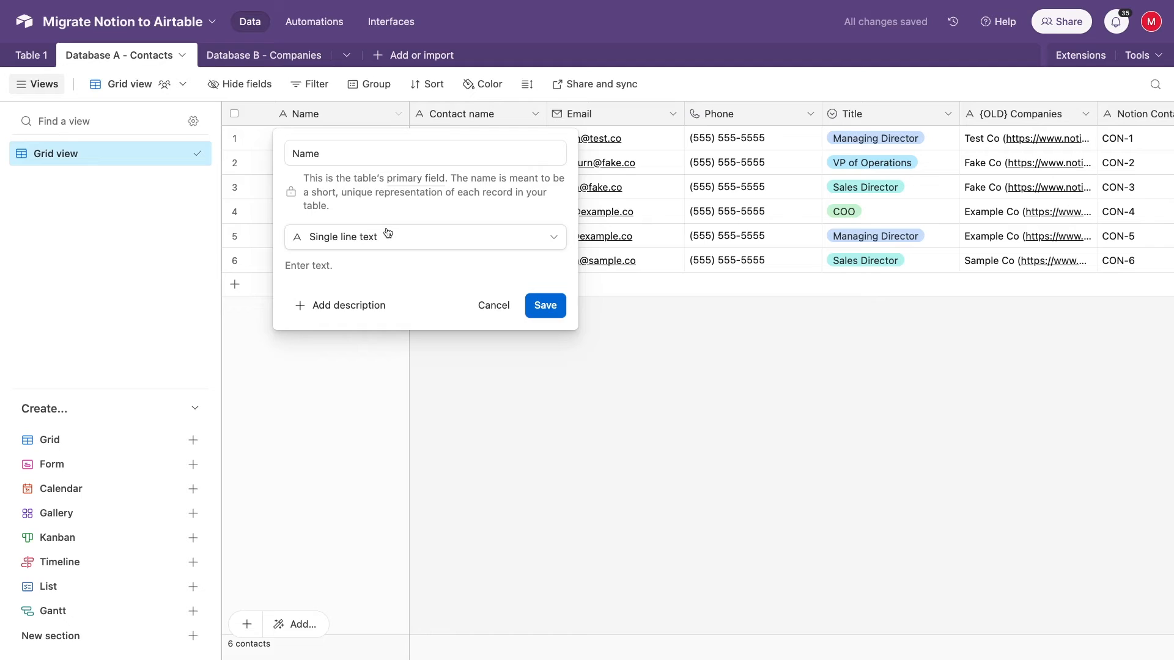
Convert the primary Name field to the formula {Notion Contact ID}, showing CON-1 to CON-6.
text(for)
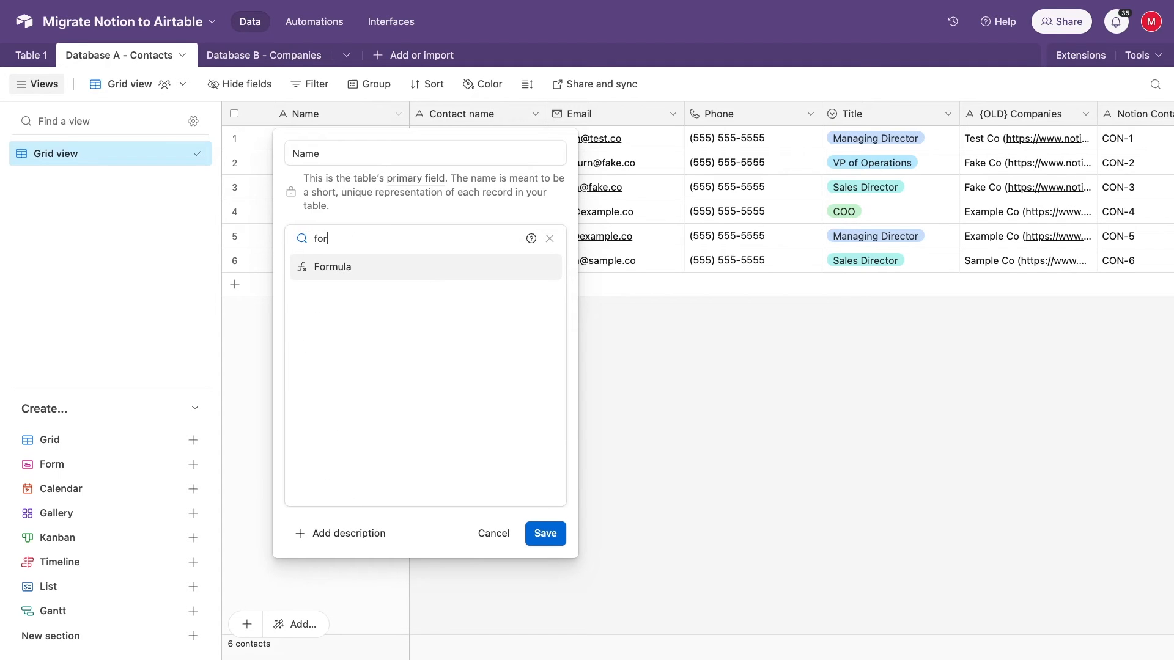
click(331, 266)
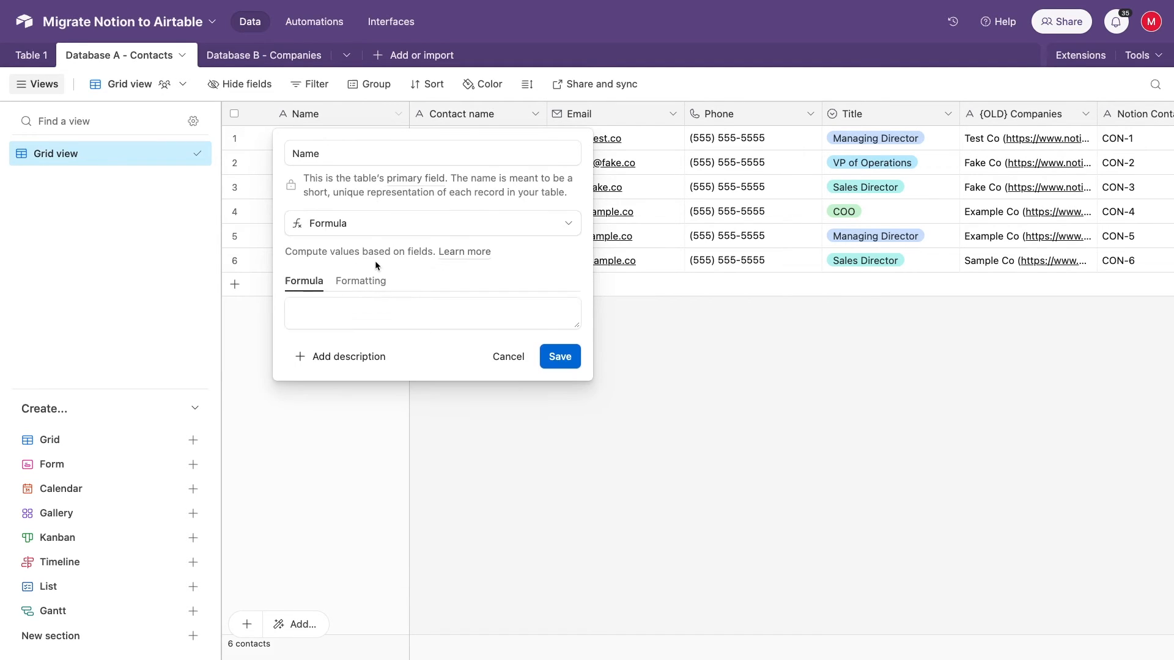
click(432, 312)
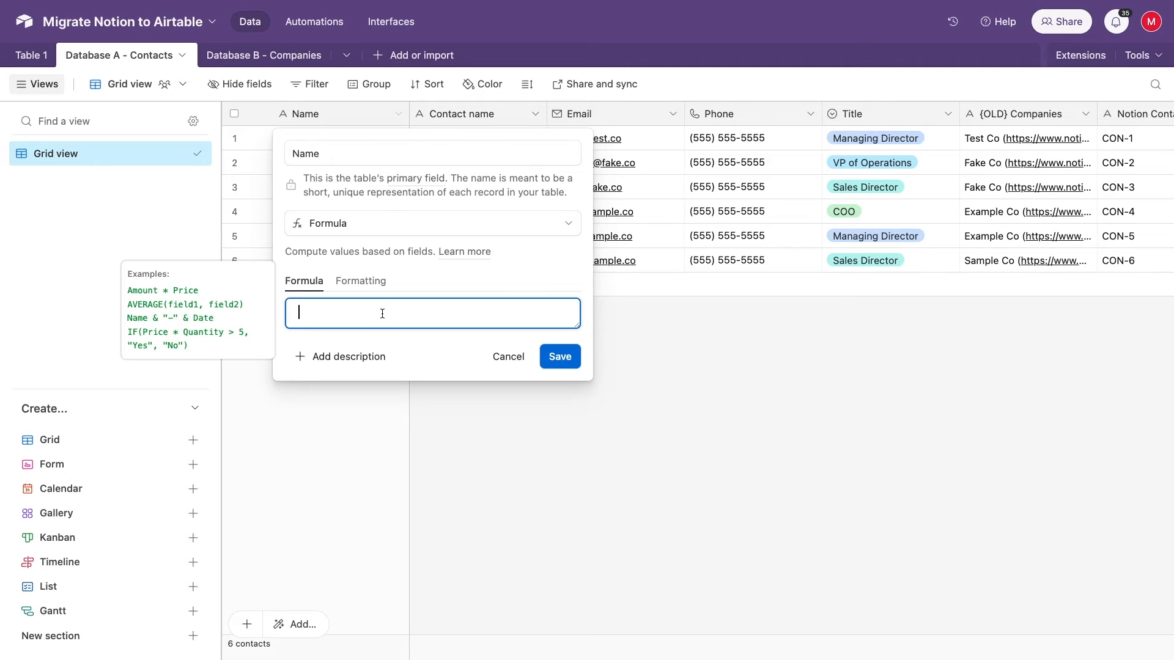
text(n)
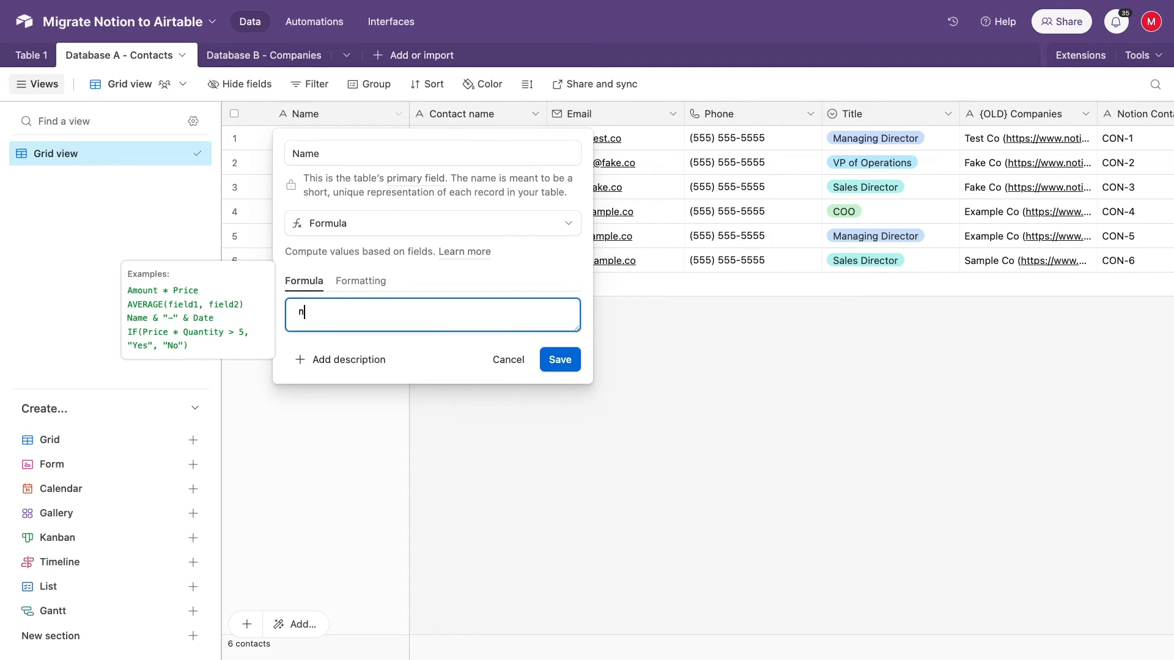
text(otion)
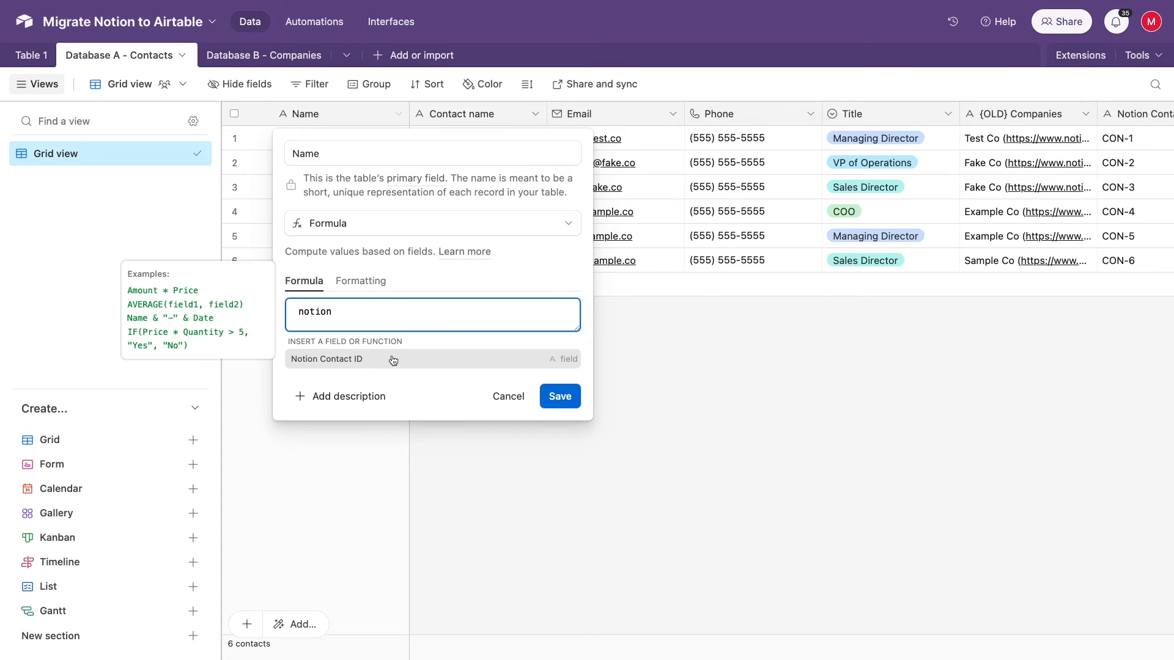
click(325, 358)
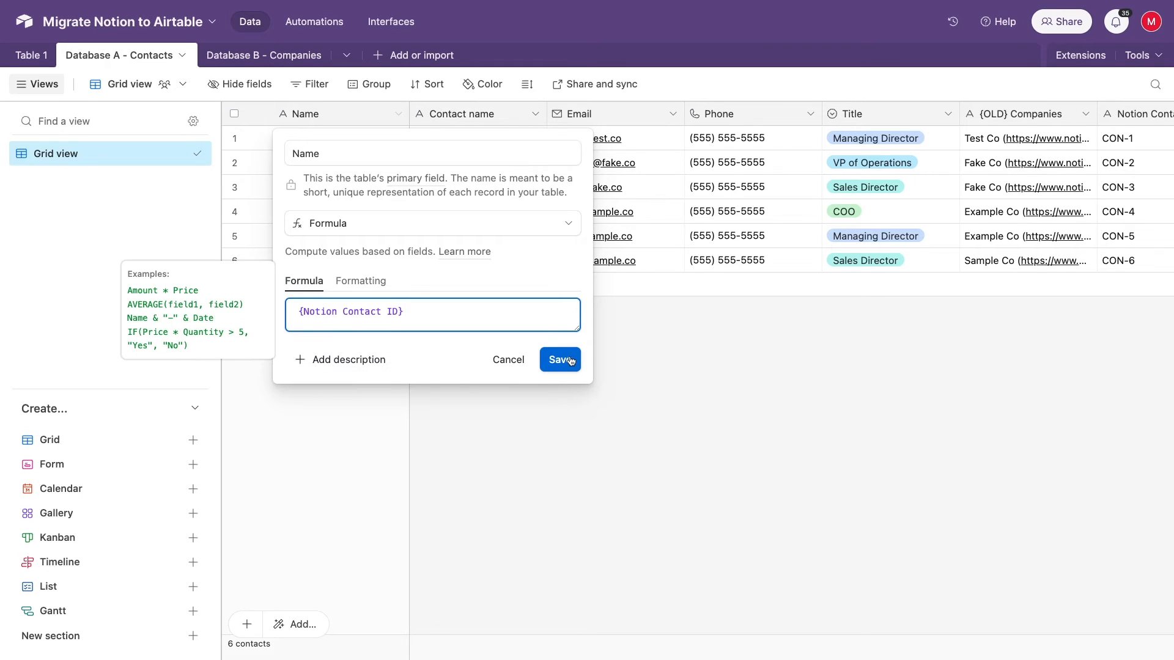
click(559, 359)
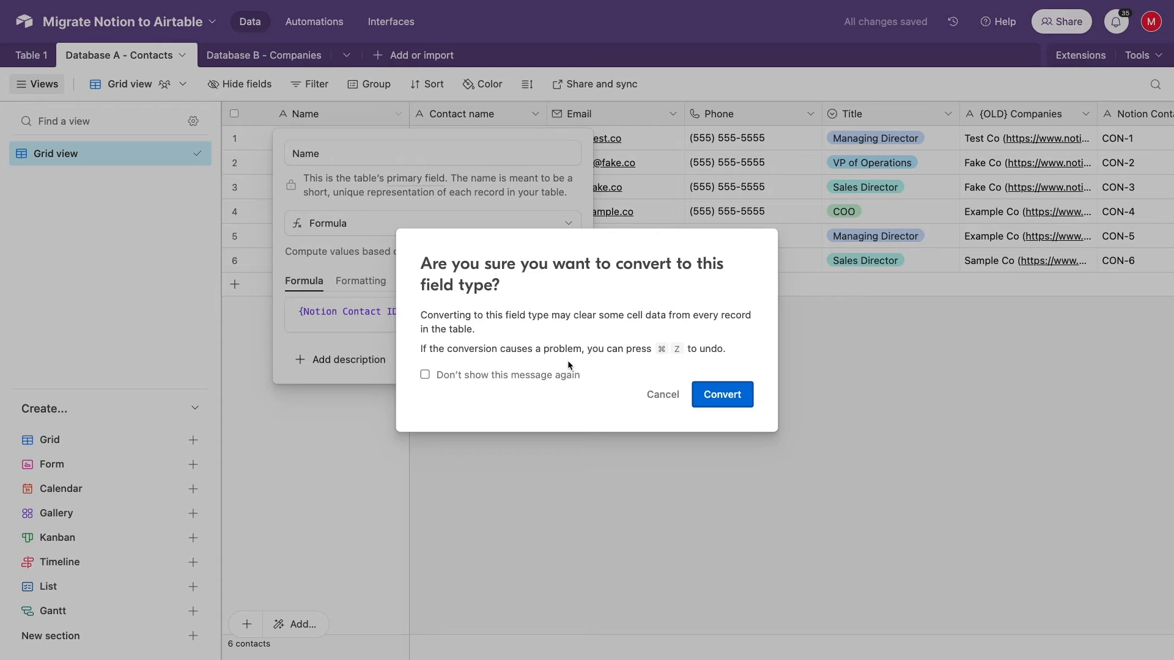
click(722, 394)
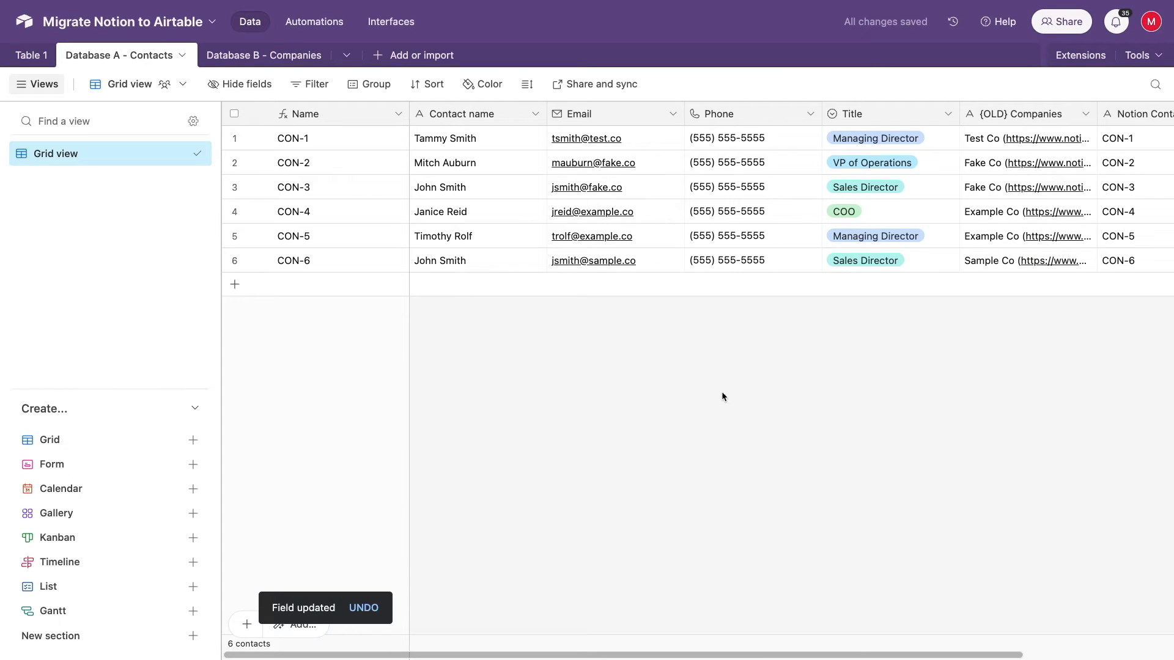
mouse_move(360, 186)
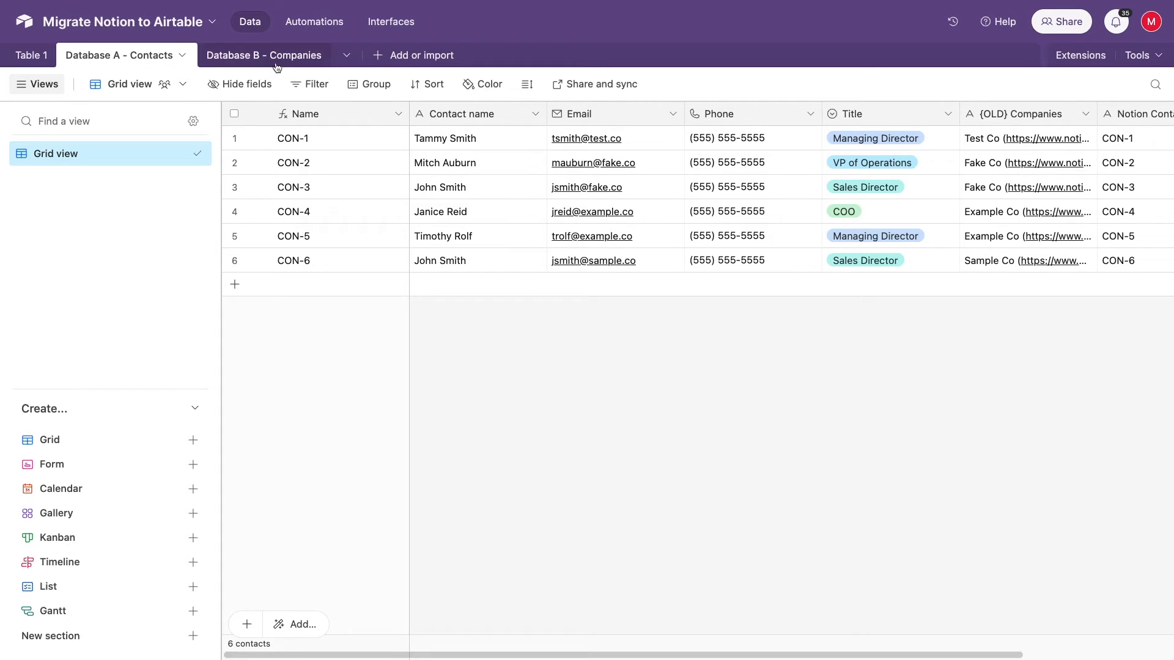
In Database B - Companies, rename the Contacts field to {OLD} Contacts.
click(263, 55)
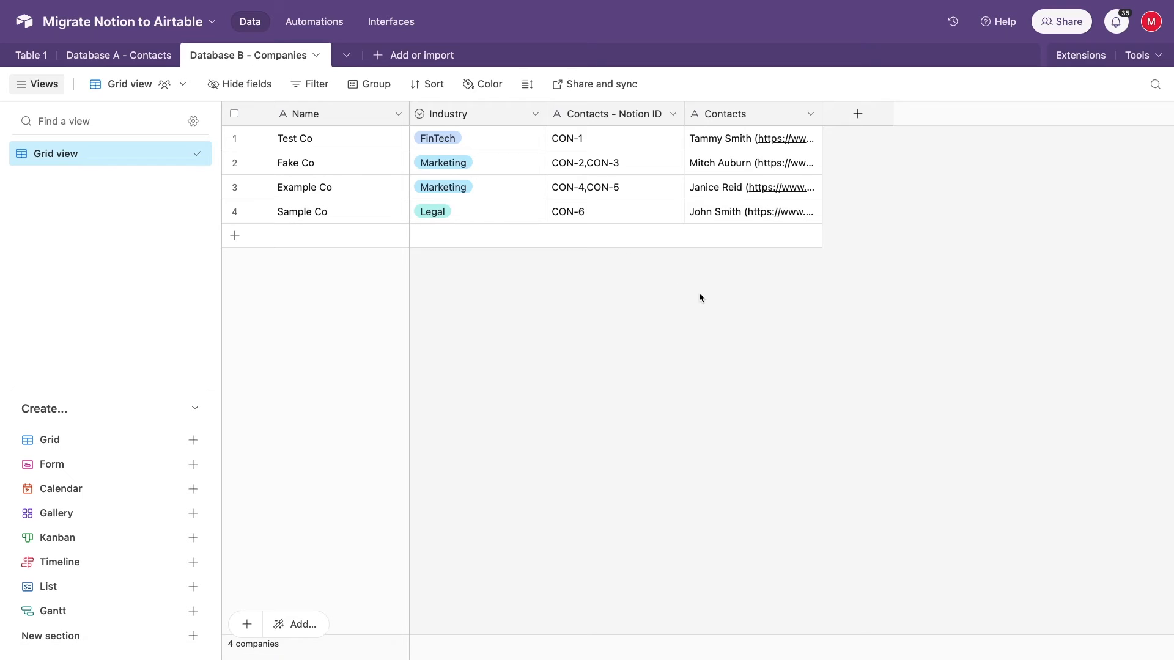
mouse_move(704, 297)
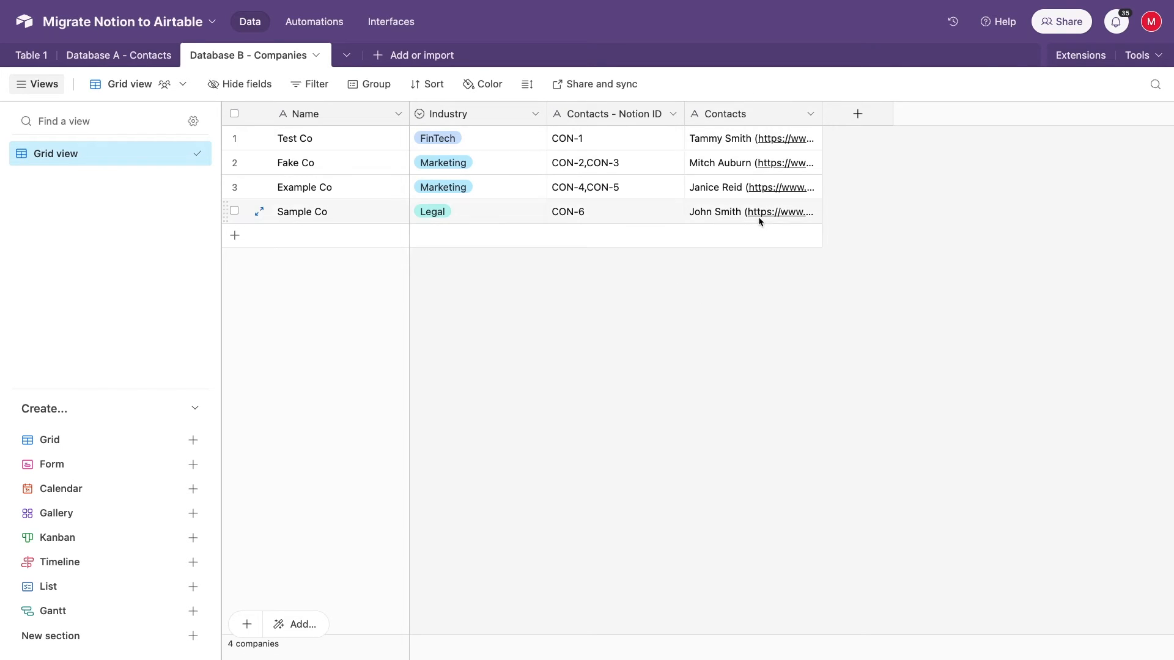
click(808, 113)
text({OLD}Contacts)
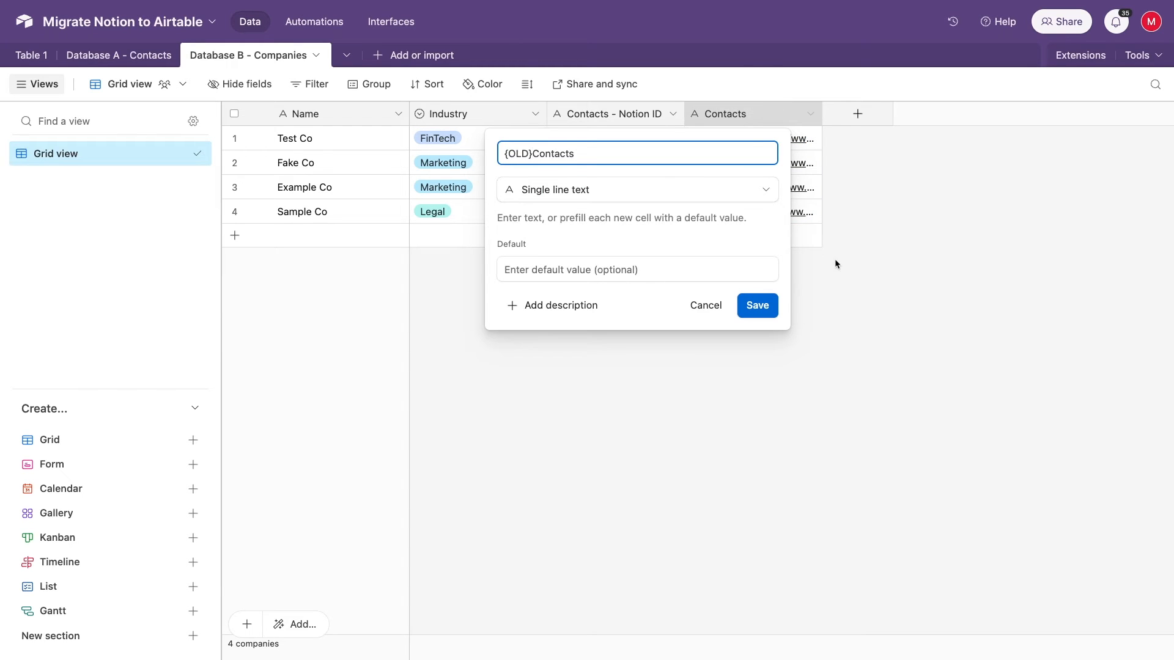
click(756, 306)
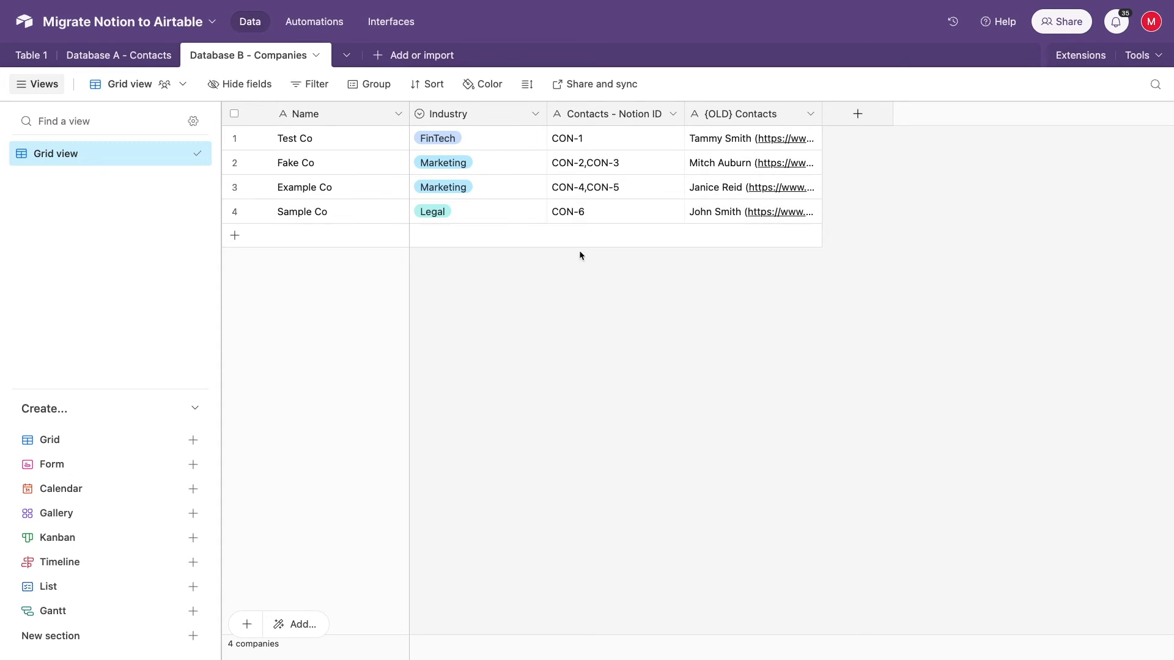
mouse_move(582, 261)
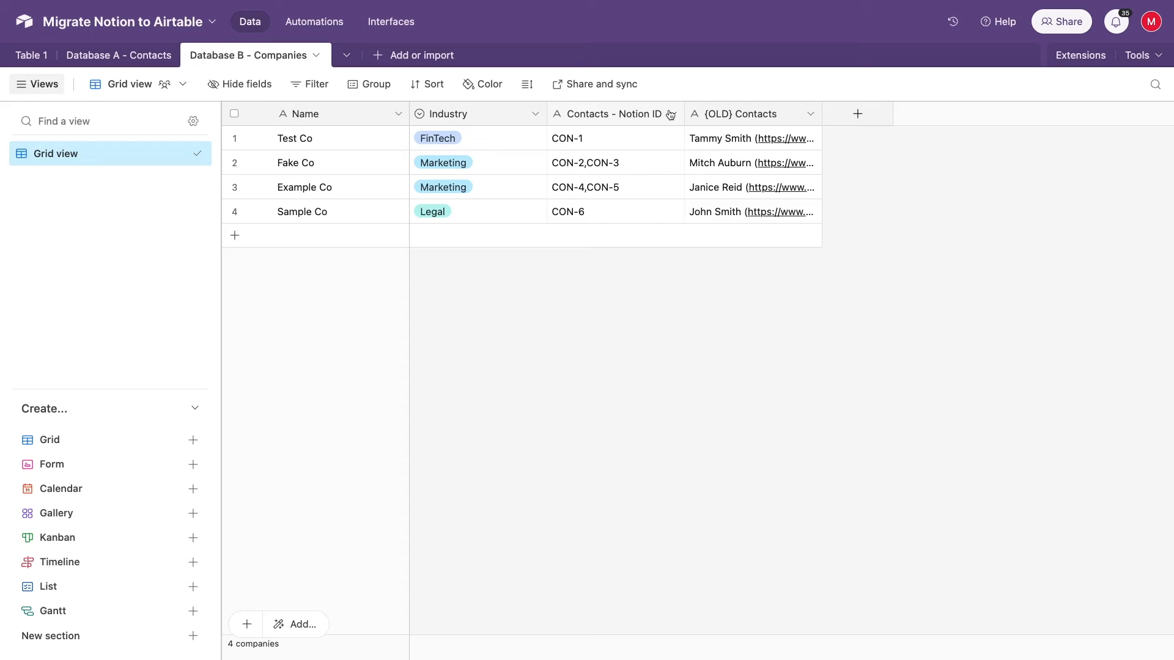
Make Contacts a linked-record field to Database A - Contacts, skipping lookup fields.
click(671, 114)
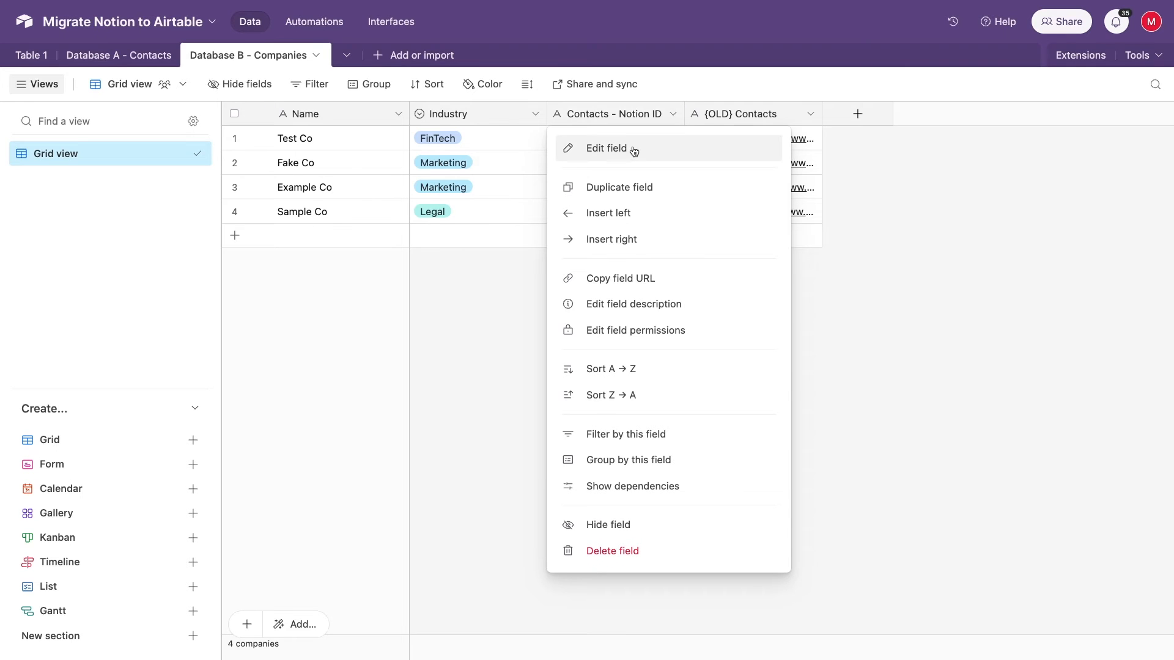
click(608, 148)
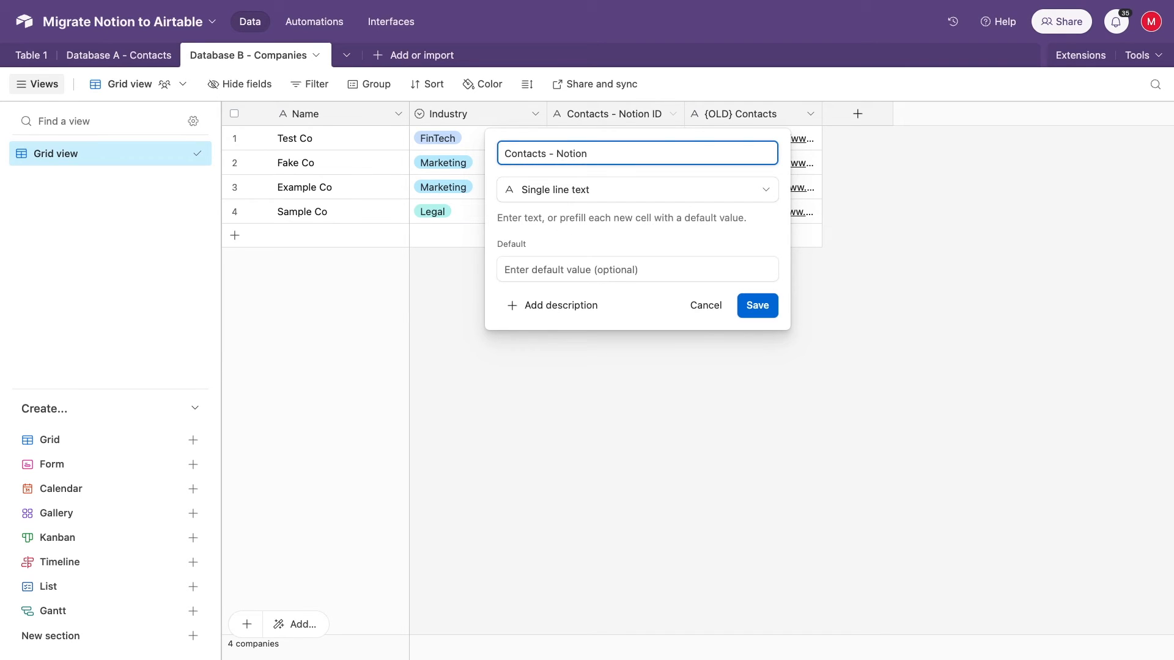
key(Backspace)
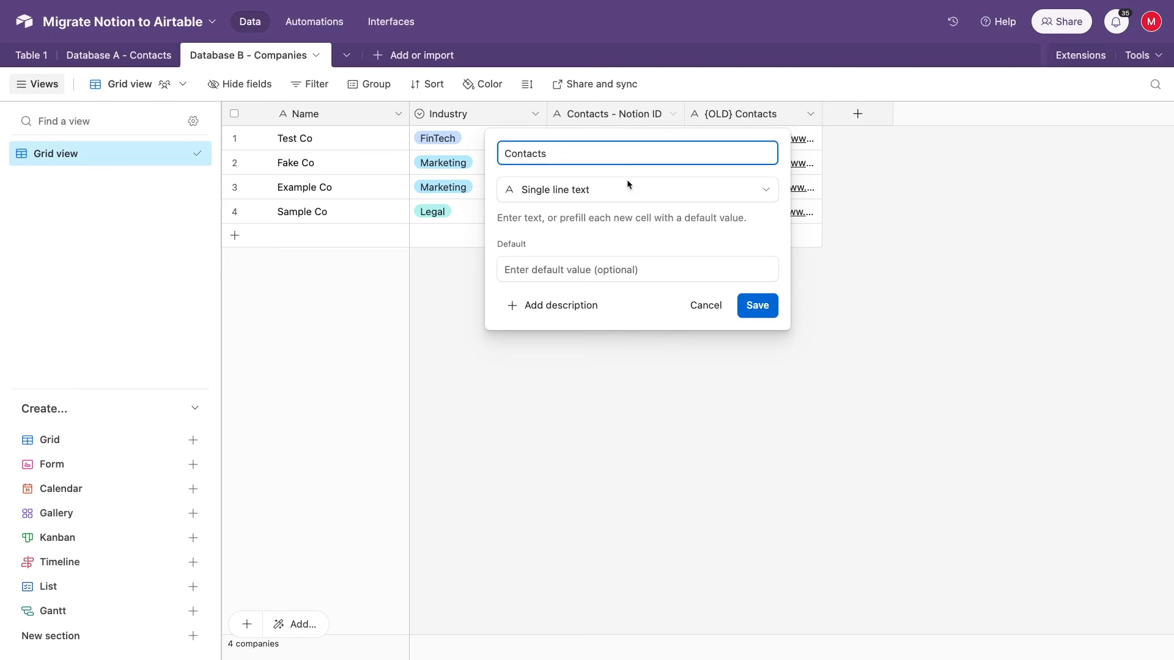
click(635, 189)
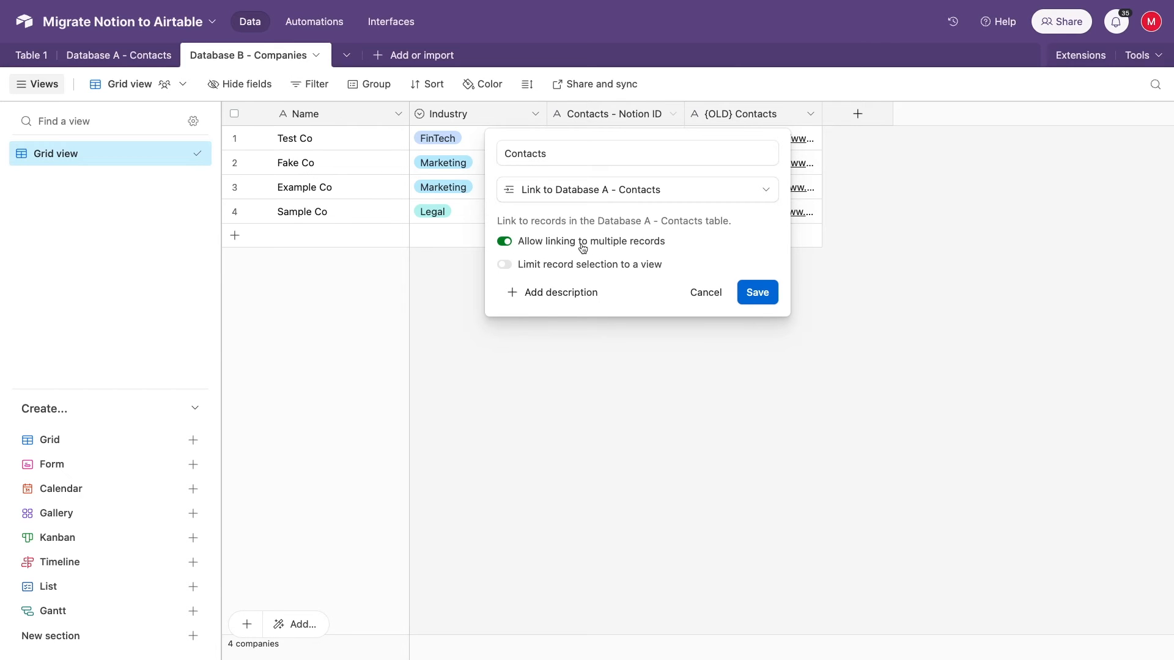
click(756, 292)
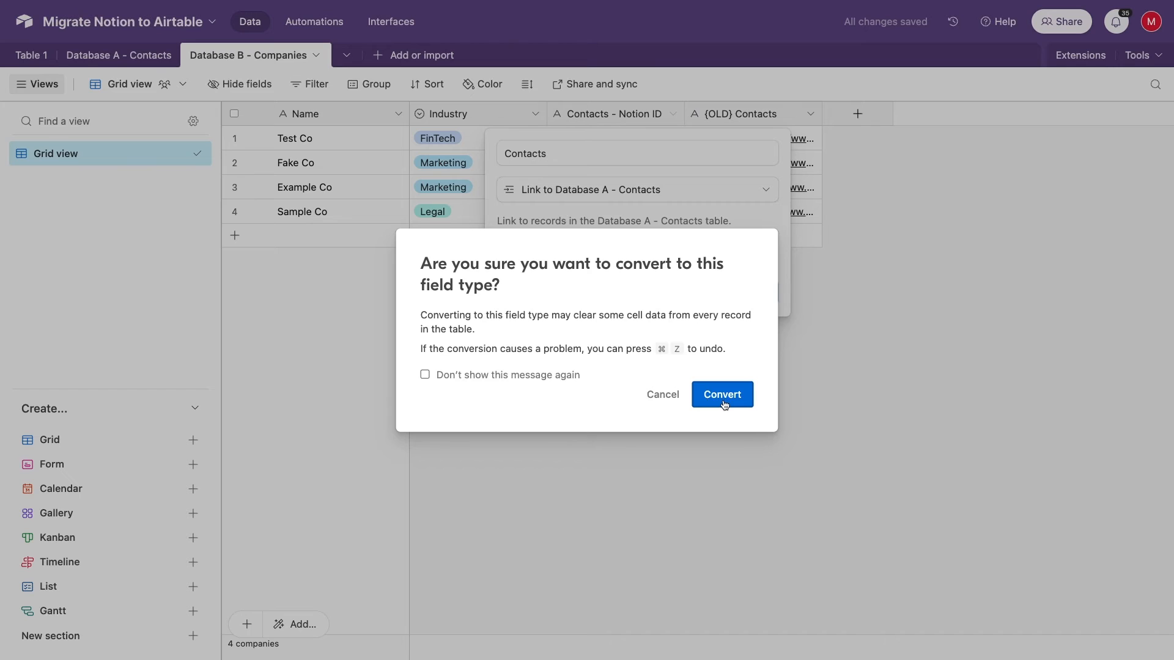
click(720, 395)
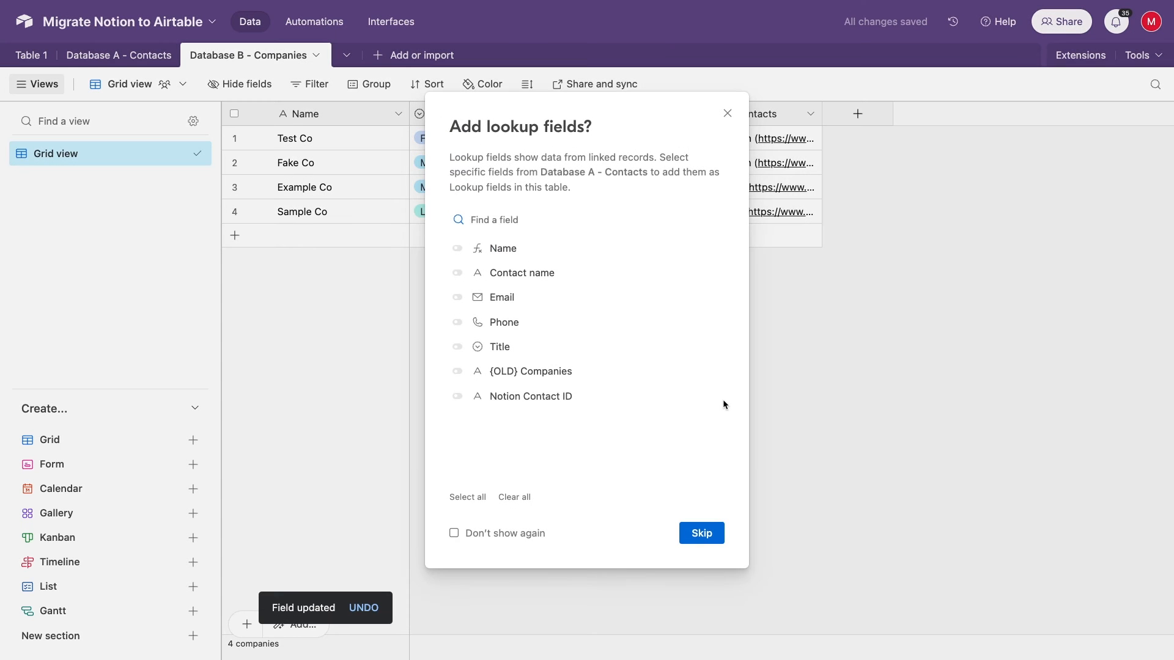
click(699, 533)
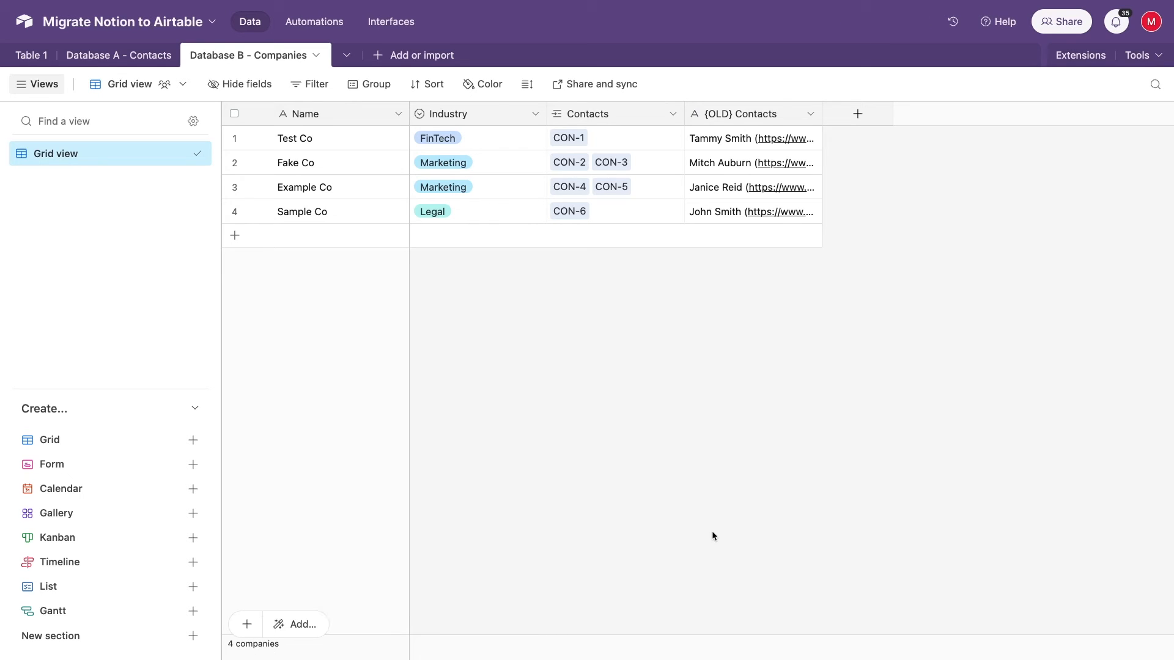
mouse_move(611, 268)
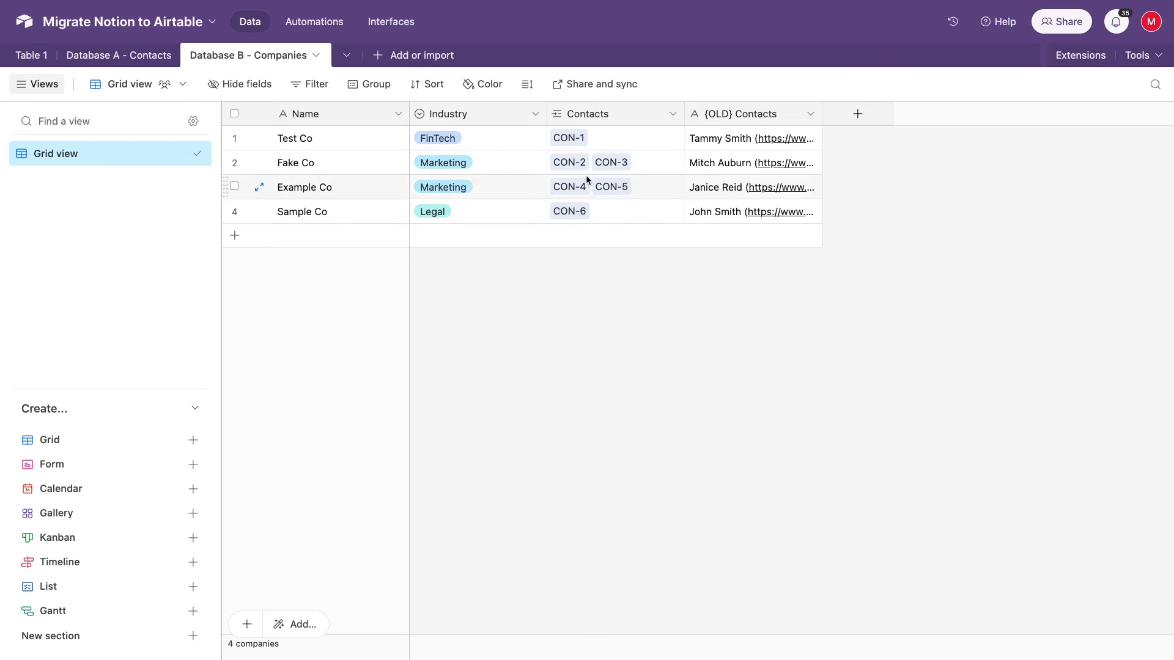
mouse_move(117, 55)
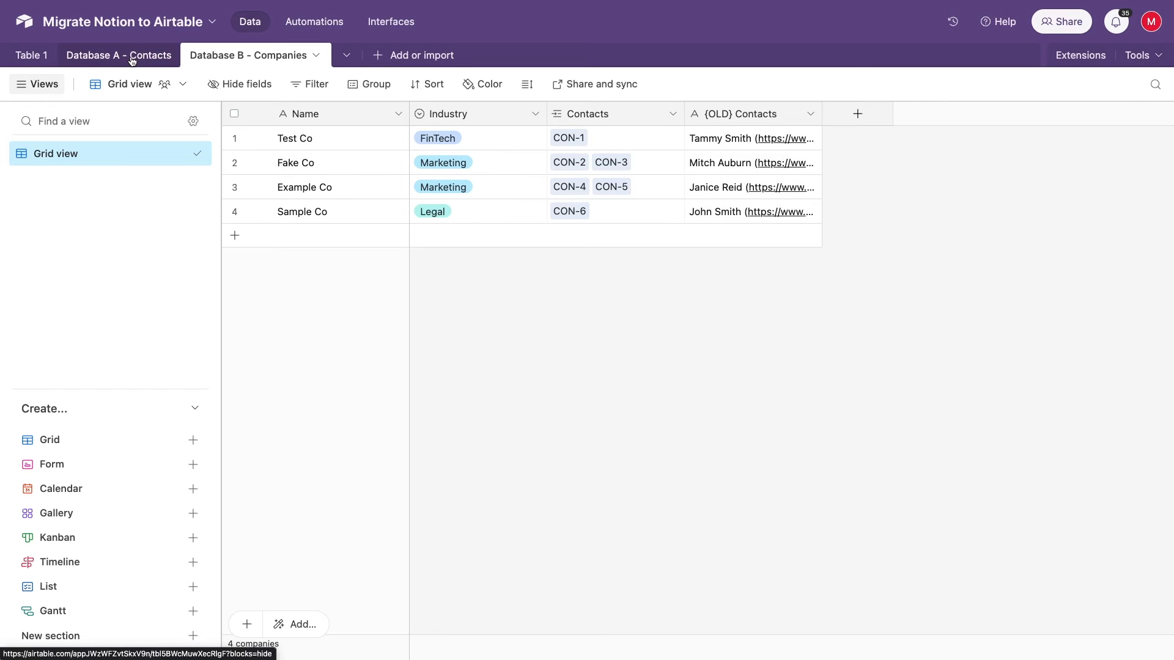
Set the Contacts Name formula to {Contact name} & " - " & Title and save it.
click(119, 55)
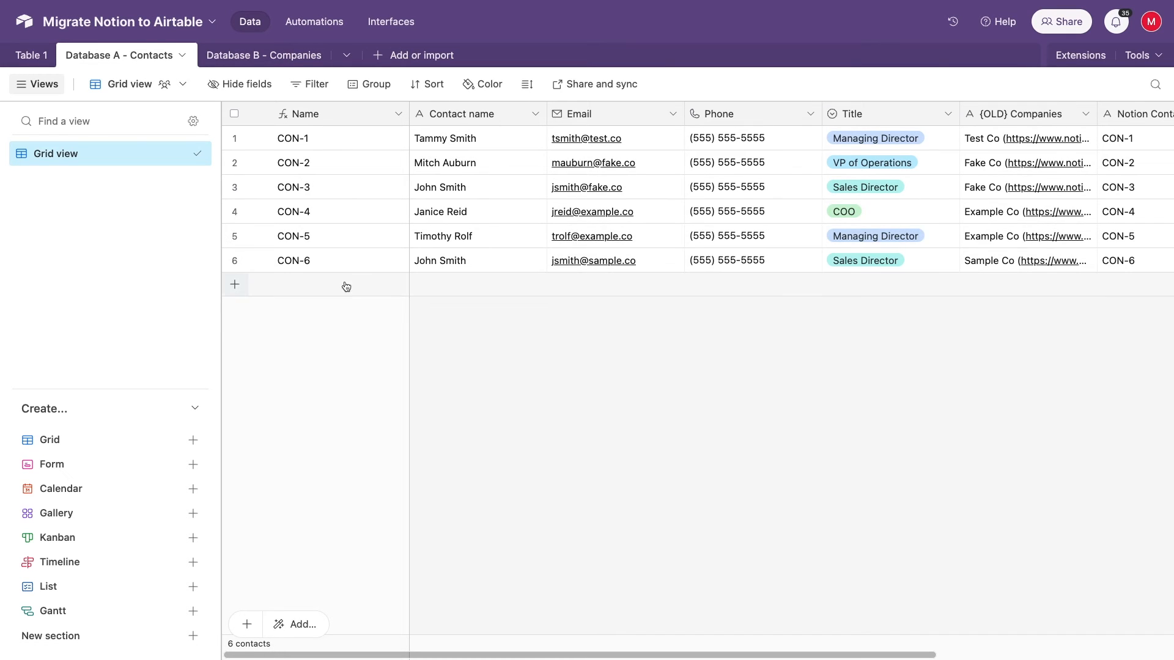
mouse_move(356, 318)
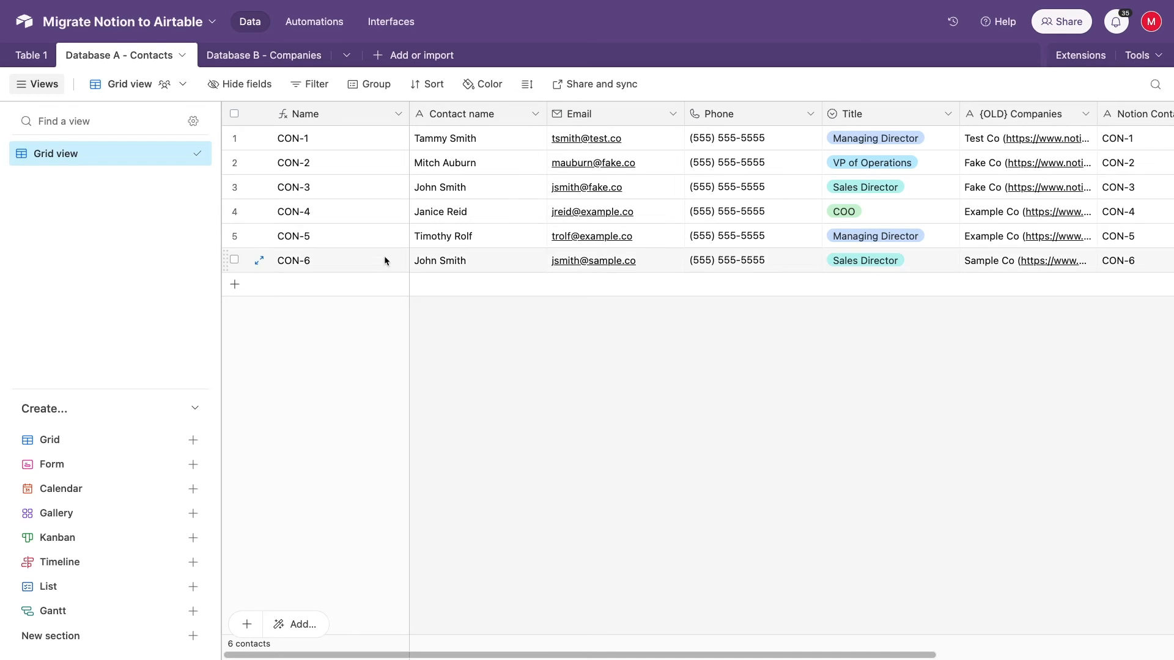
click(399, 112)
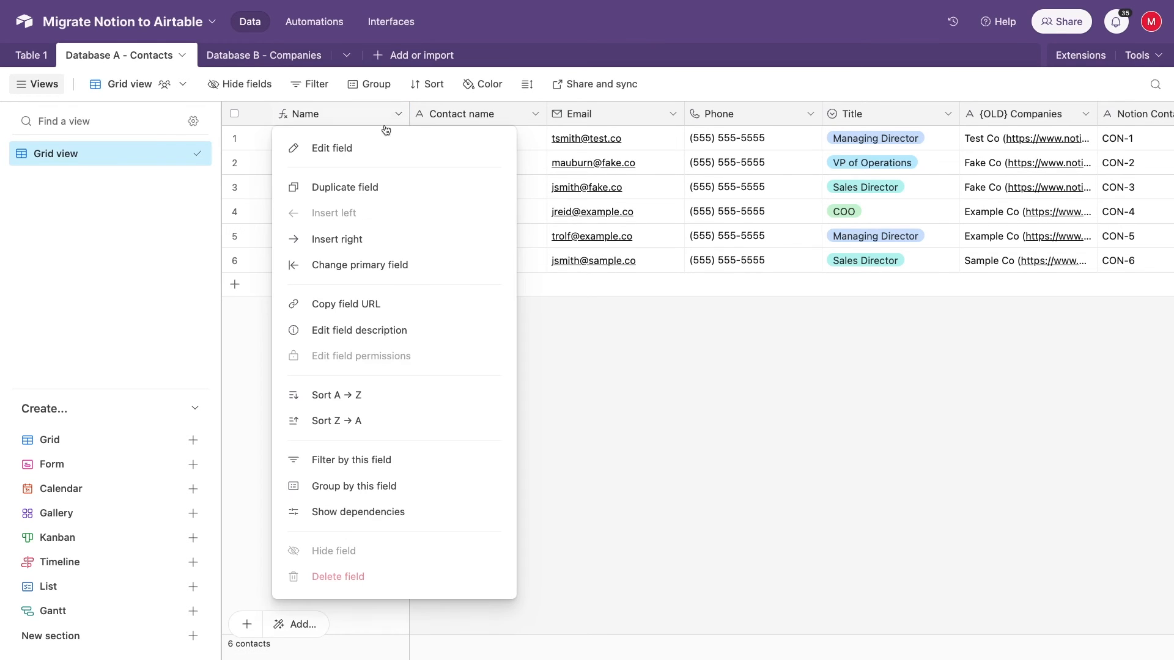
click(331, 148)
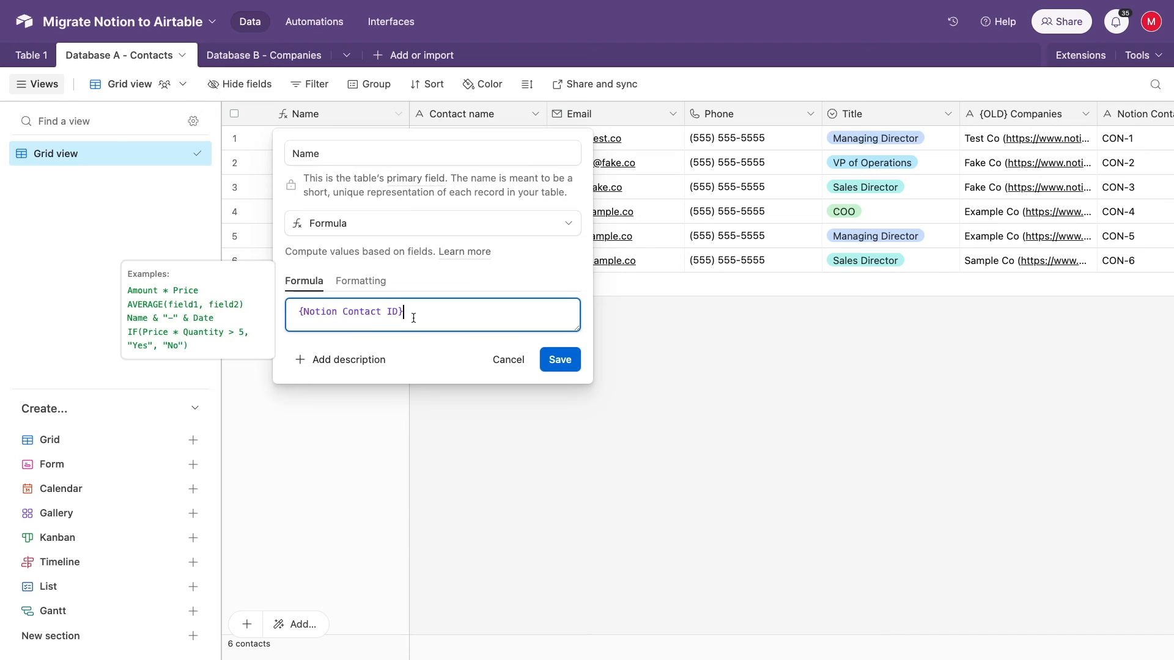
text(c)
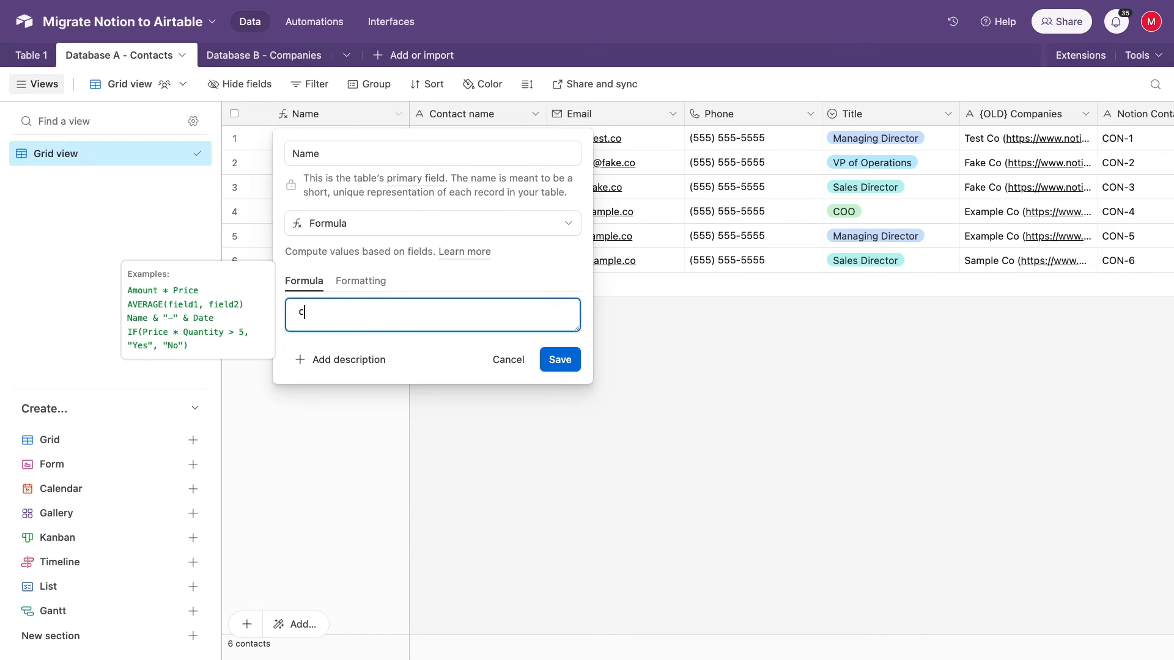
text(ontact)
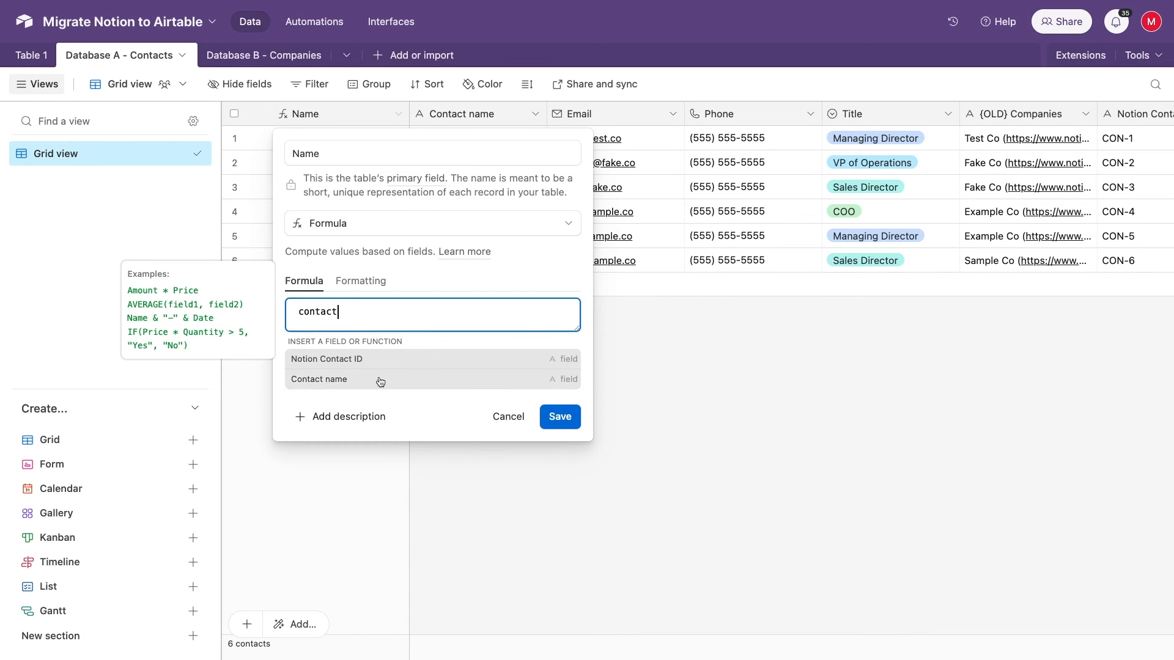
click(318, 379)
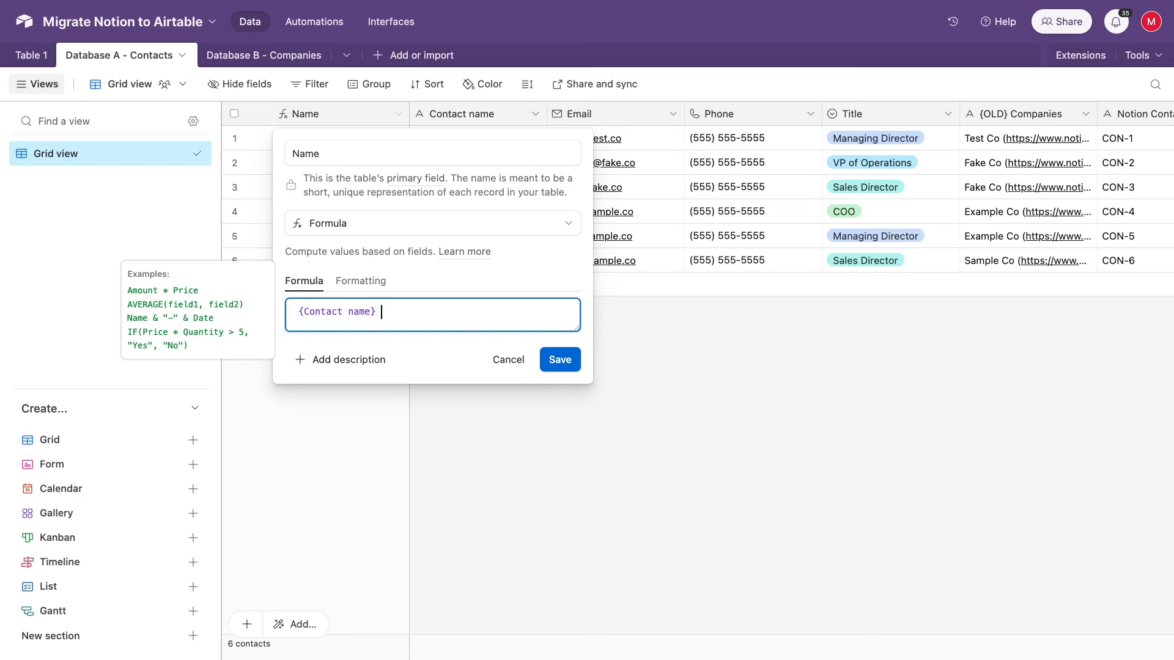
text(& " ")
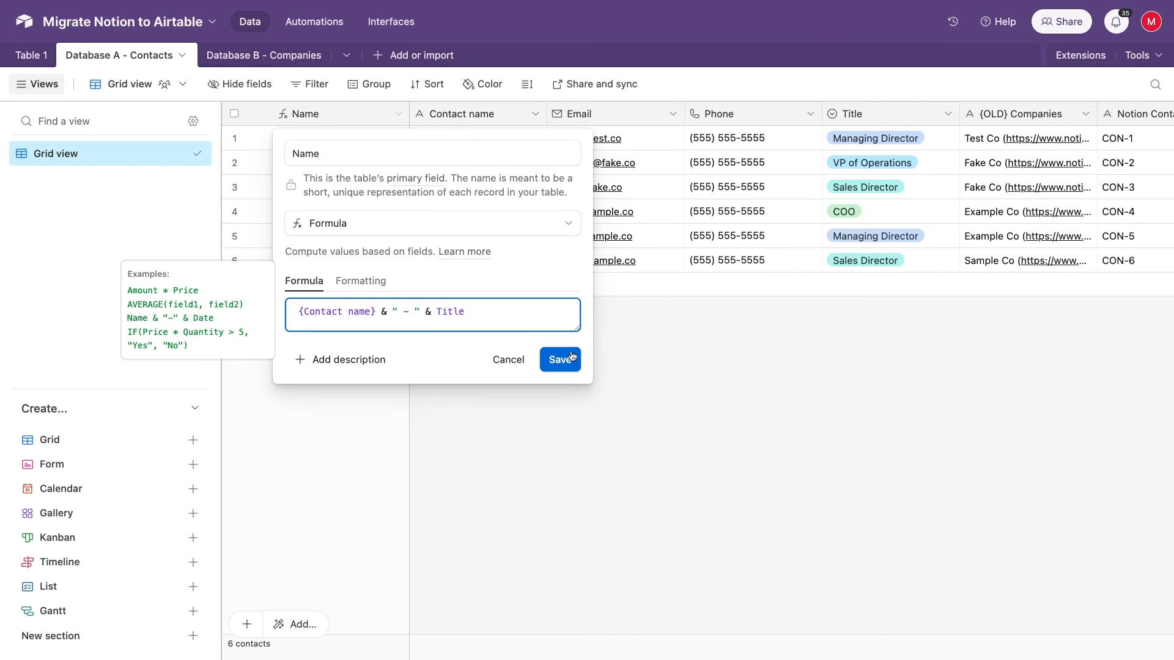
click(559, 360)
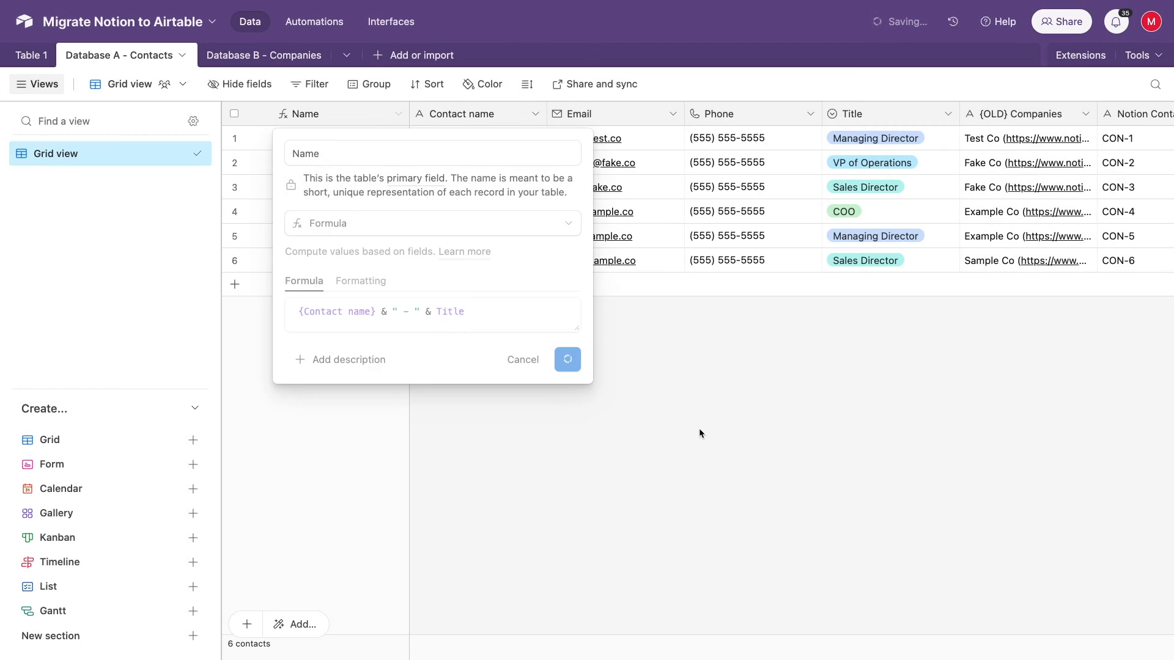
click(566, 359)
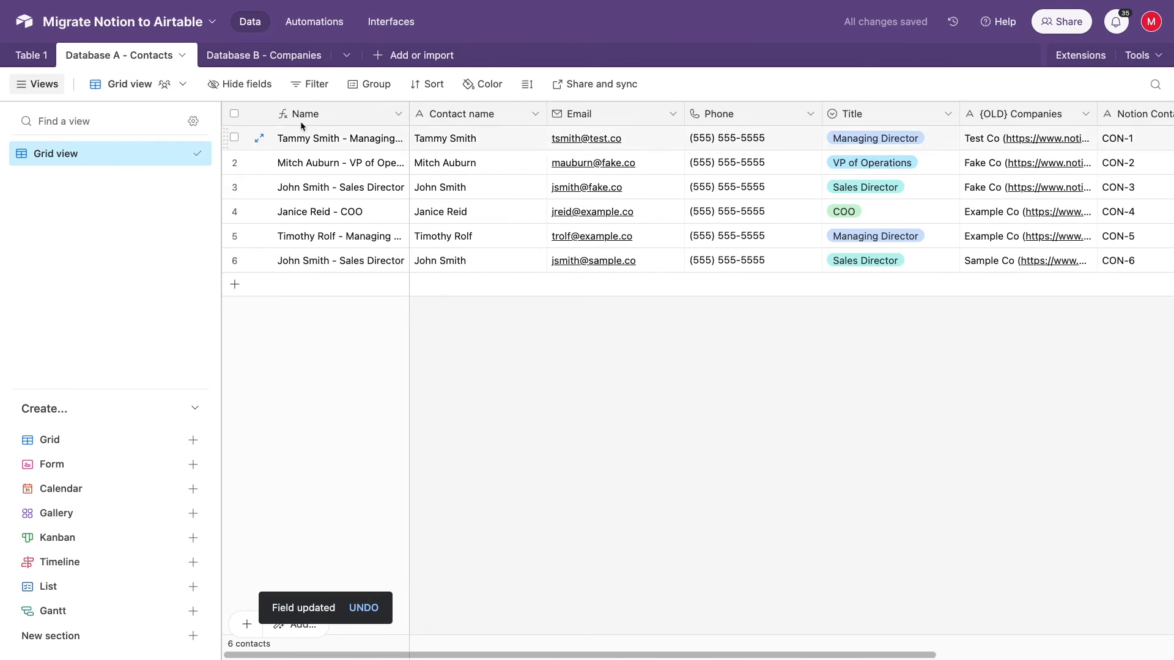
click(264, 55)
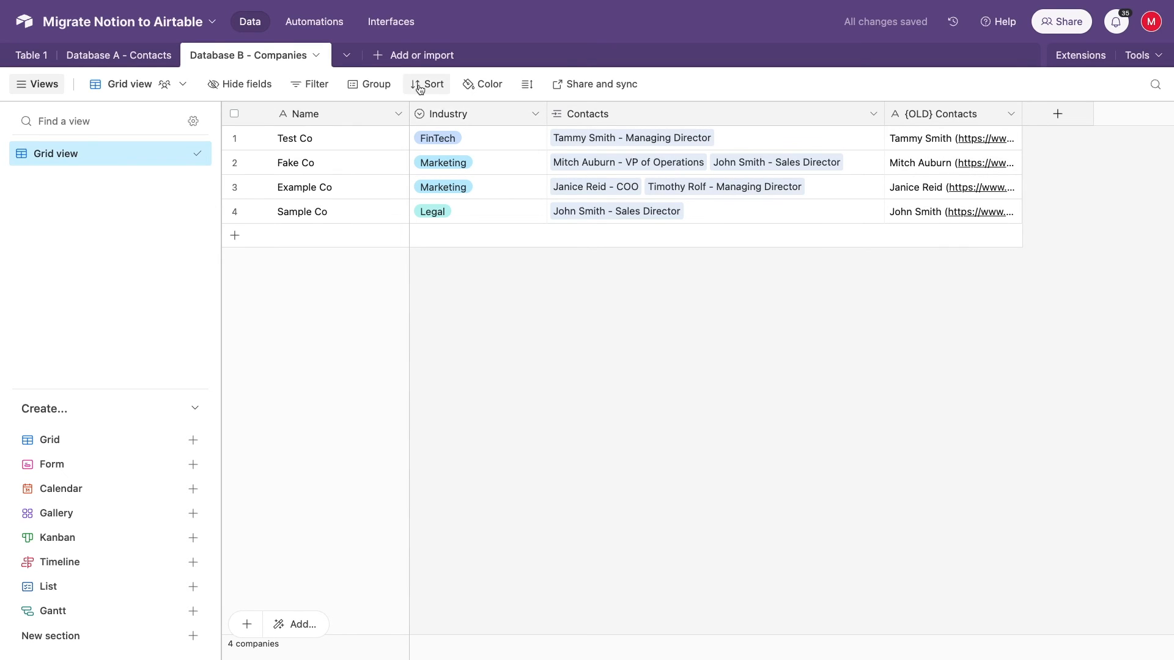
Enlarge the Companies rows to read linked contact names, then return to Database A - Contacts.
click(525, 84)
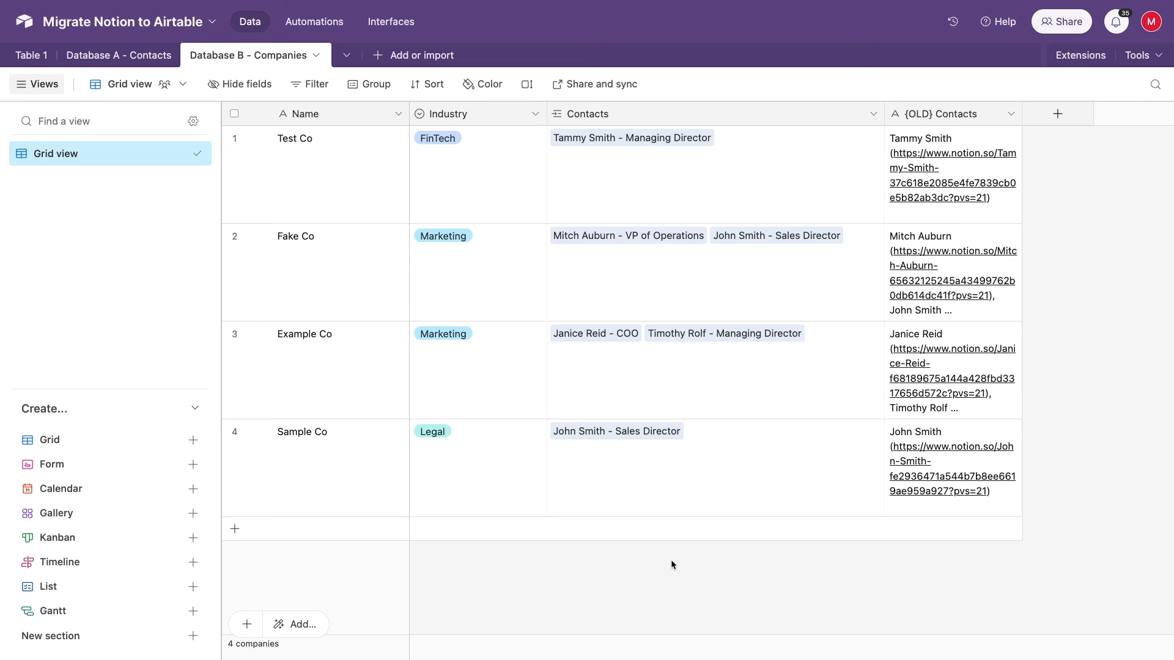
mouse_move(303, 228)
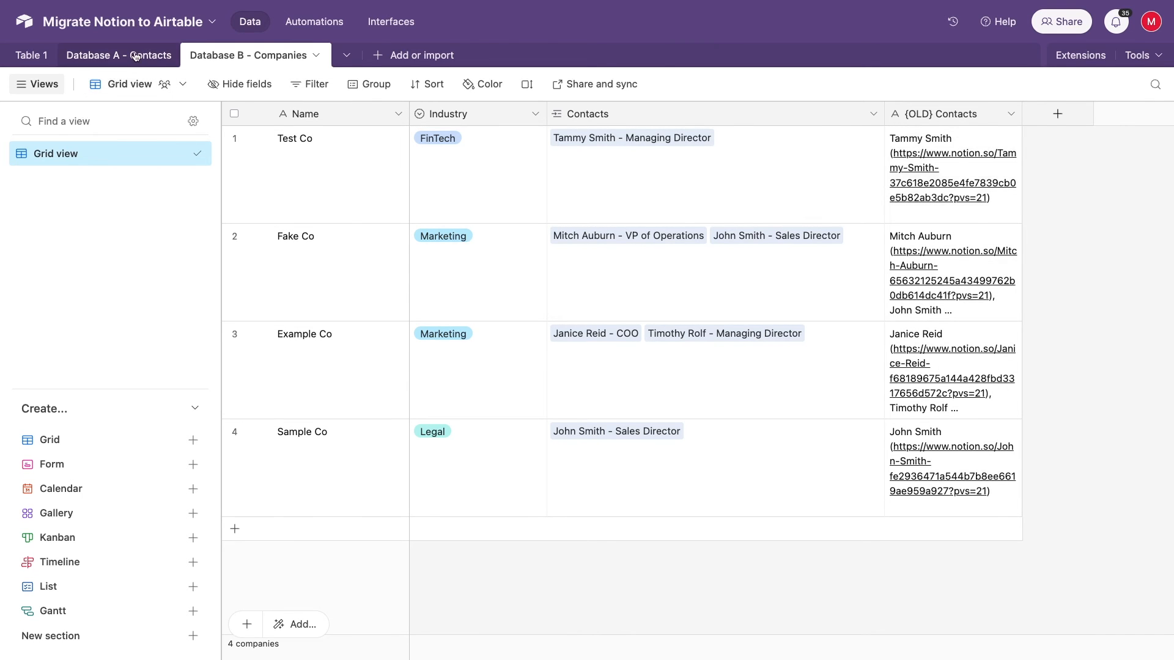
click(117, 55)
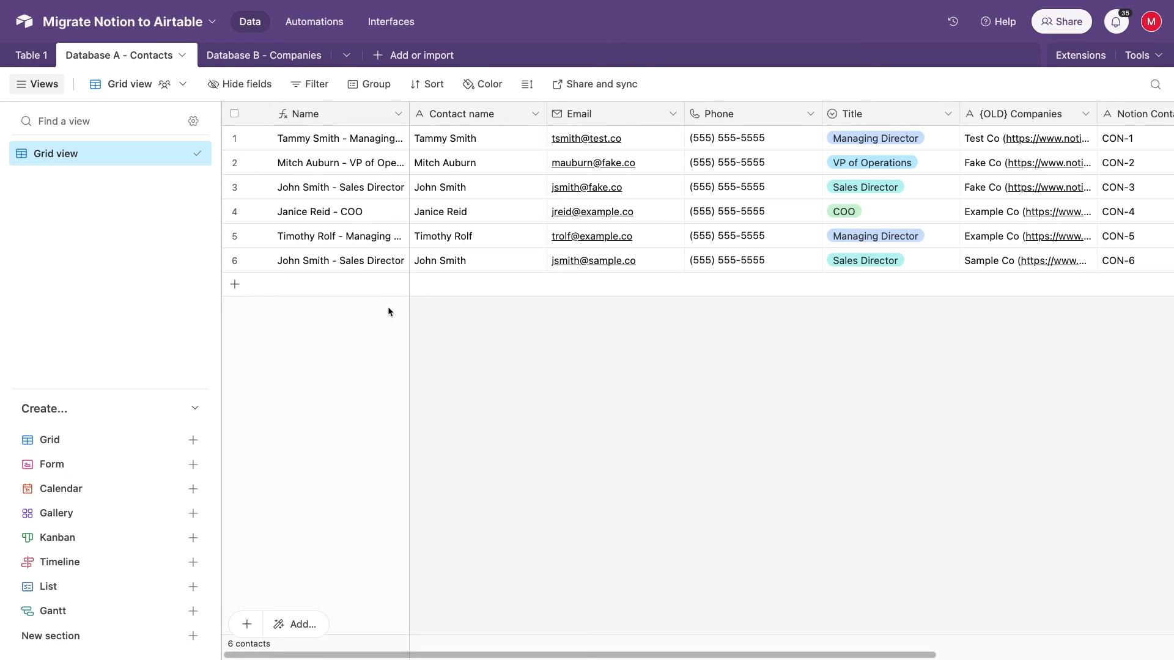
Review the Name field's formula settings and save them unchanged.
click(401, 113)
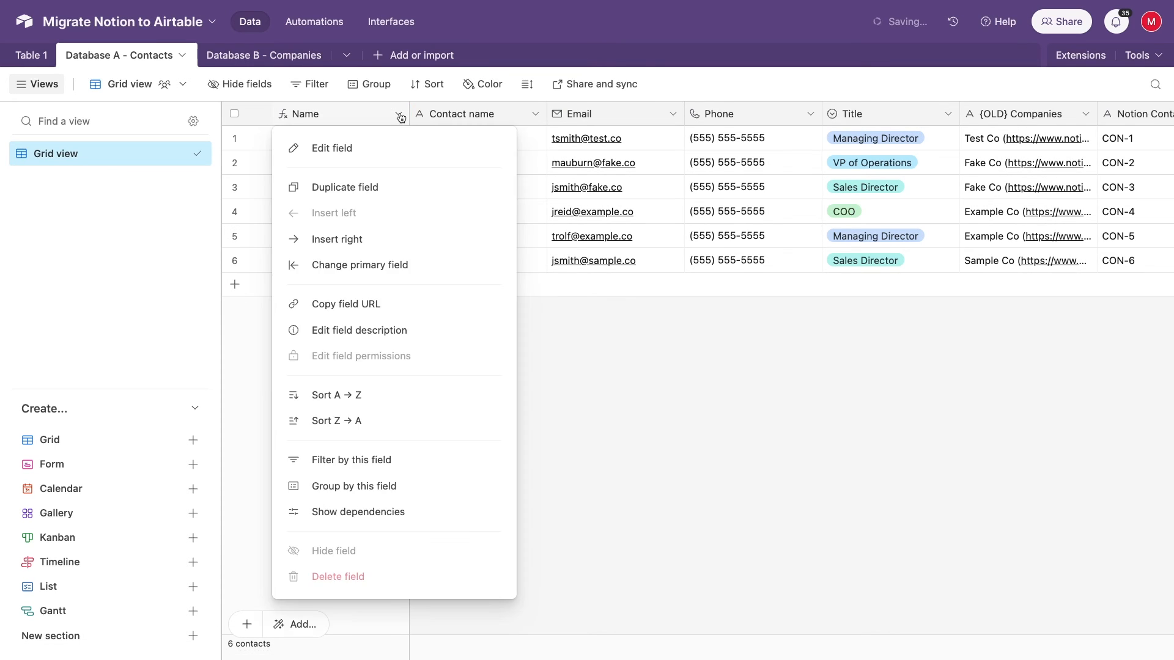
click(332, 147)
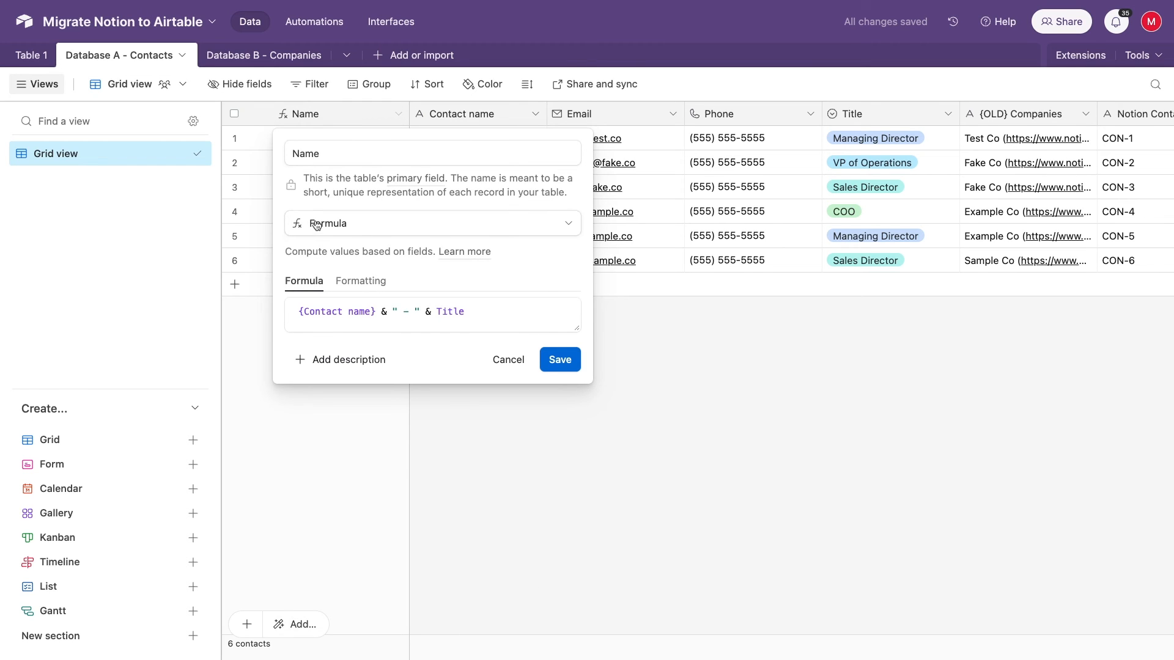
mouse_move(344, 234)
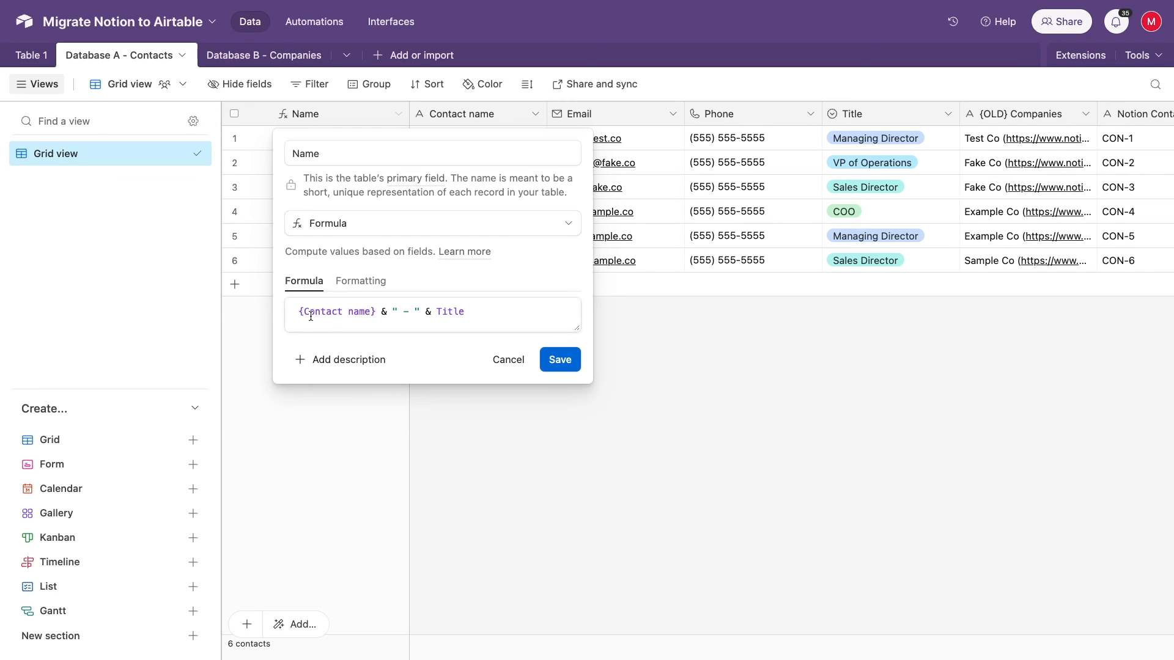
mouse_move(560, 359)
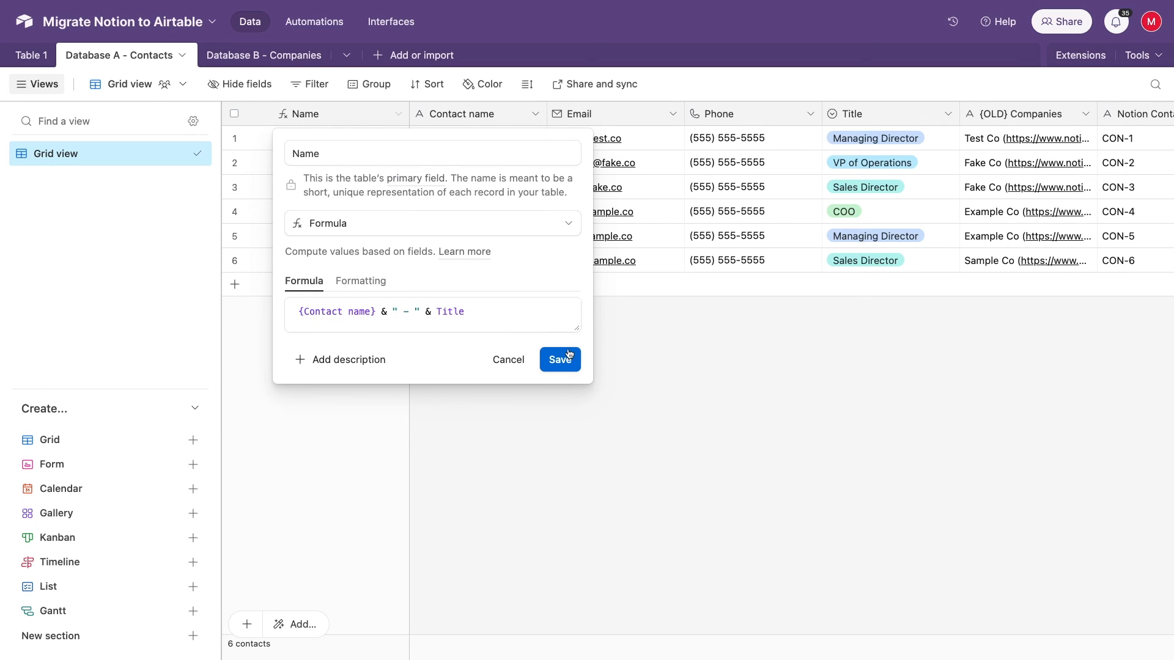
click(559, 360)
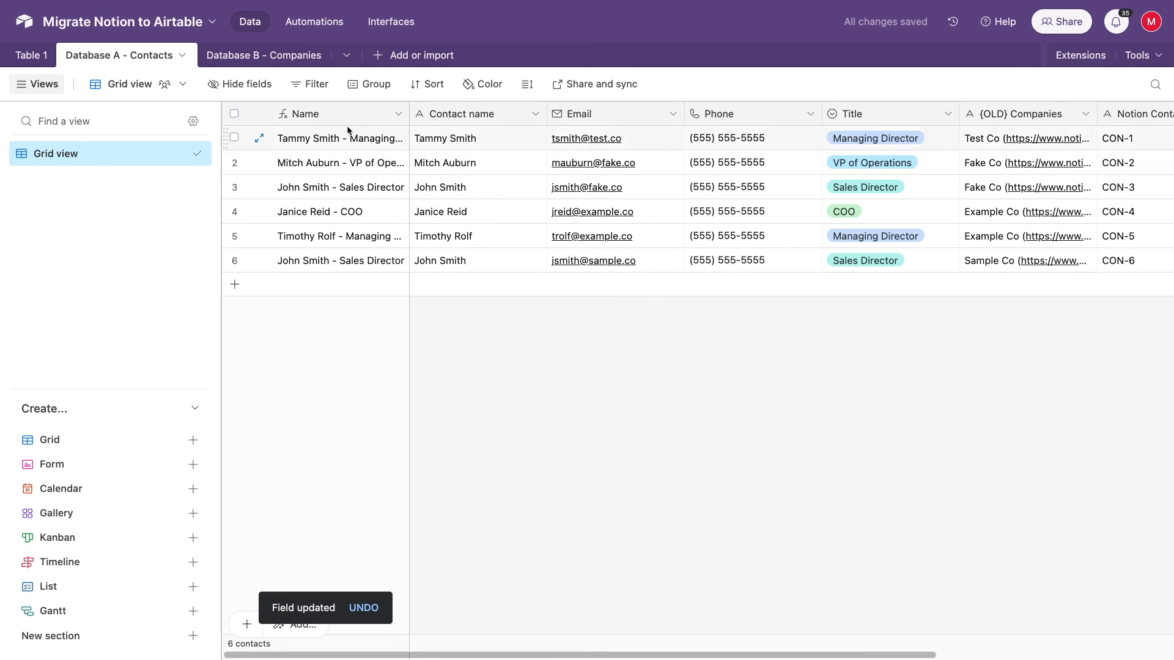
Shorten the Name formula to {Contact name} and confirm the change despite the dependency warning.
click(338, 112)
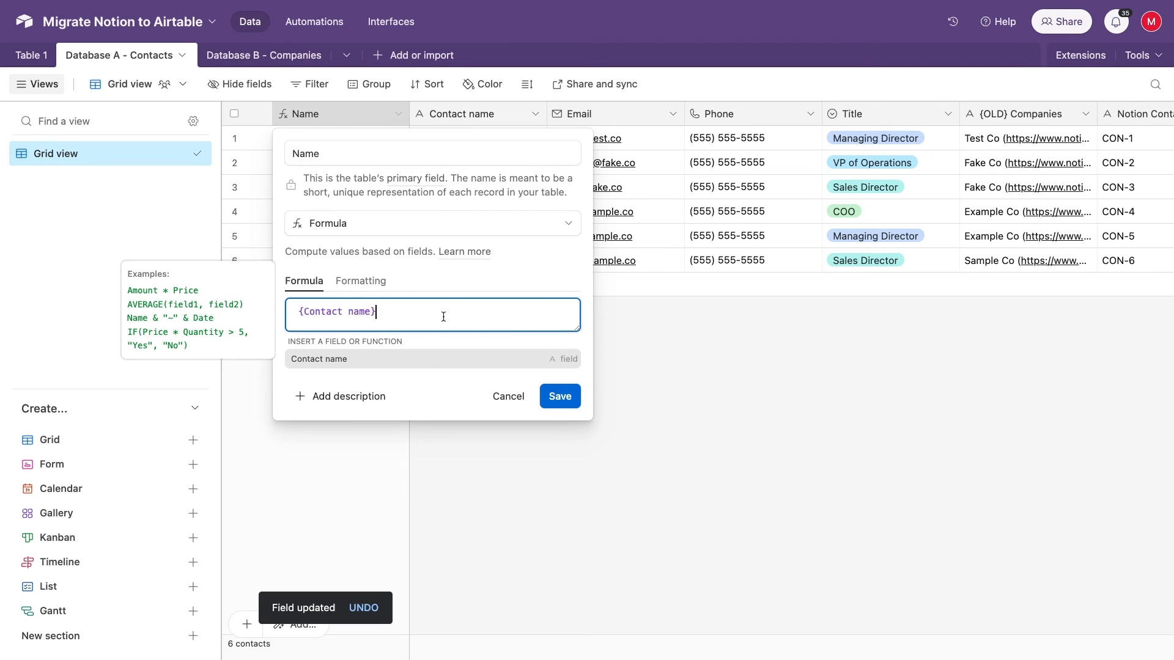
click(558, 396)
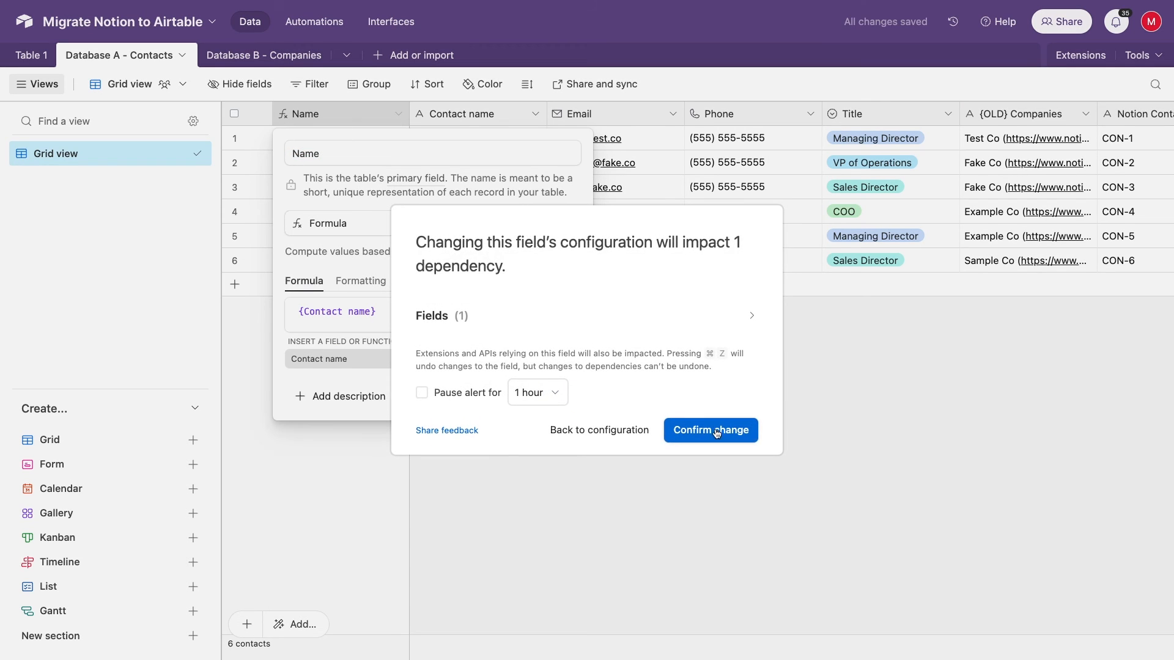
click(709, 429)
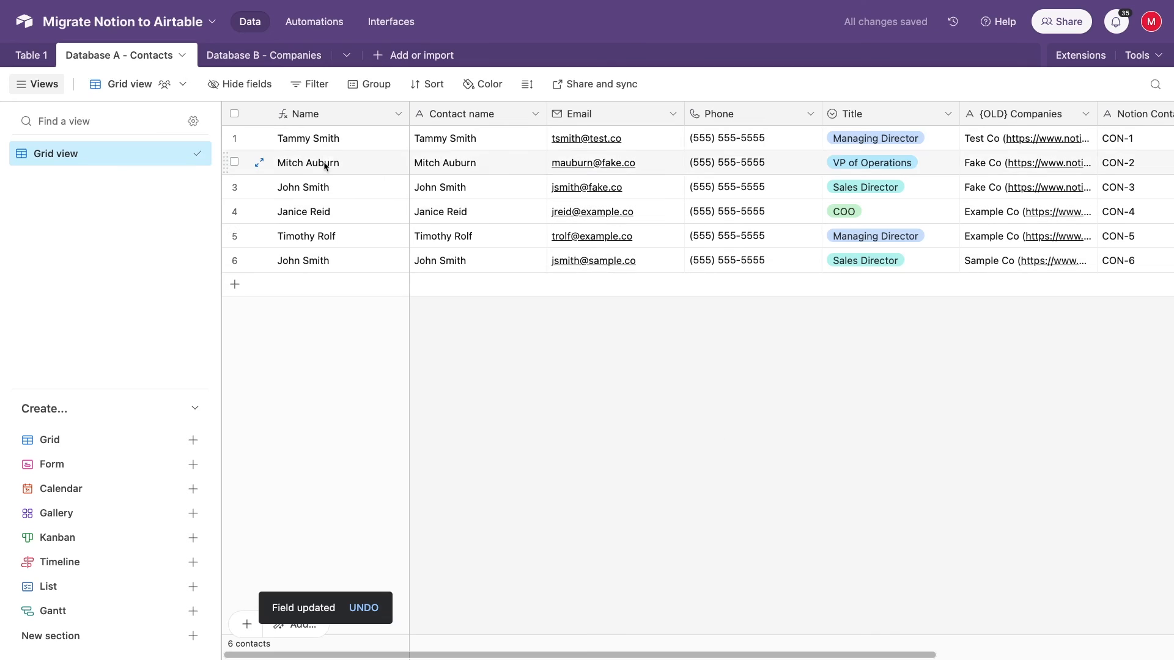